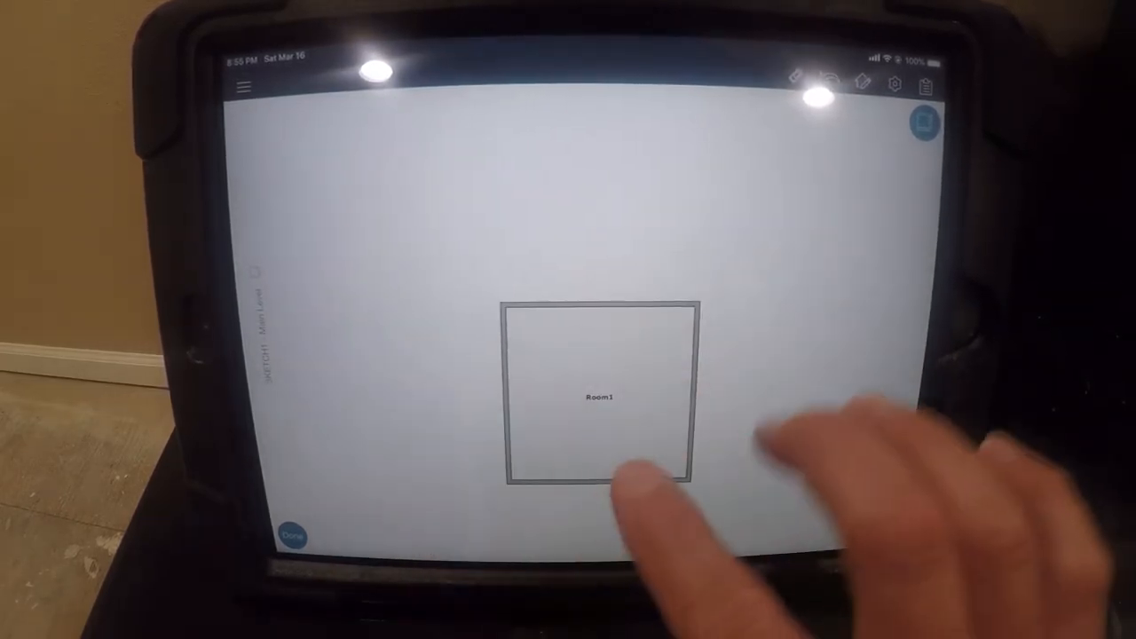
Step: Select Room1 to show its 12' inside and 12' 8" outside wall measurements
click(297, 538)
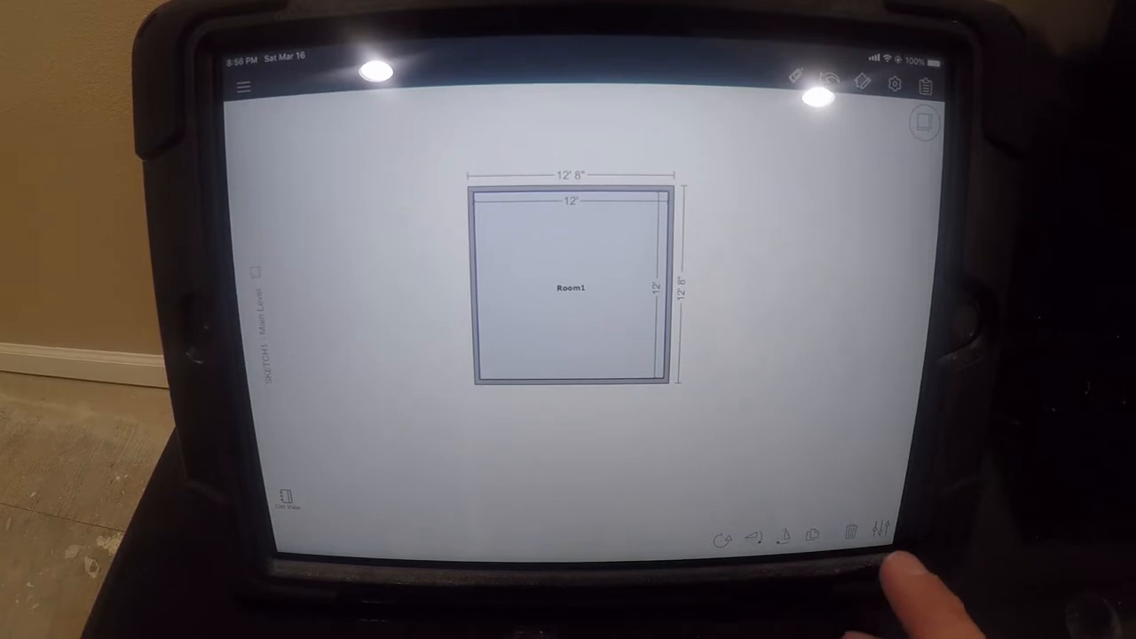
Step: Rename the room to 'West Bedroom' in Properties, correcting the misheard dictation
click(880, 533)
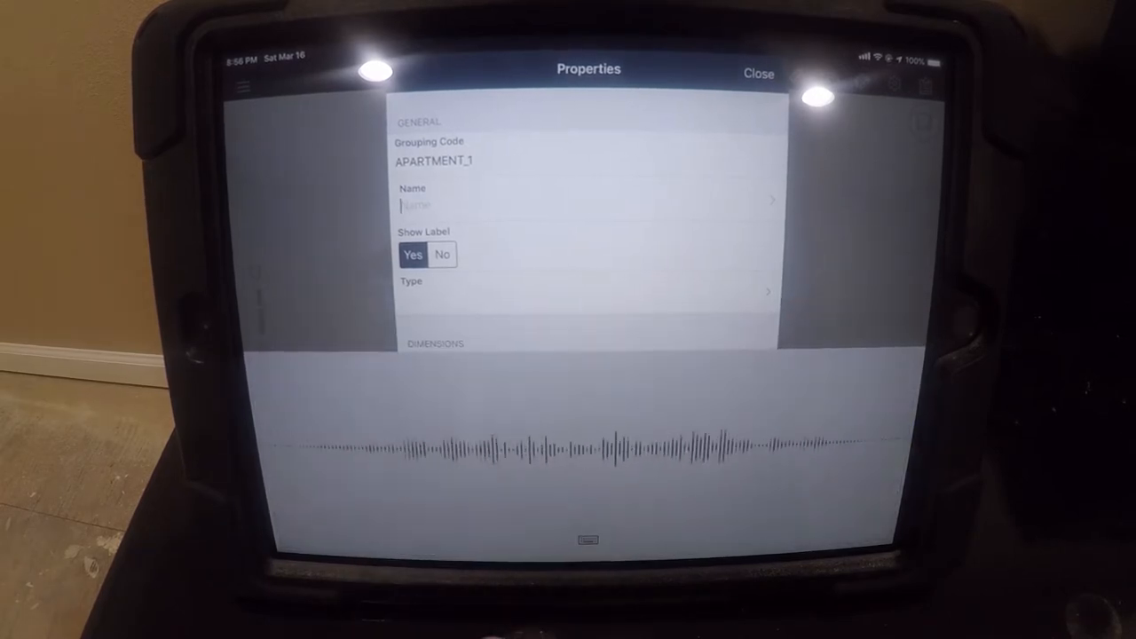
text(East bedroom)
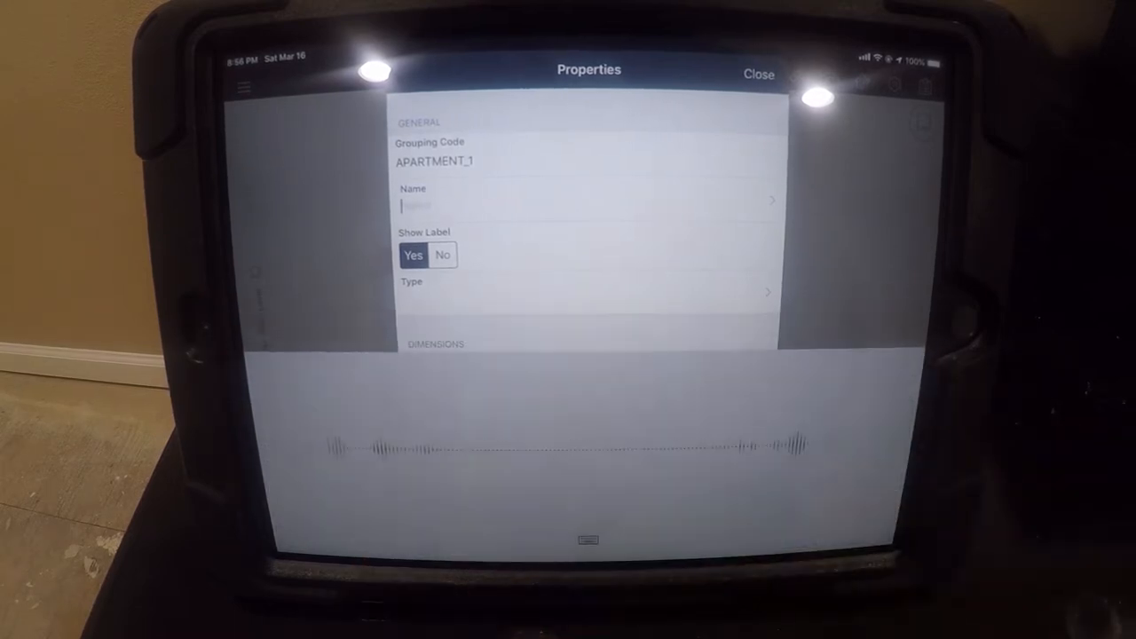
text(West)
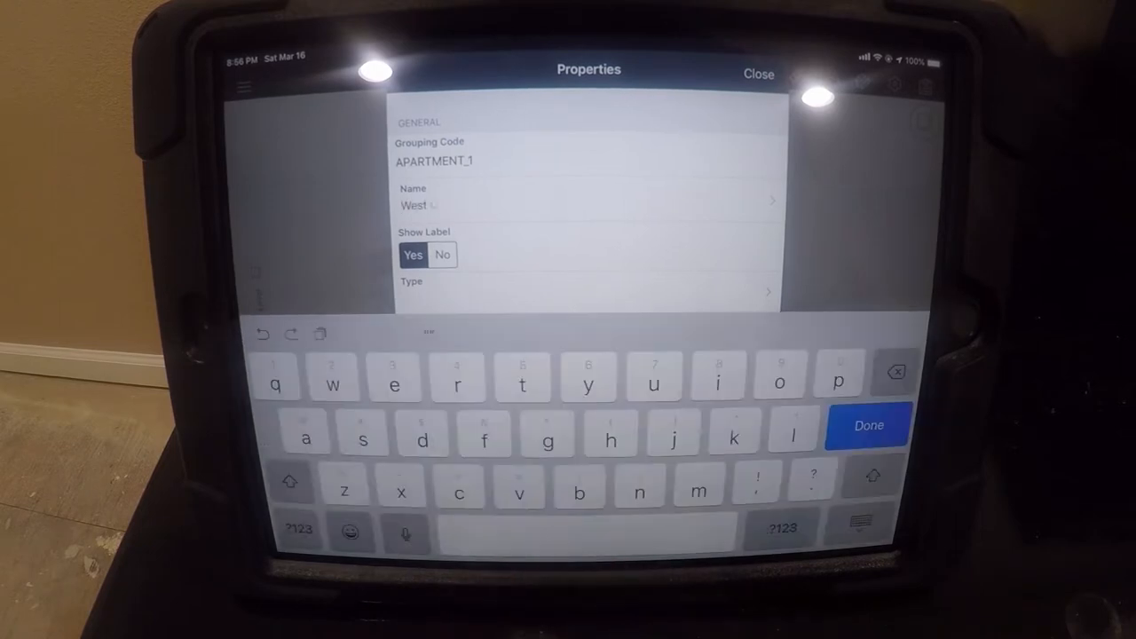
text(Babylon)
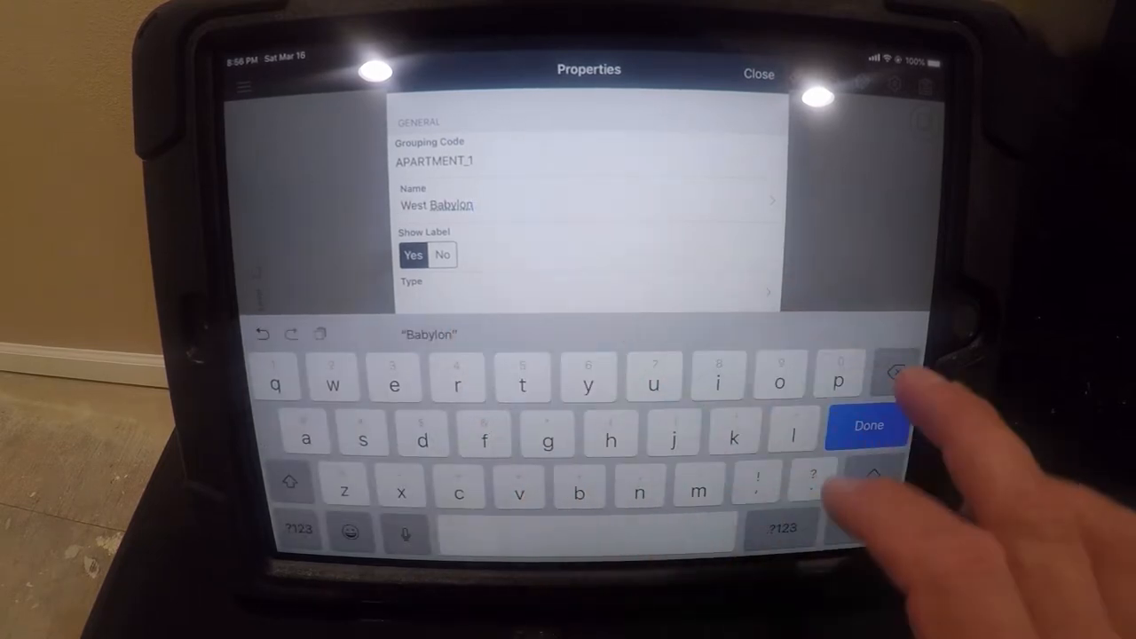
click(895, 372)
text(edroom)
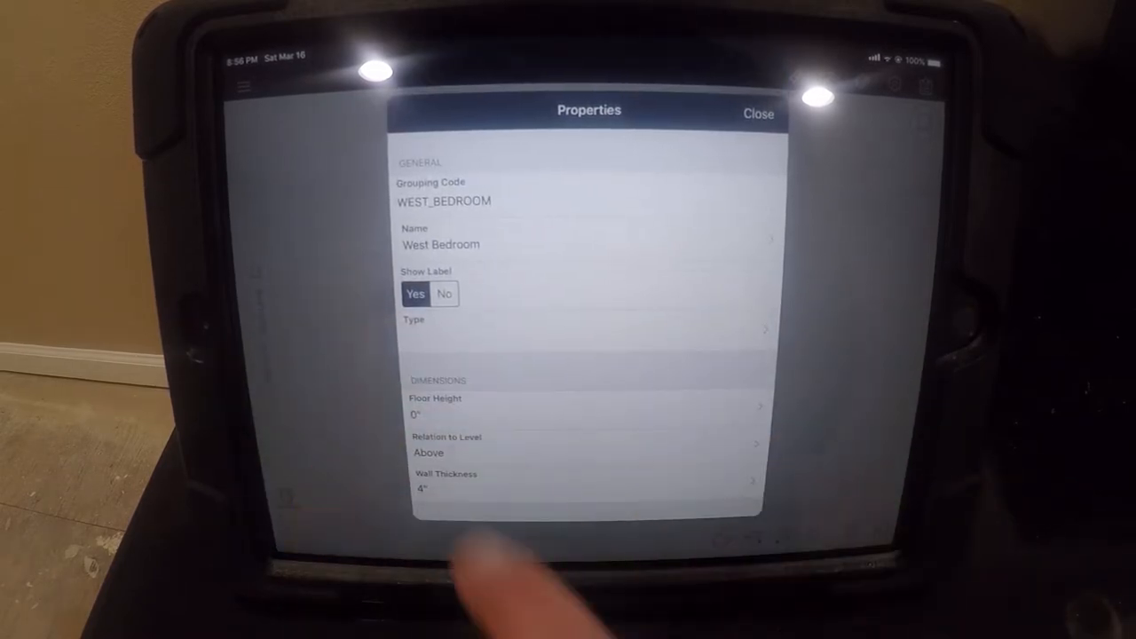
click(757, 114)
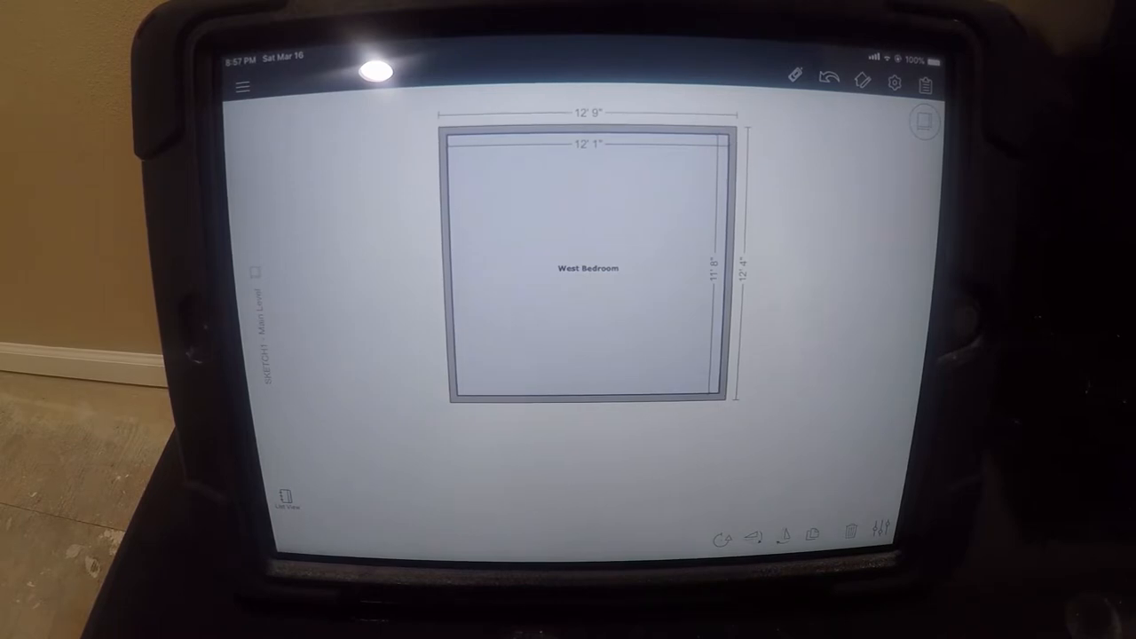
Step: Begin adding a door to West Bedroom
click(926, 121)
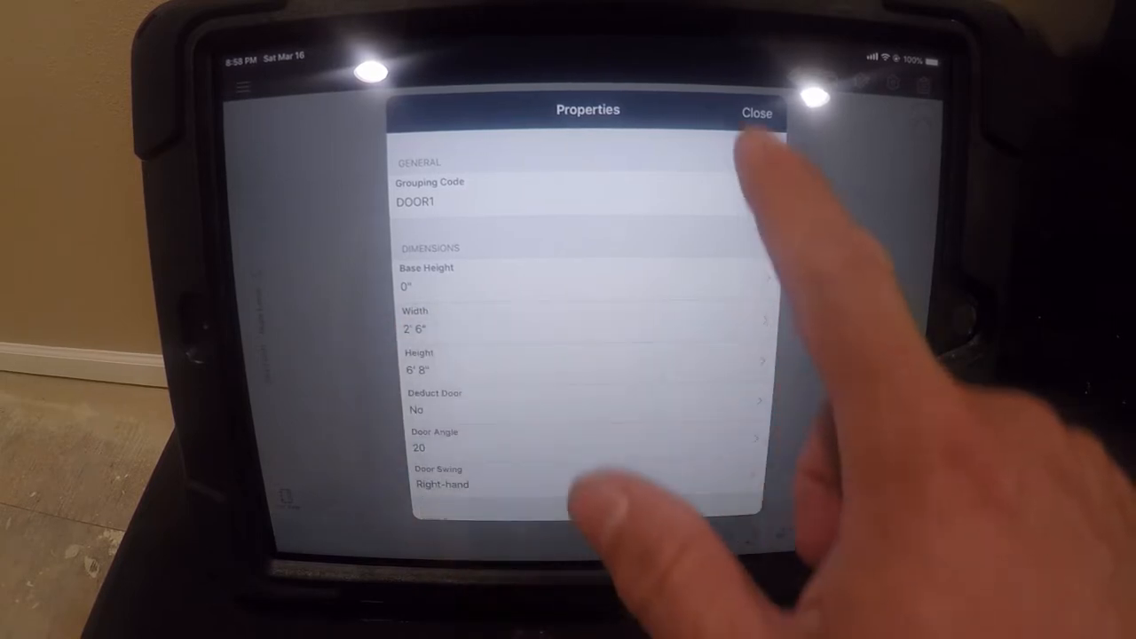
Step: Set DOOR1's width to 2' 8 1/4" and close its properties
click(756, 113)
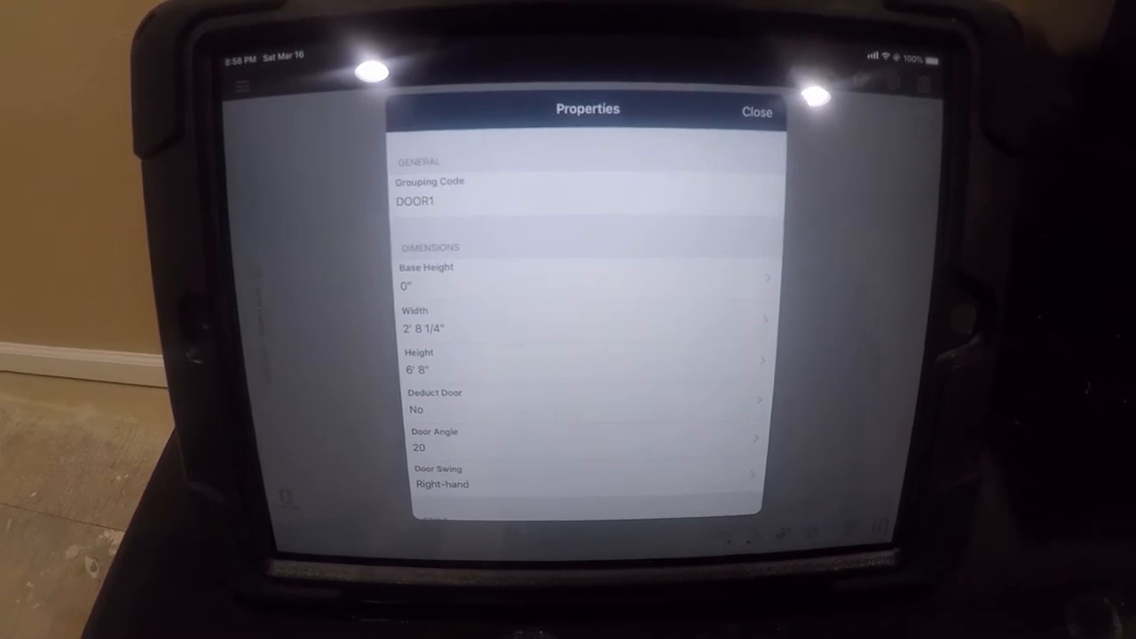
click(755, 112)
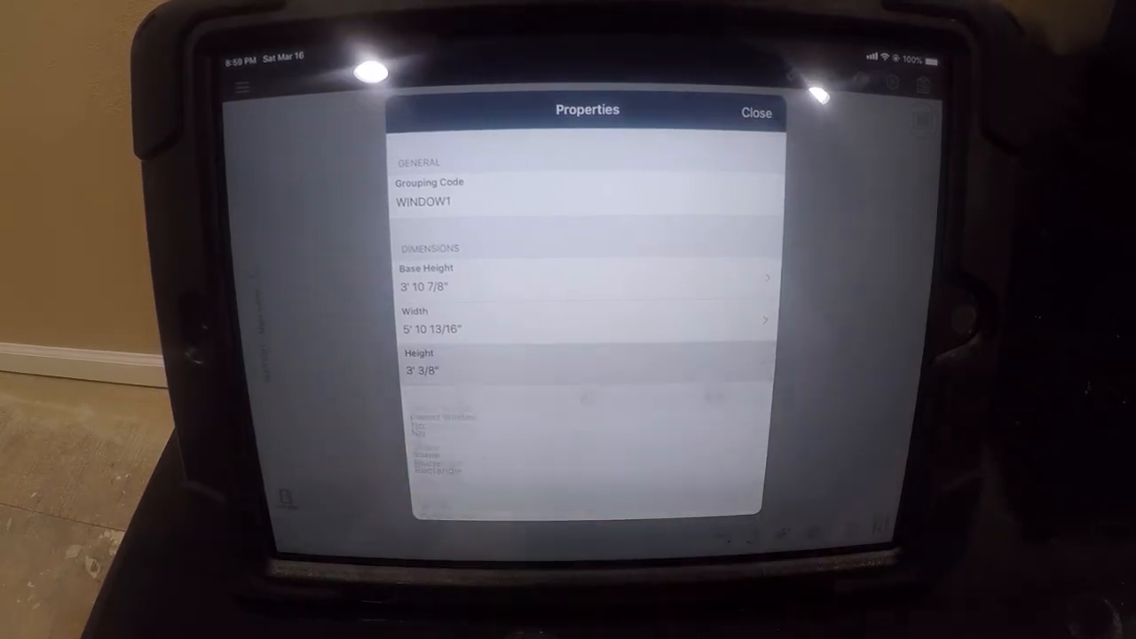
Step: Make WINDOW1 a gridless horizontal sliding window and close its properties
click(755, 113)
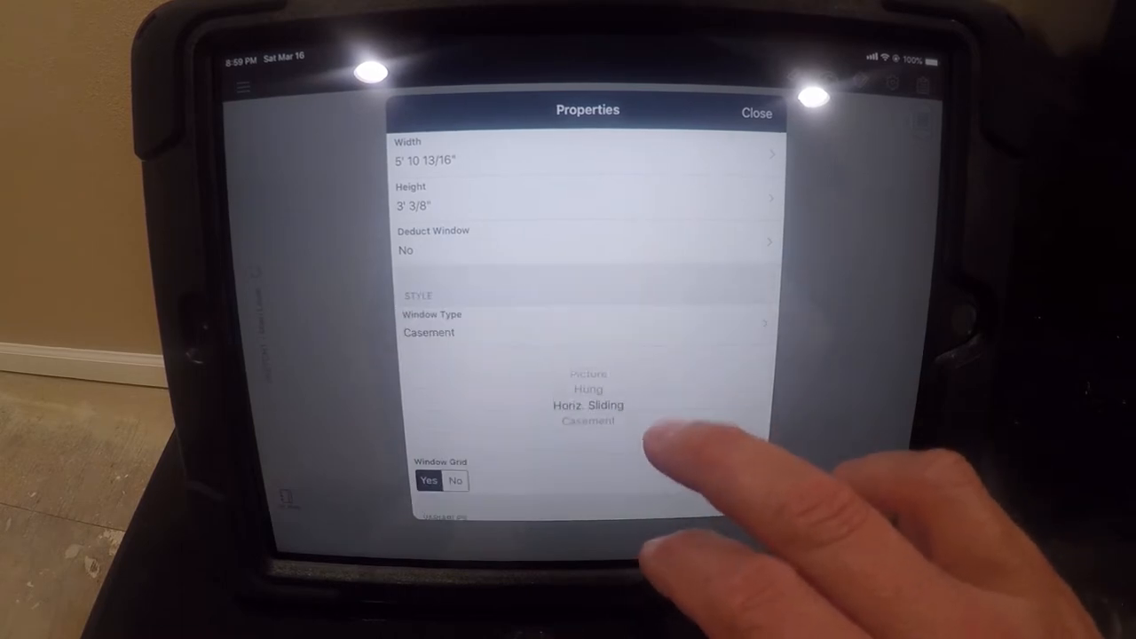
click(586, 405)
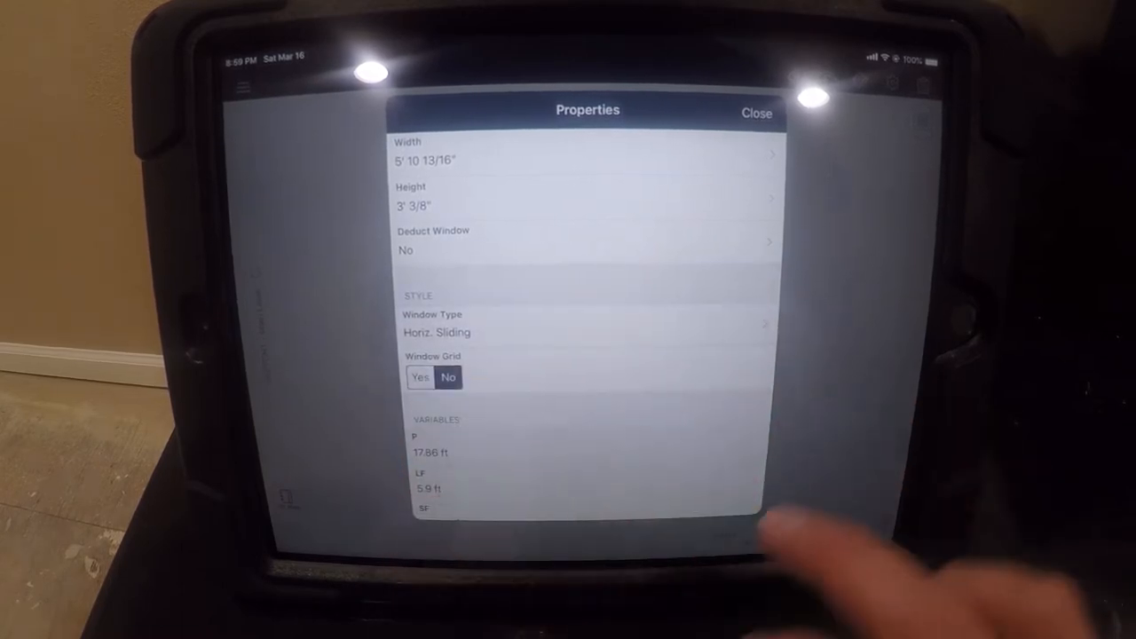
click(756, 113)
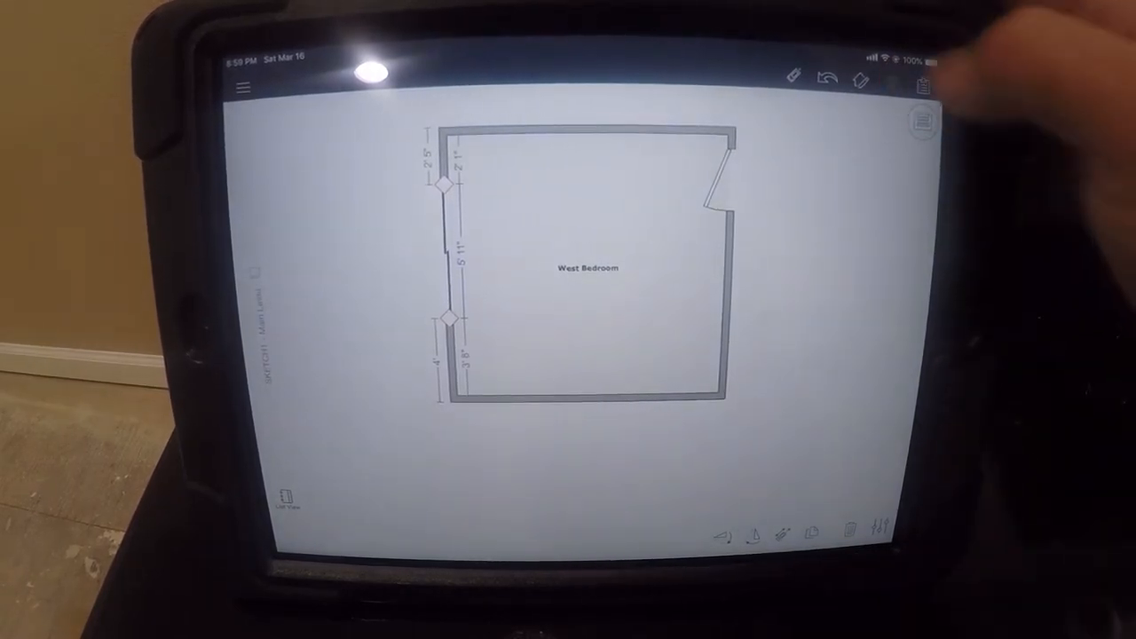
Step: Toggle the 3D view to see West Bedroom's window and door openings
click(892, 83)
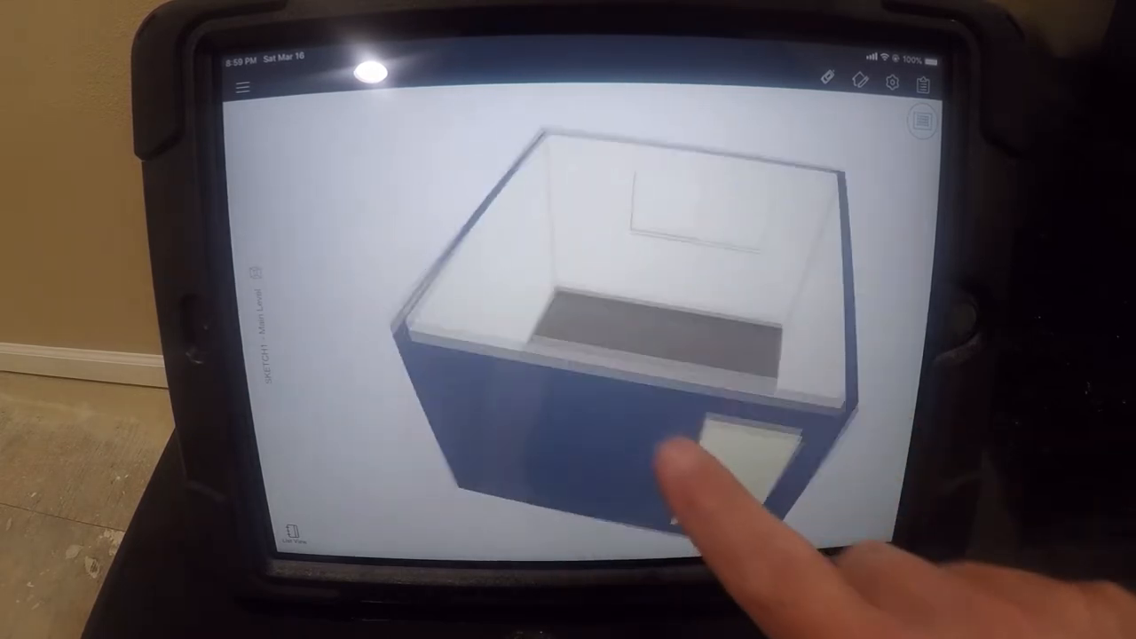
click(894, 81)
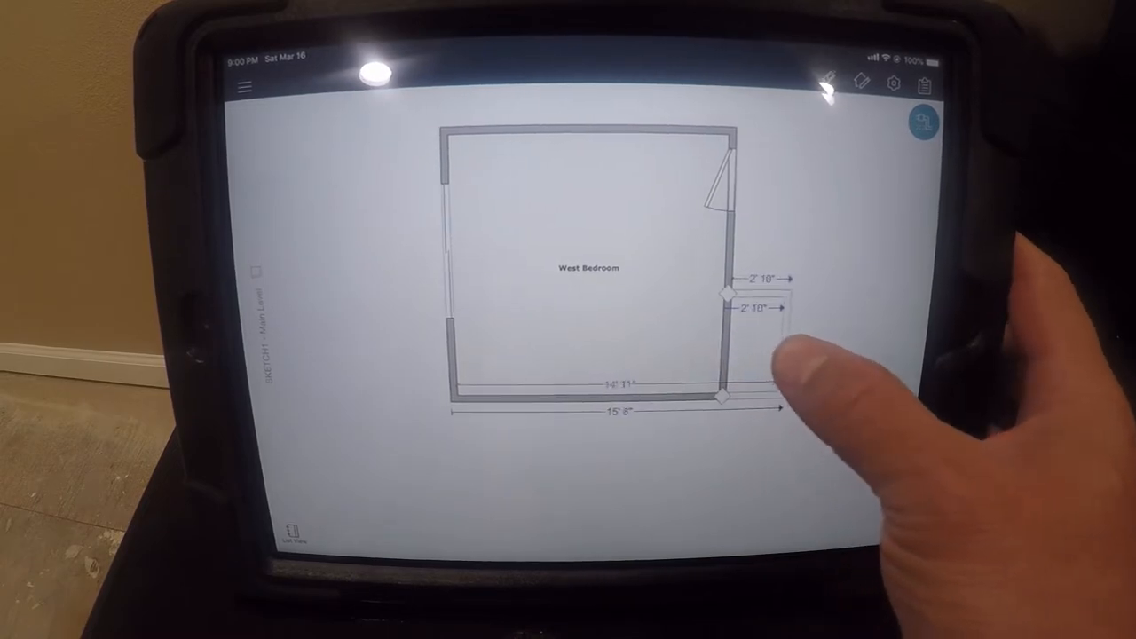
Step: Drag a small Room2 into place against West Bedroom's lower-right wall
drag(723, 302, 768, 346)
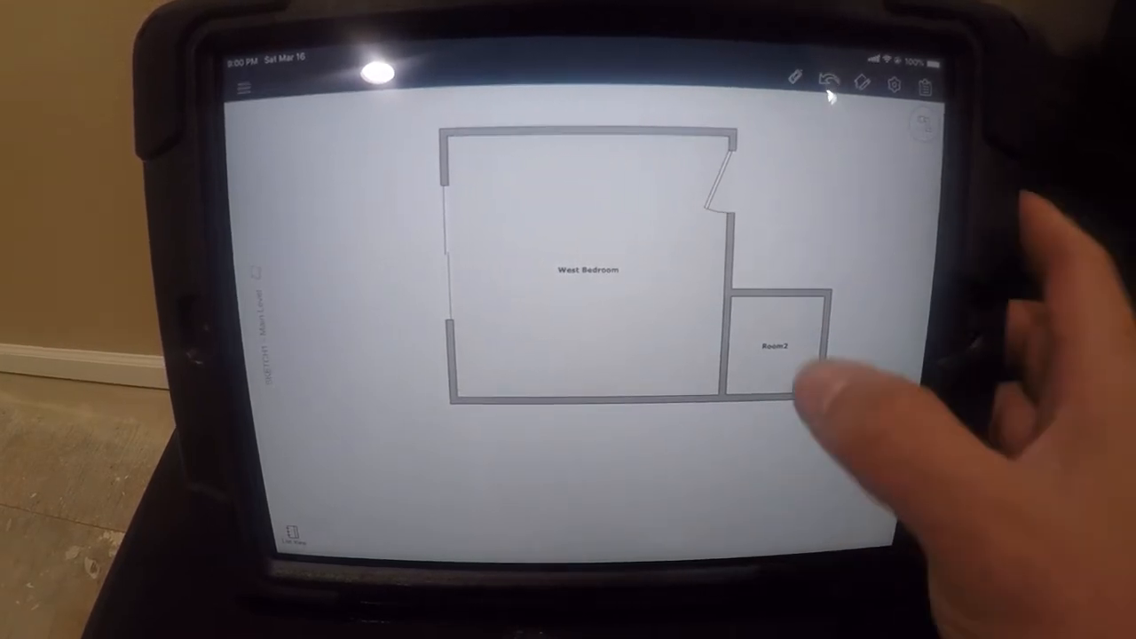
Step: Name Room2 'Closet' from the CLOSET suggestion and close its properties
click(780, 346)
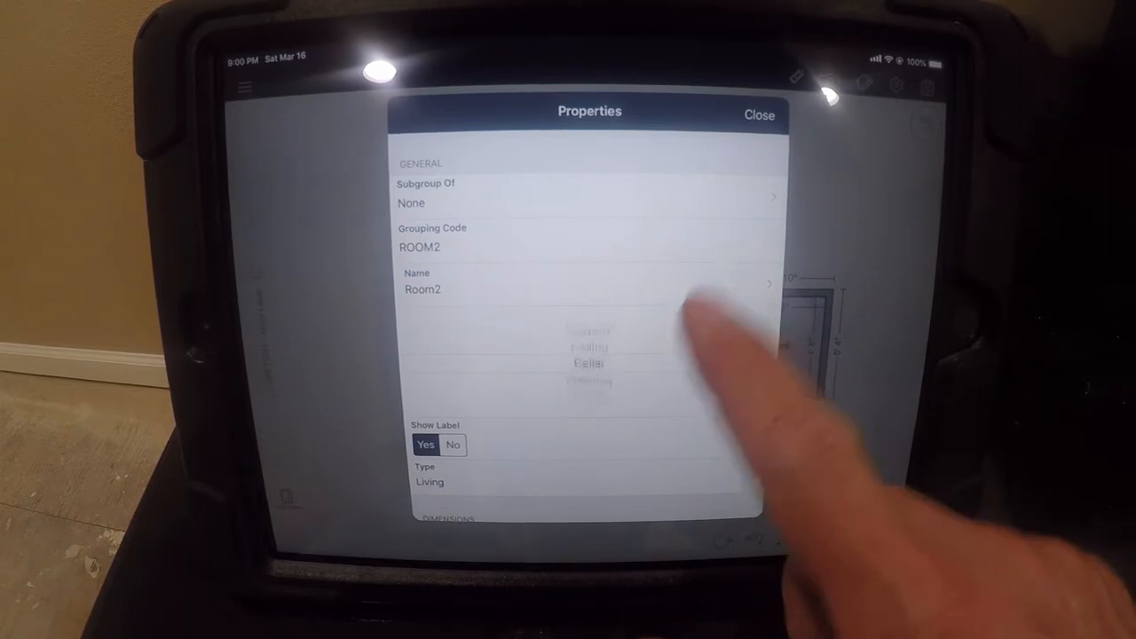
text(CLOSET)
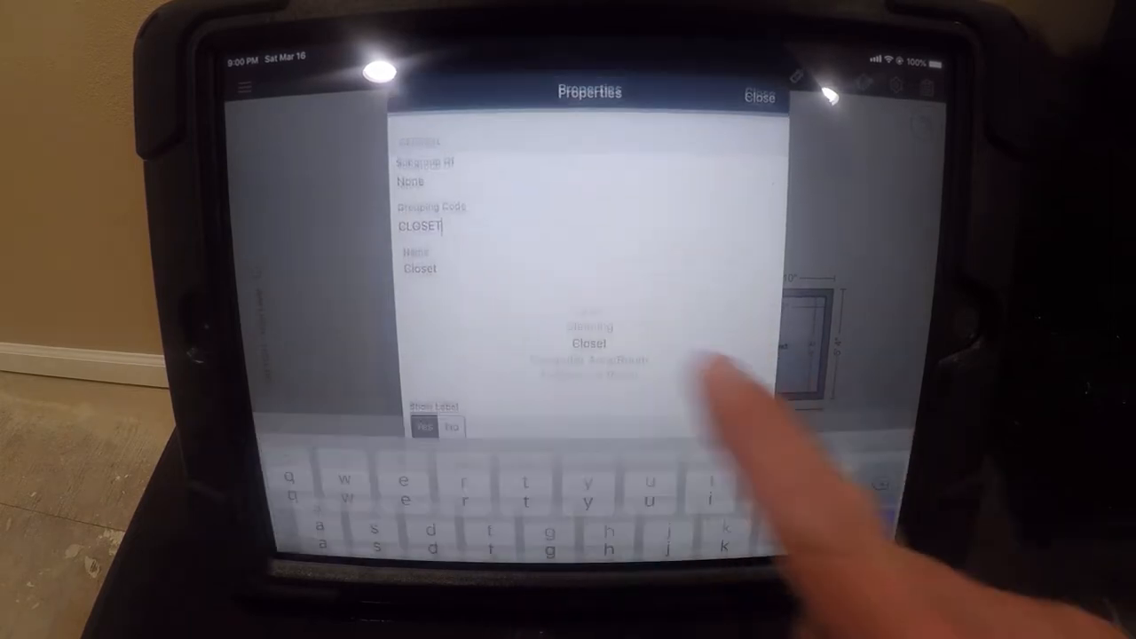
click(759, 93)
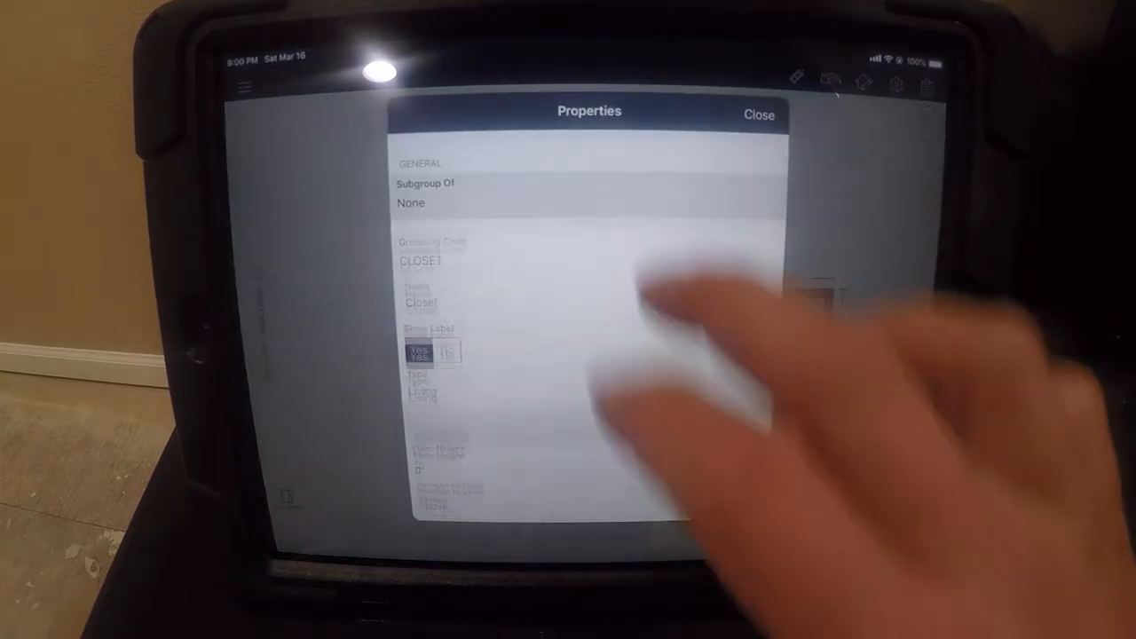
click(758, 114)
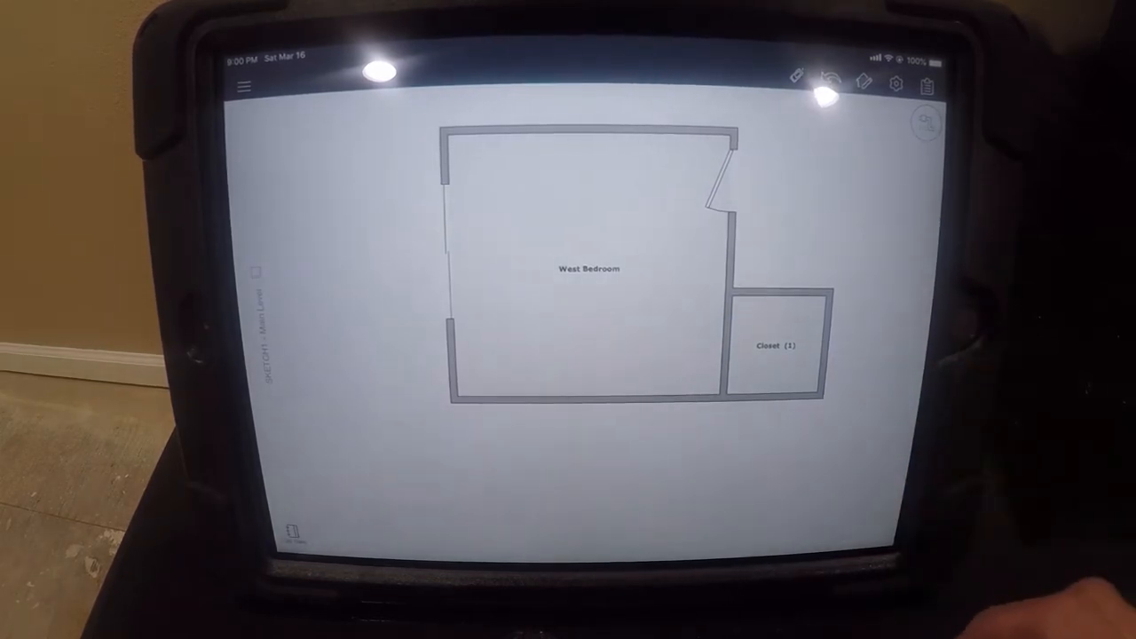
click(776, 346)
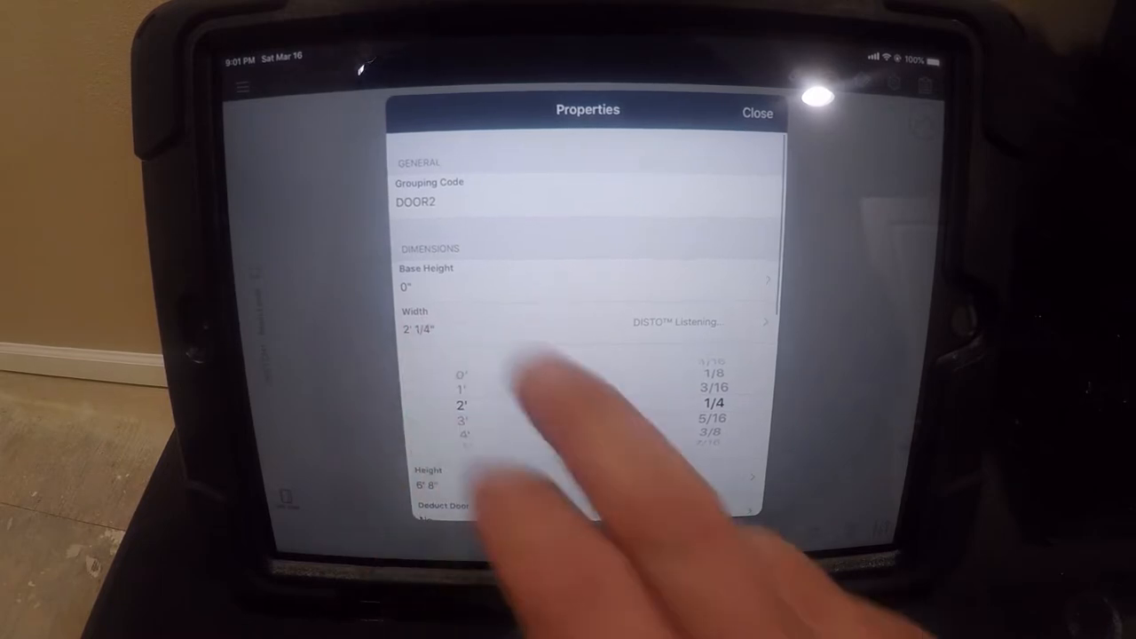
Step: Set DOOR2's width to 2' 1/4" at 6' 8" height
click(756, 113)
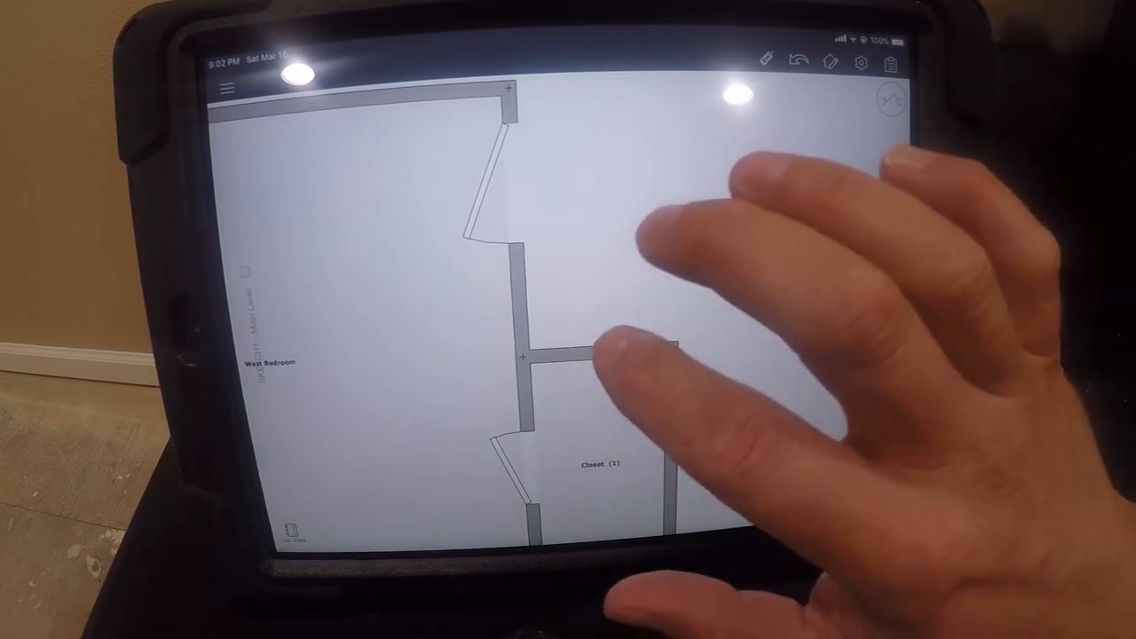
Step: Add Room2 above Closet (1) on West Bedroom's side wall
click(590, 355)
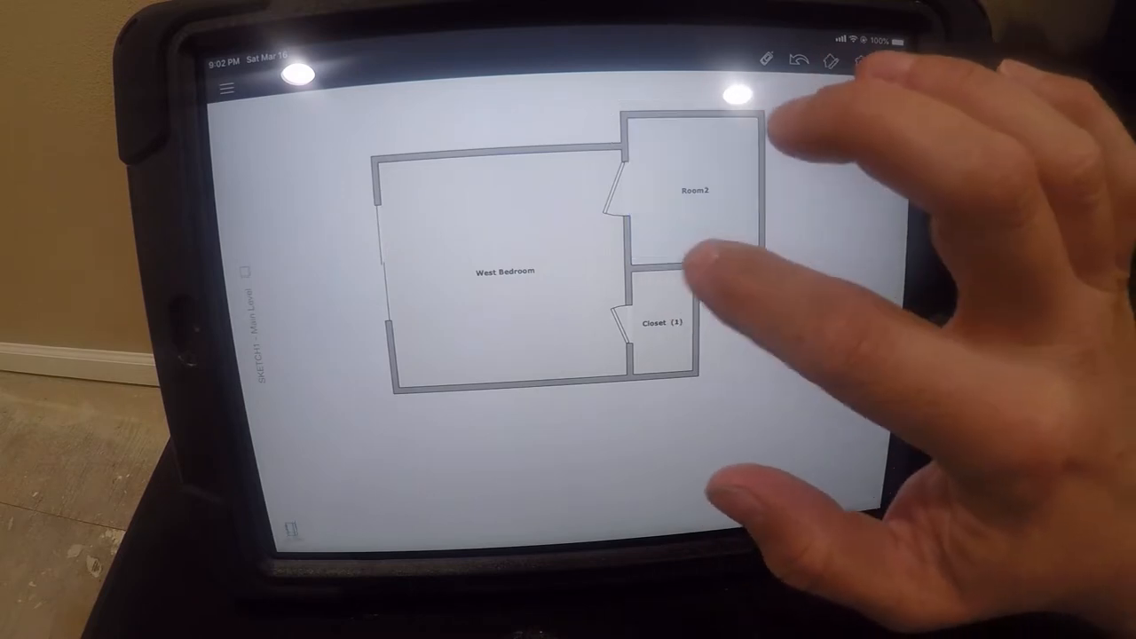
Step: Rename ROOM2 to 'Upstairs hallway' in its Properties and finish entry
click(675, 267)
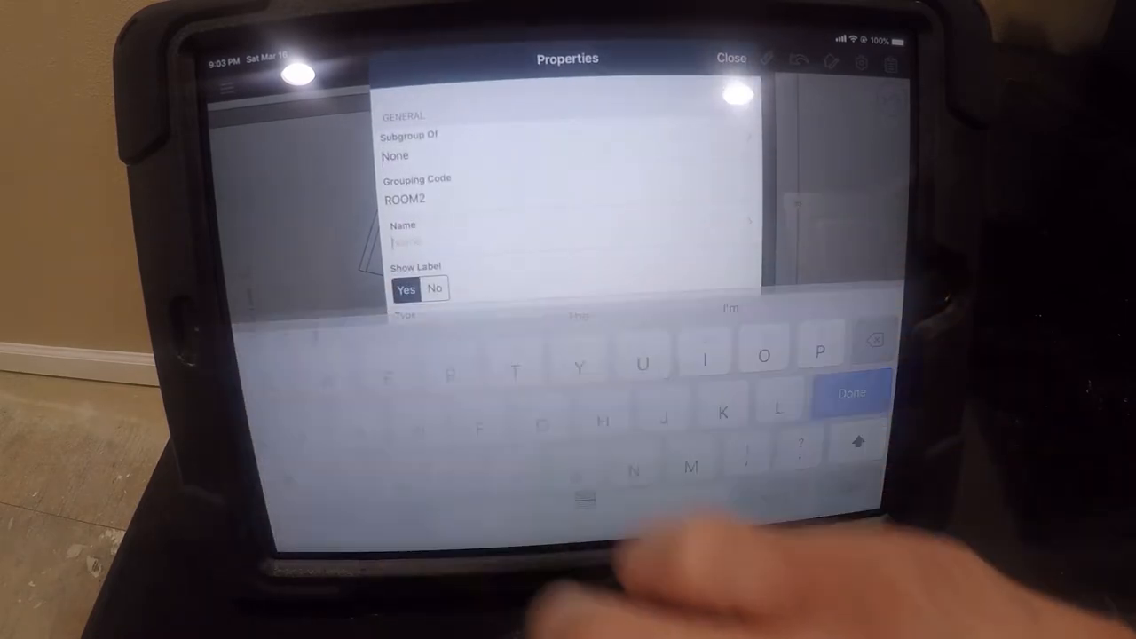
text(Ups)
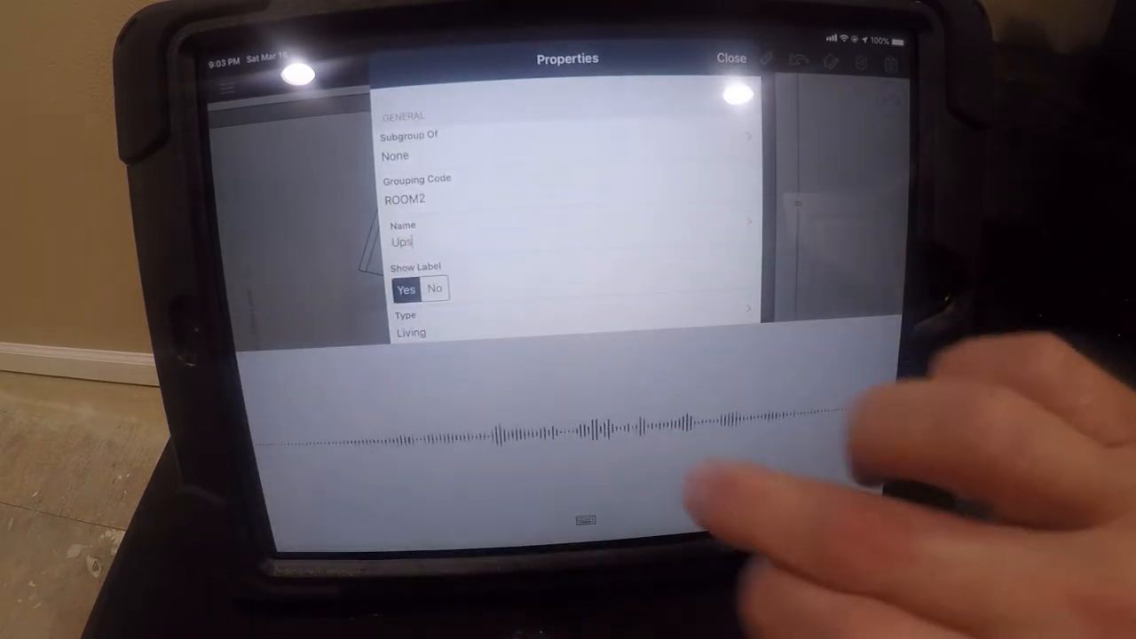
text(Upstairs hallway)
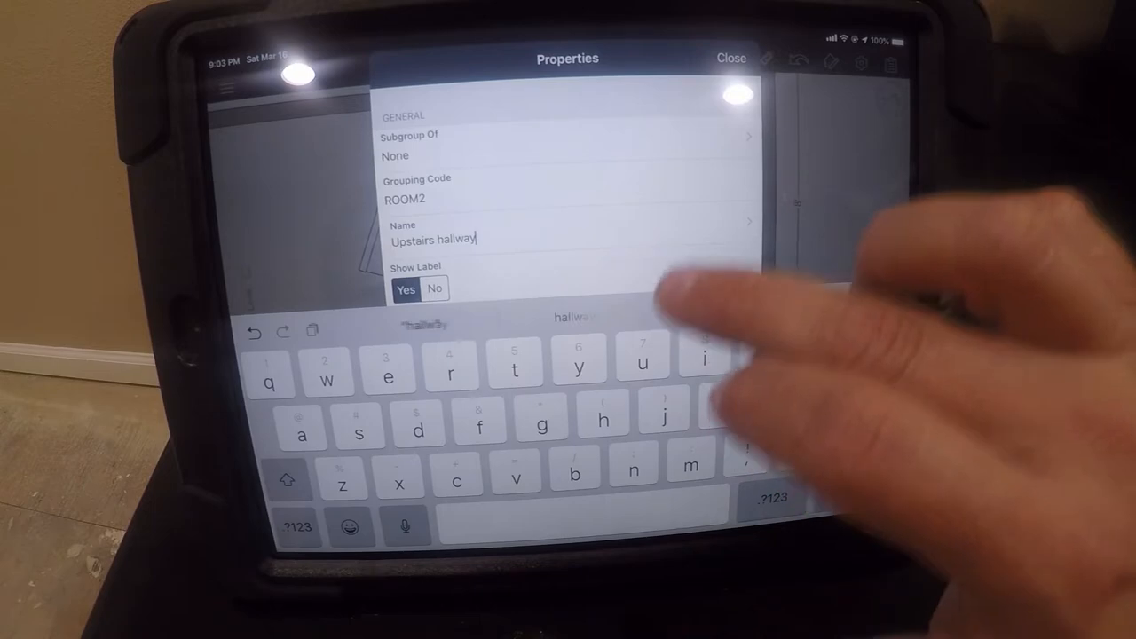
click(731, 58)
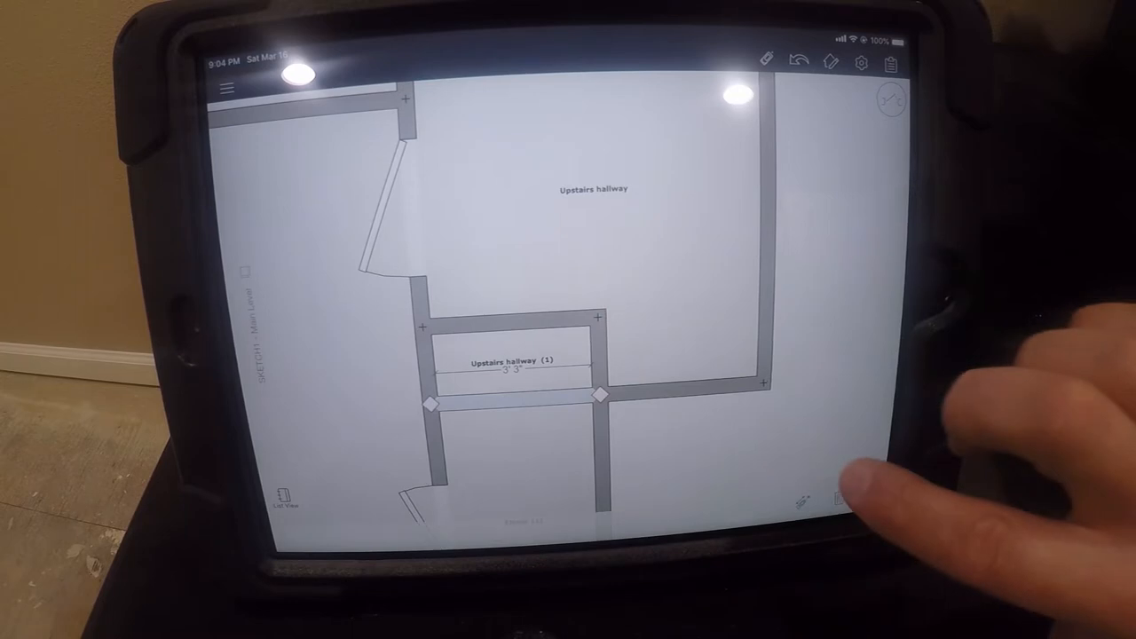
Step: Select the hallway's small section and scroll preset names to choose Linen Closet
click(506, 359)
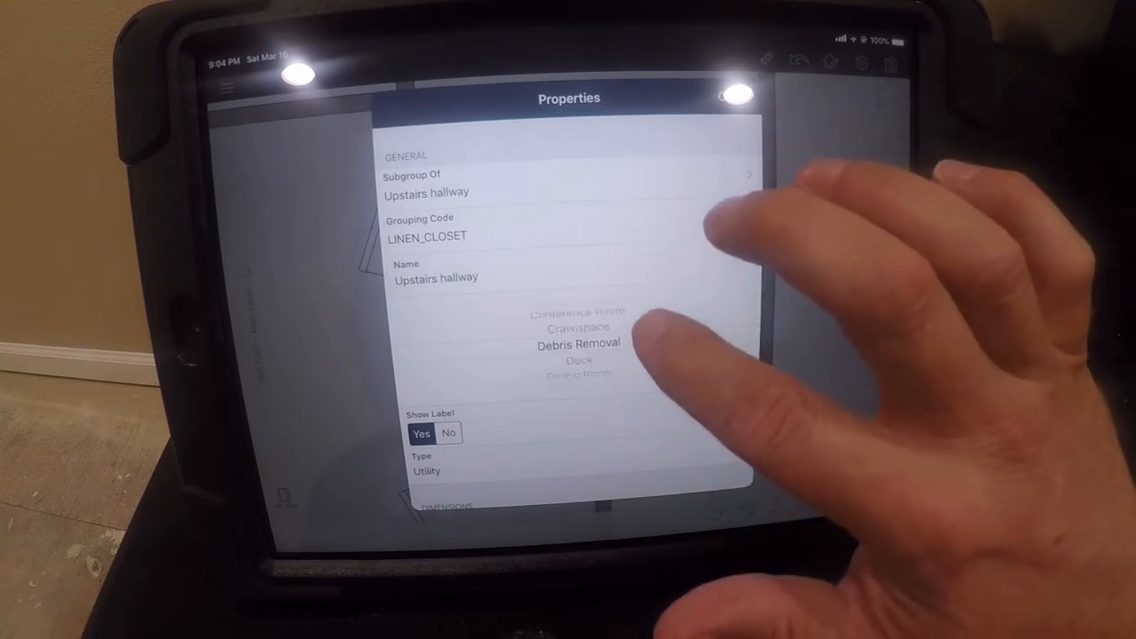
scroll(down, 3)
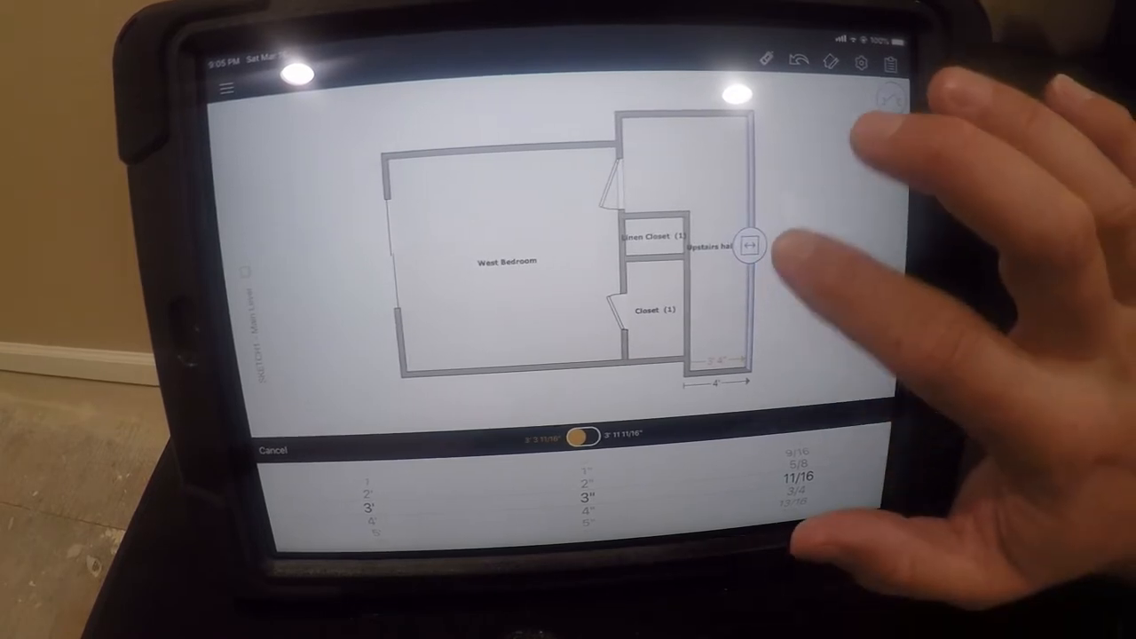
Step: Confirm the hallway wall length, splitting the Linen Closet wall into 2' 6" and 11"
click(275, 449)
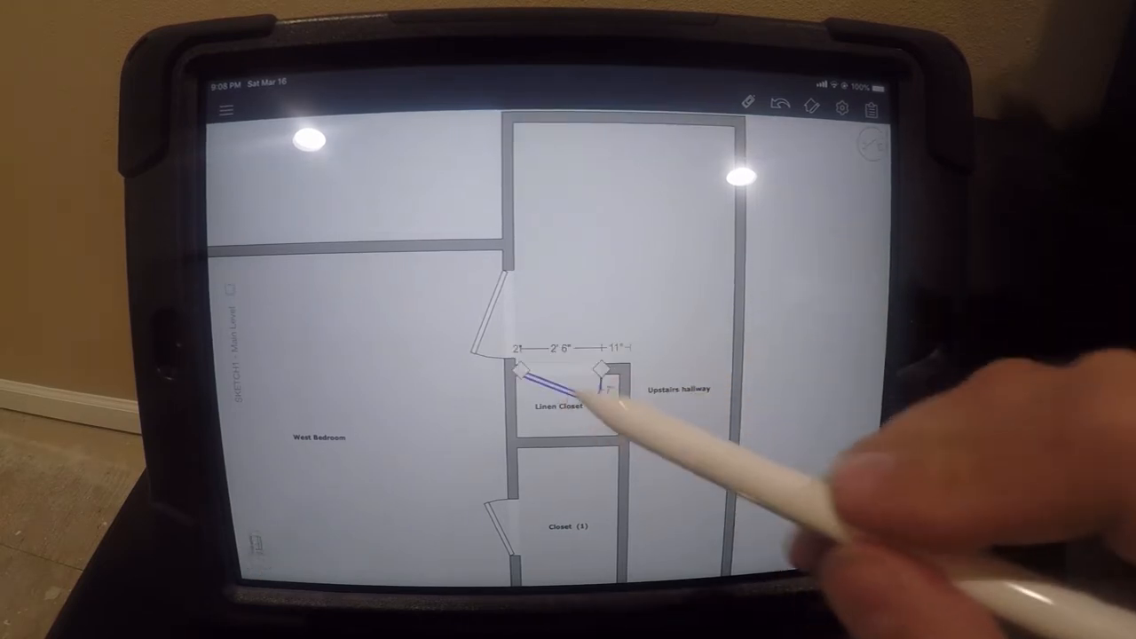
Step: Open properties of the new 2' 6" by 6' 8" Linen Closet door, DOOR3
click(591, 386)
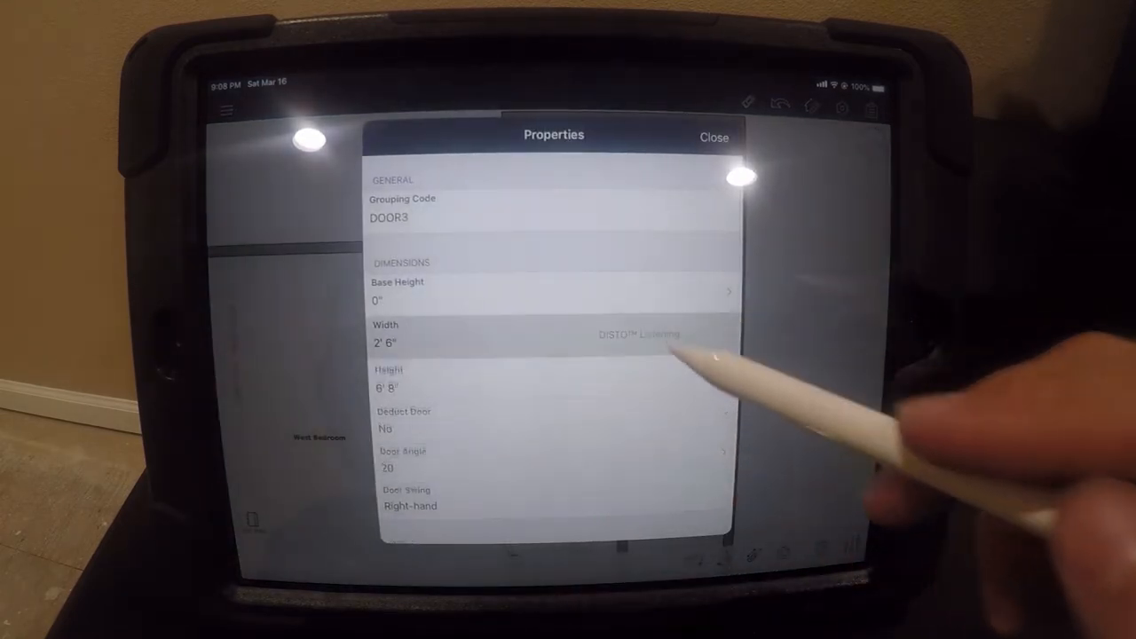
Step: Set DOOR3's width to 2' 3/8" and close its properties
click(385, 342)
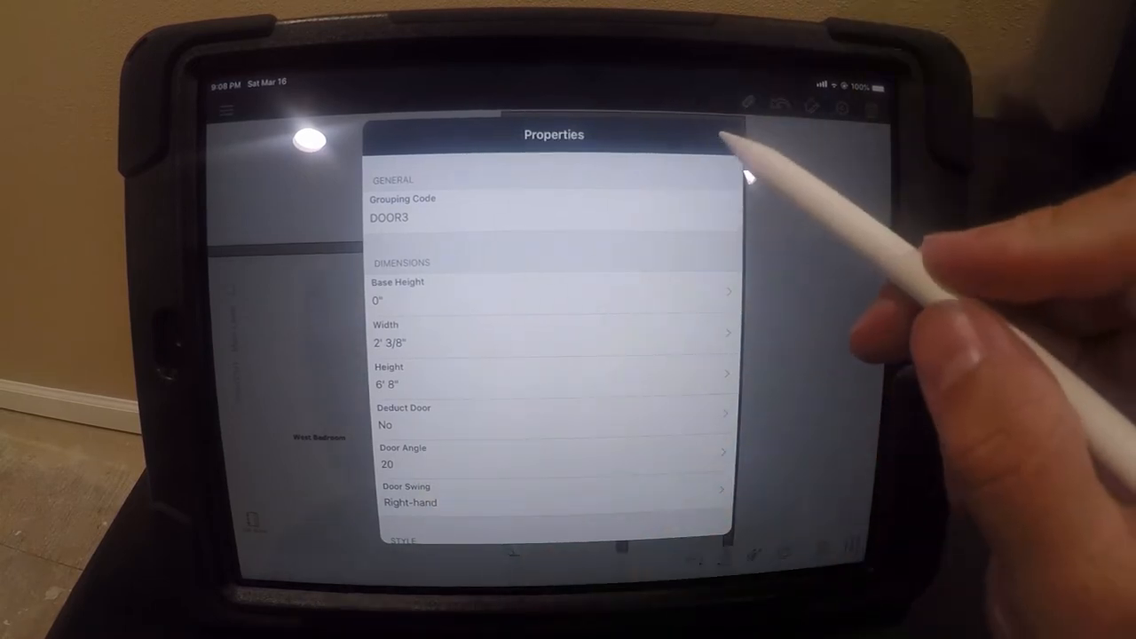
click(728, 142)
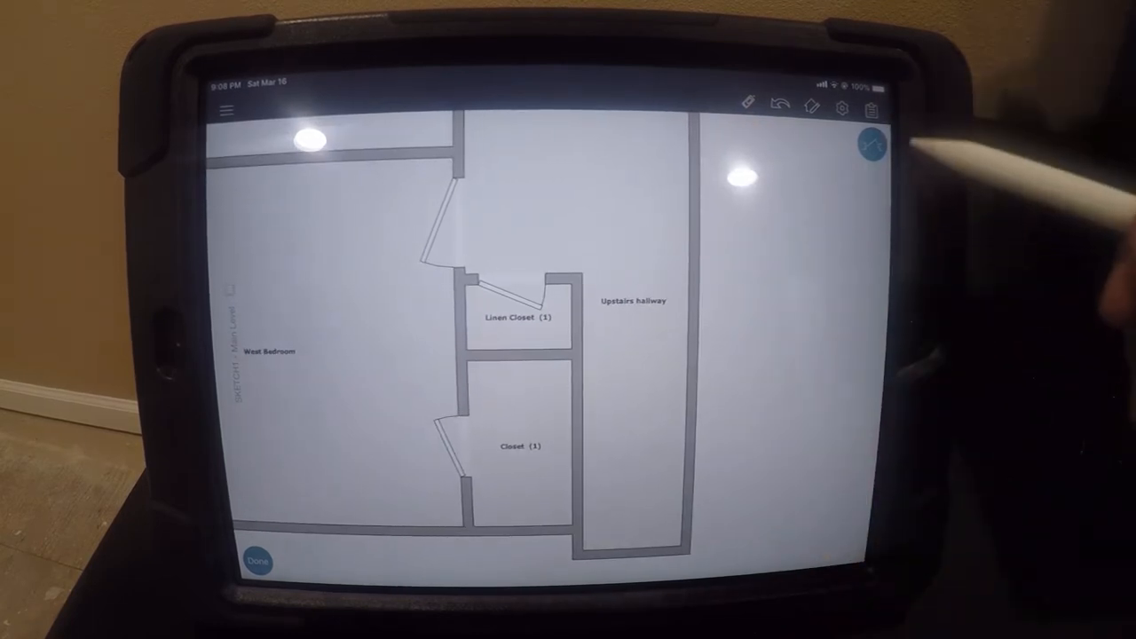
Step: Show the door and opening types, then add a staircase to the Upstairs hallway
click(873, 144)
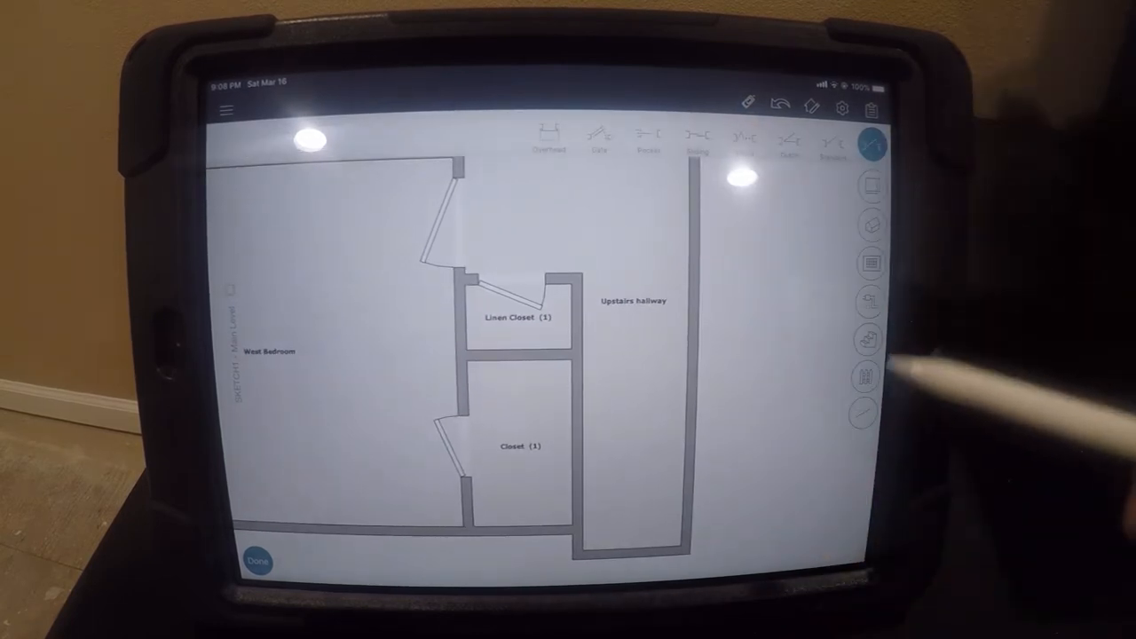
click(872, 144)
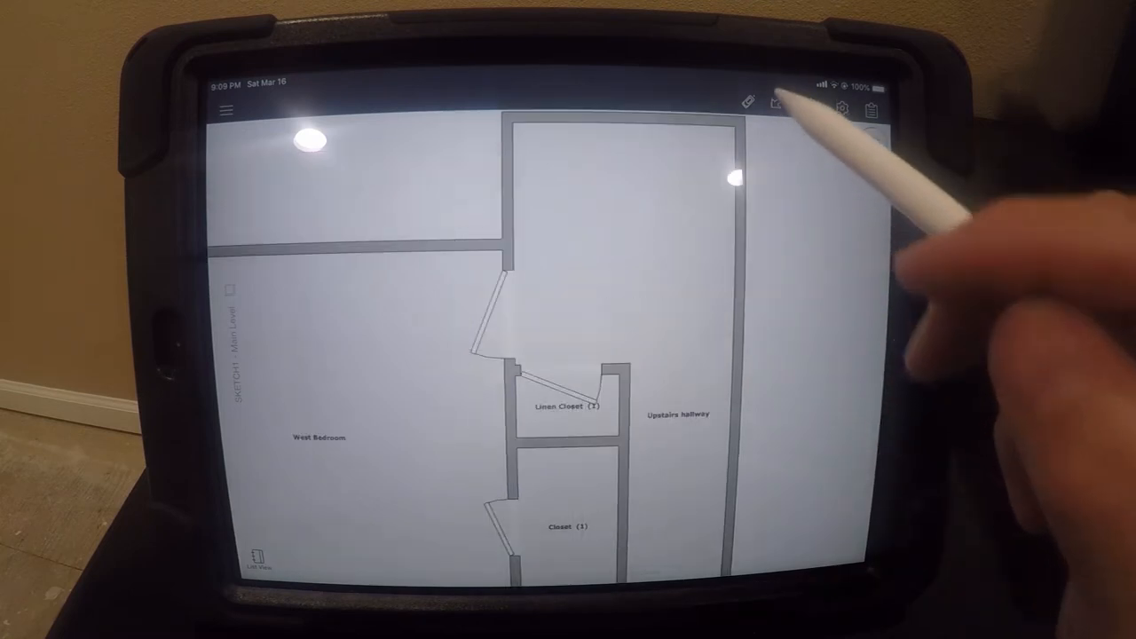
click(775, 106)
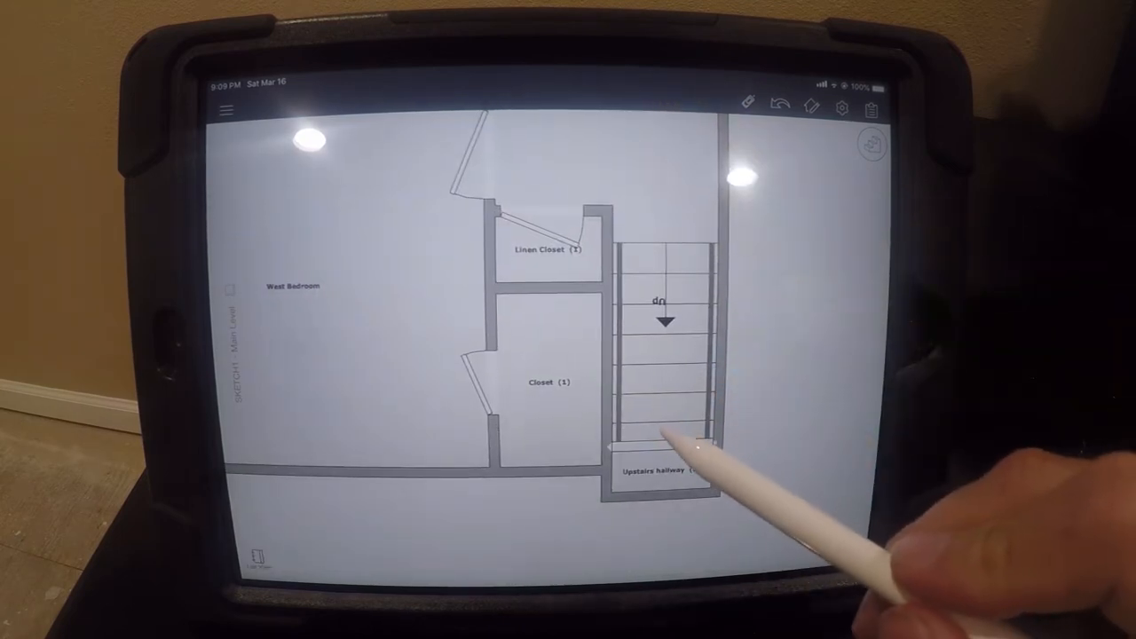
Step: Select the stair's landing wall and flip the staircase direction to Up
click(662, 448)
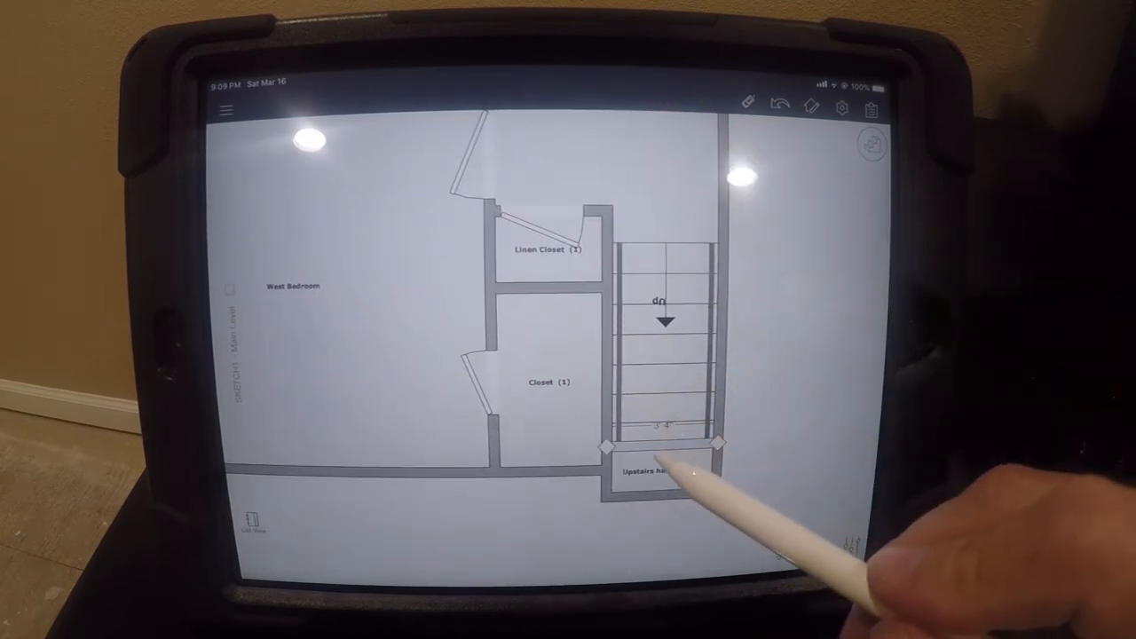
click(661, 470)
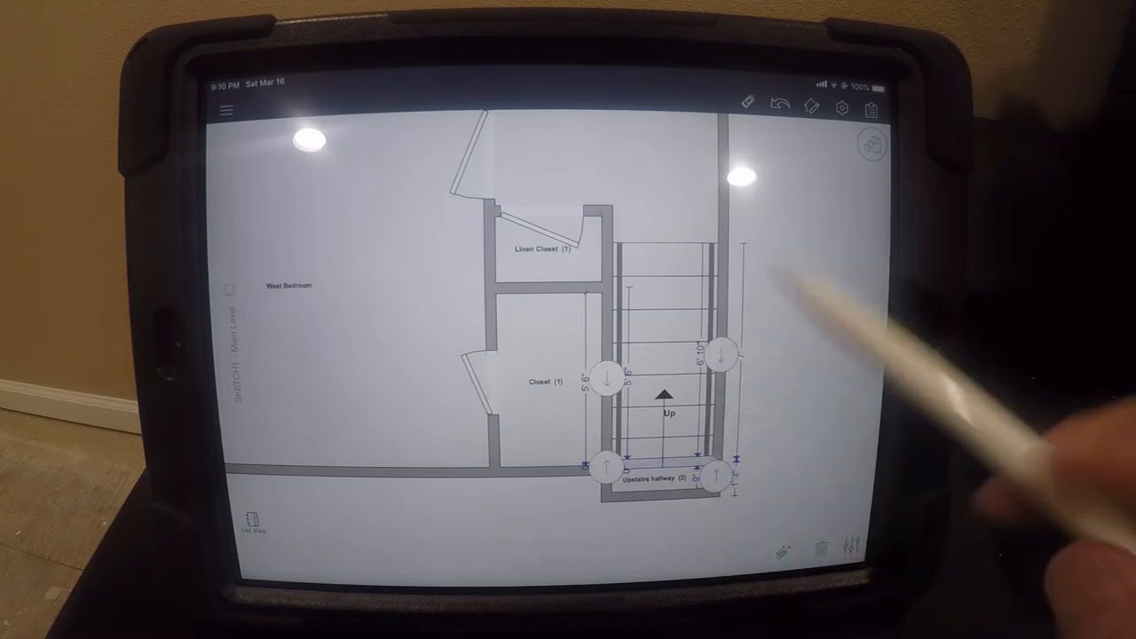
mouse_move(843, 559)
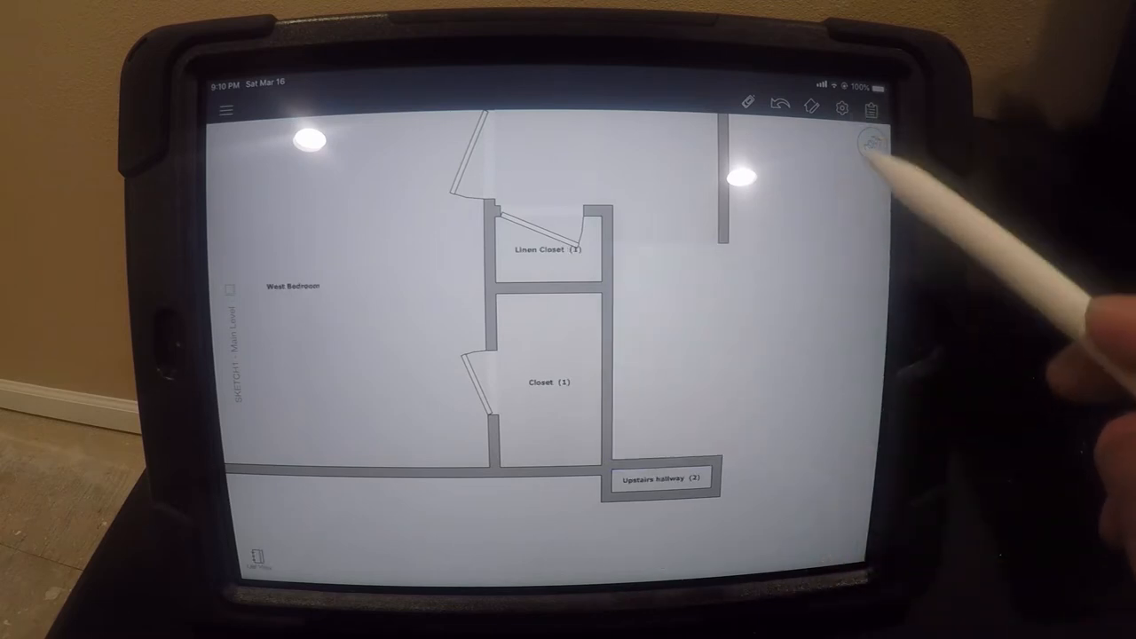
Step: Remove the small Upstairs hallway (2) room and exit to the Local project list
click(873, 144)
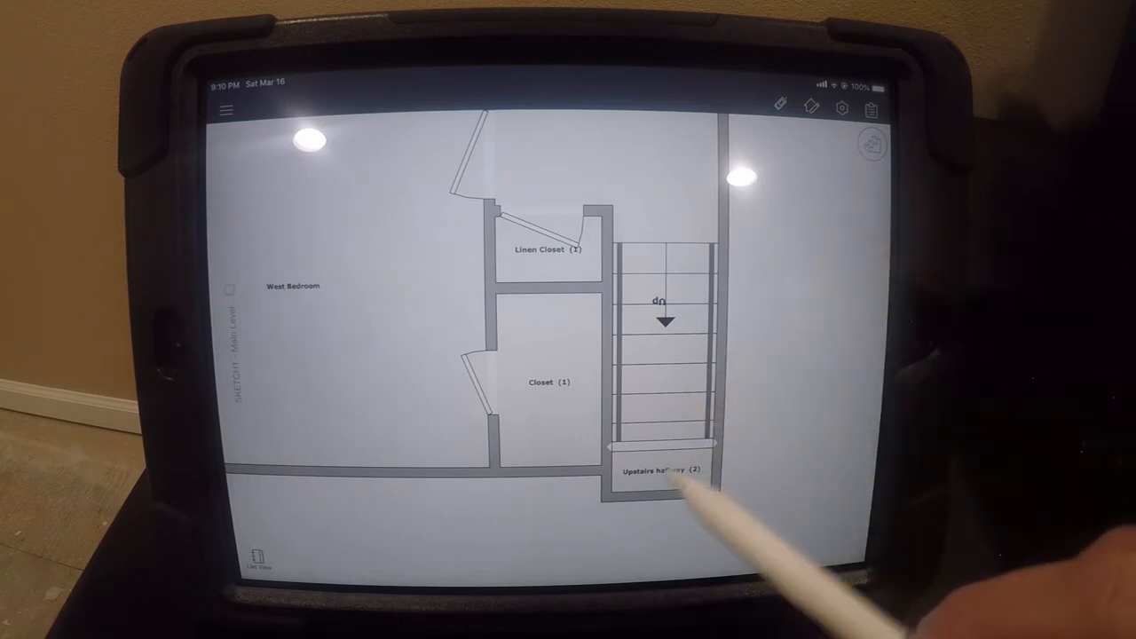
click(665, 347)
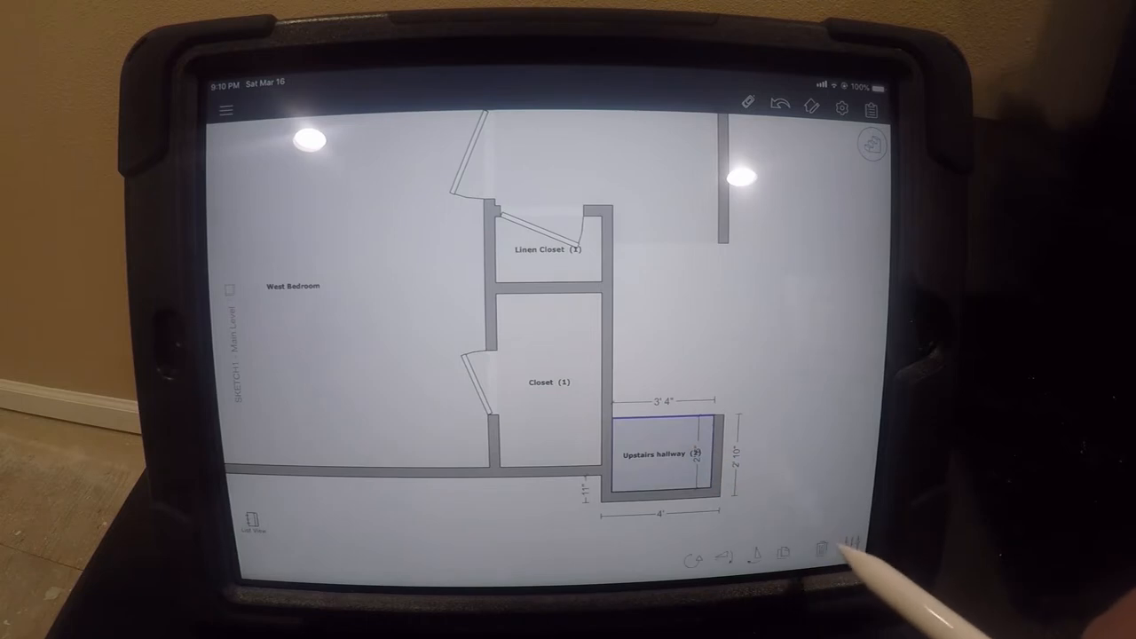
click(821, 548)
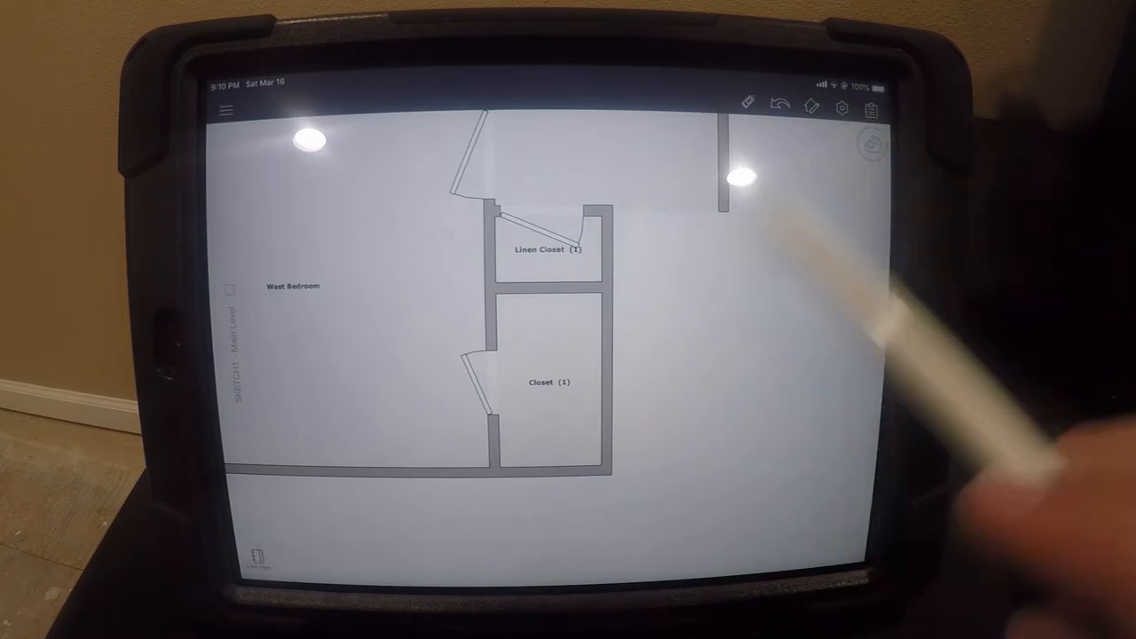
click(870, 144)
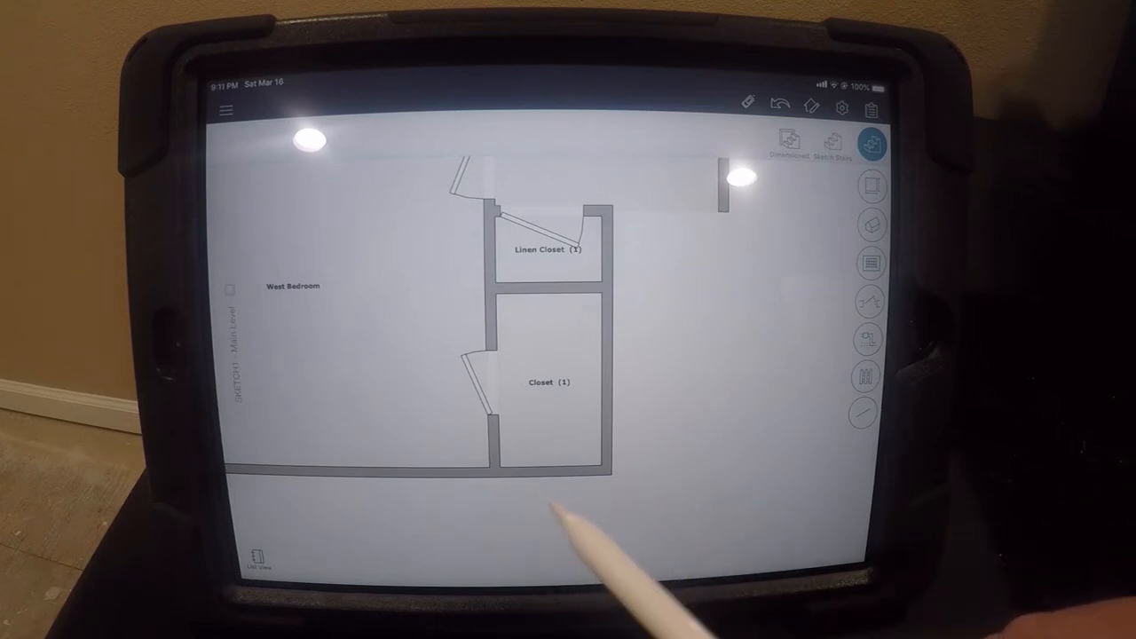
mouse_move(657, 444)
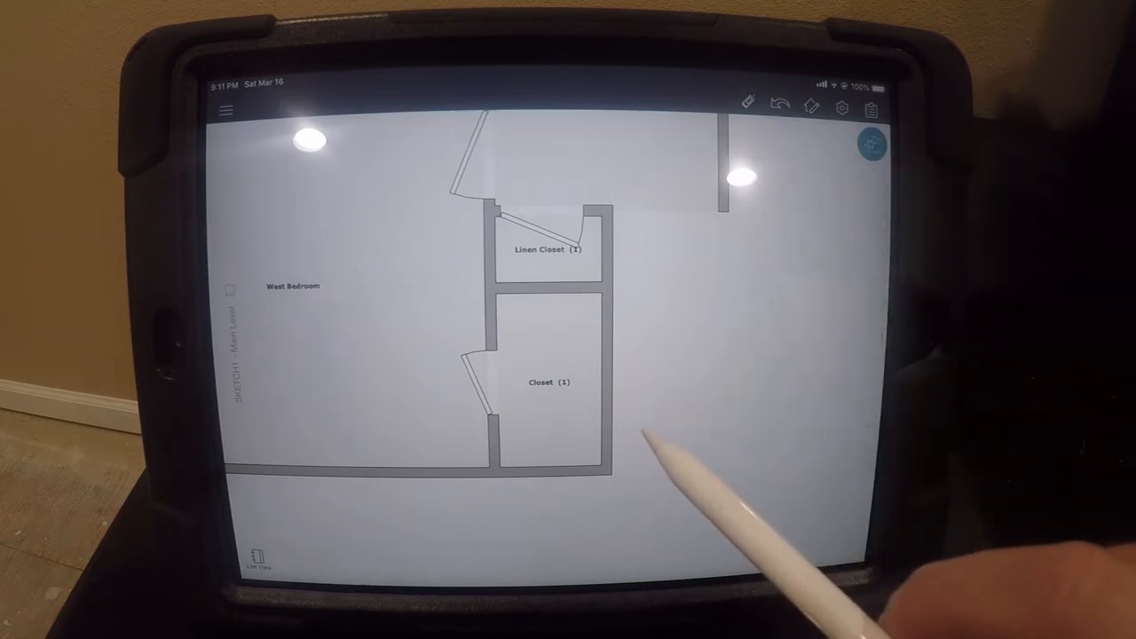
click(228, 109)
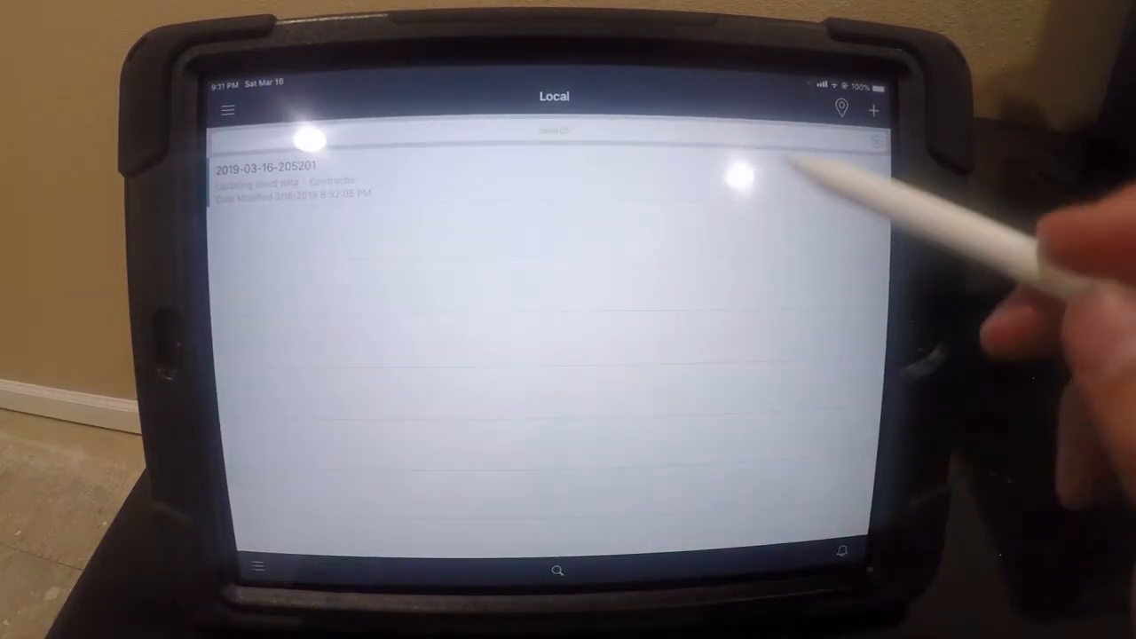
click(275, 177)
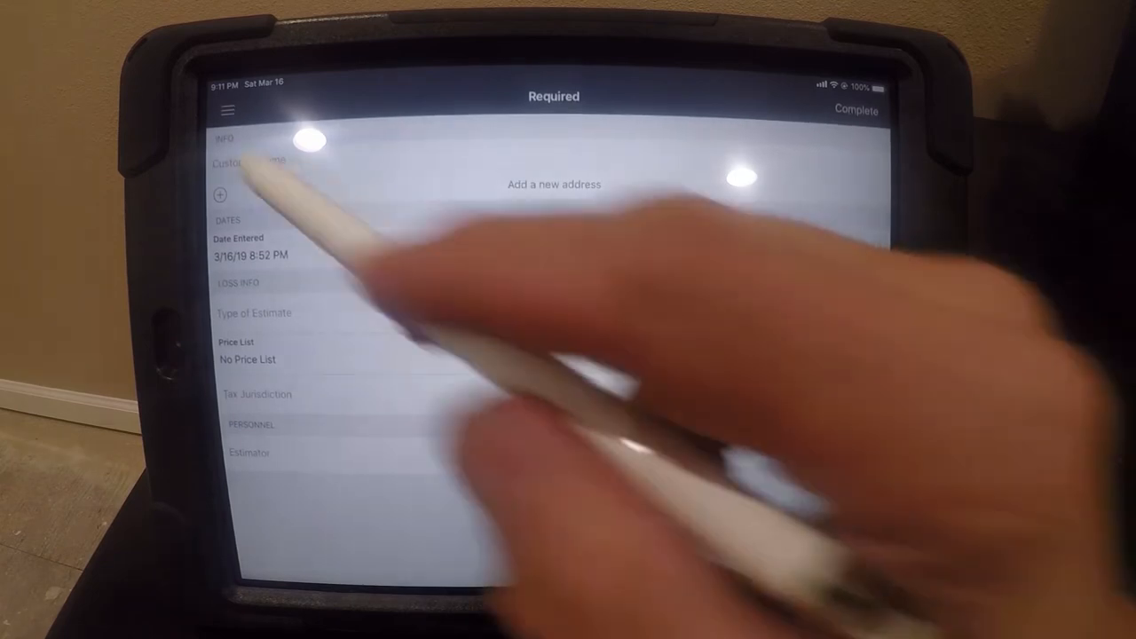
click(225, 110)
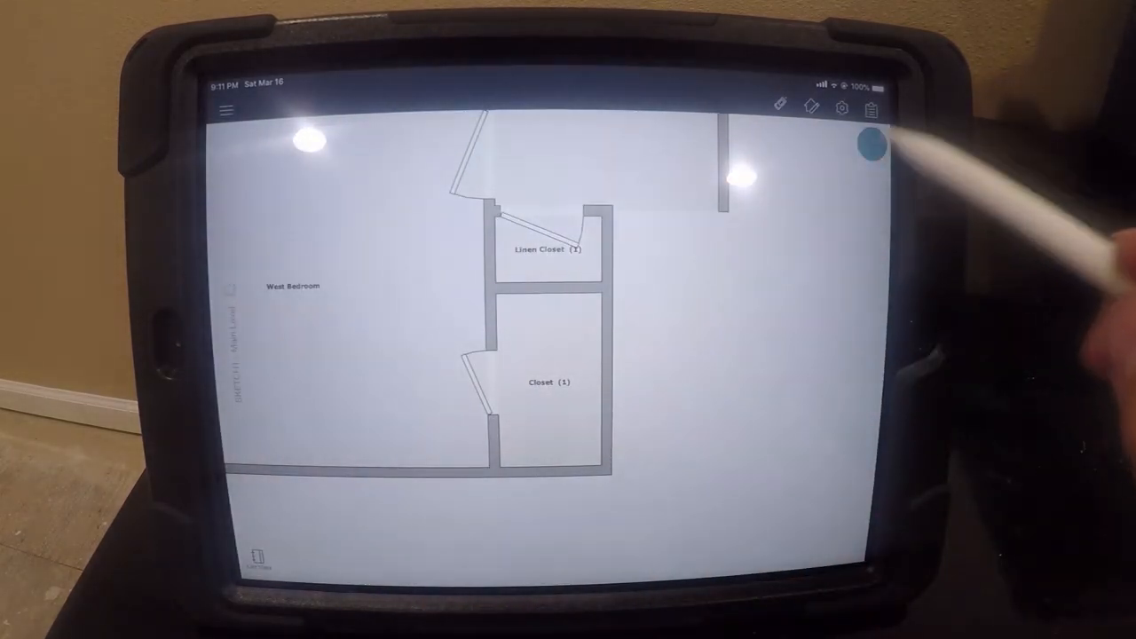
click(873, 145)
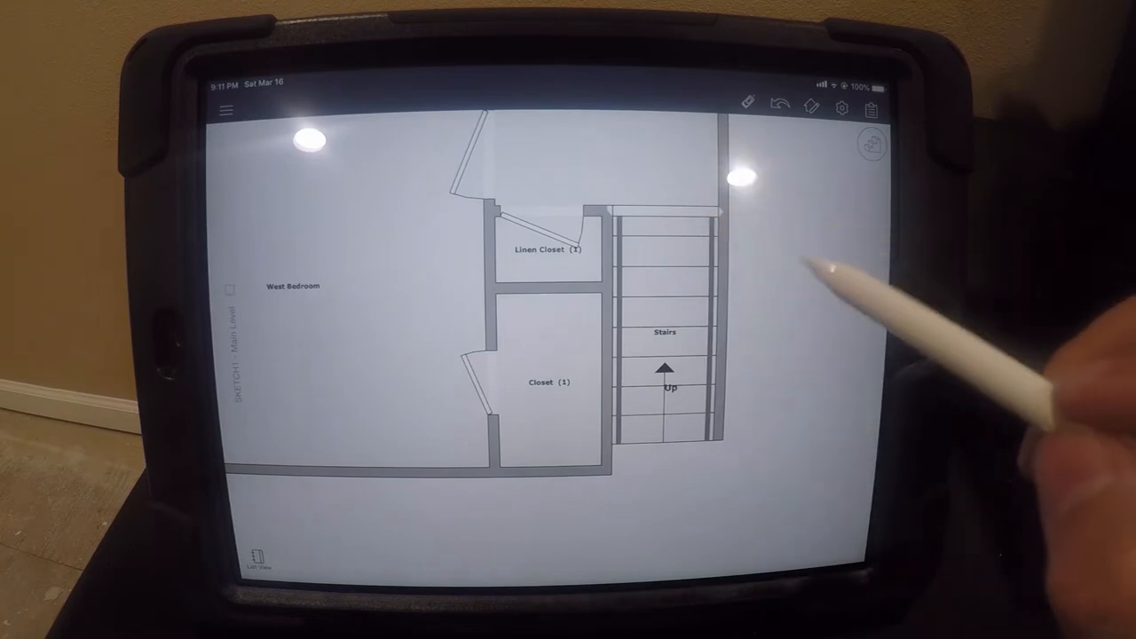
mouse_move(710, 355)
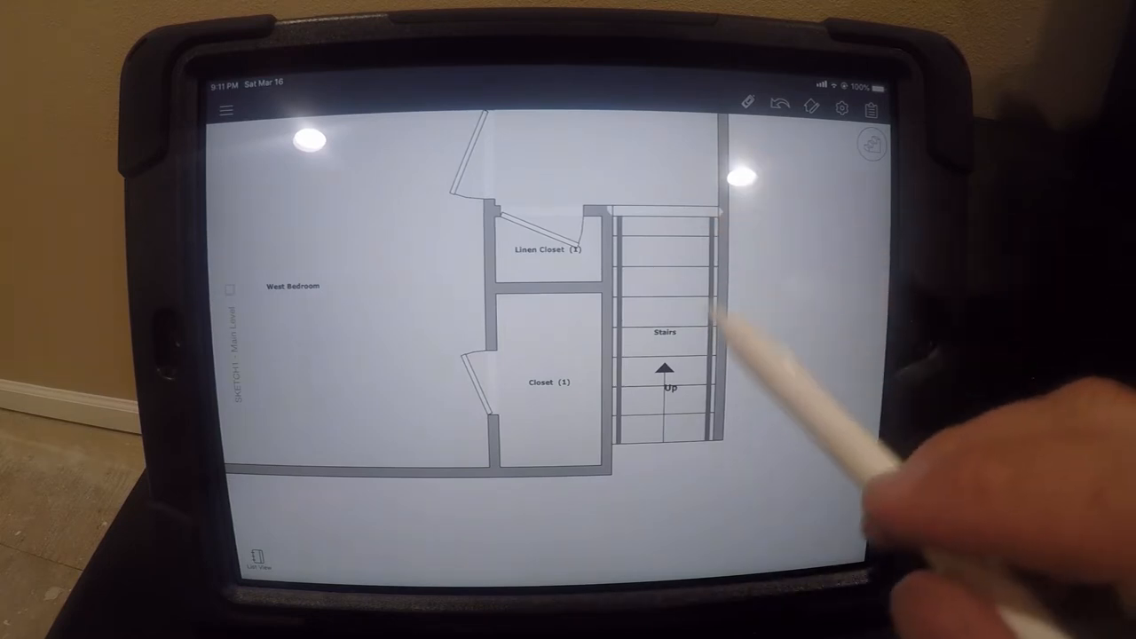
click(666, 426)
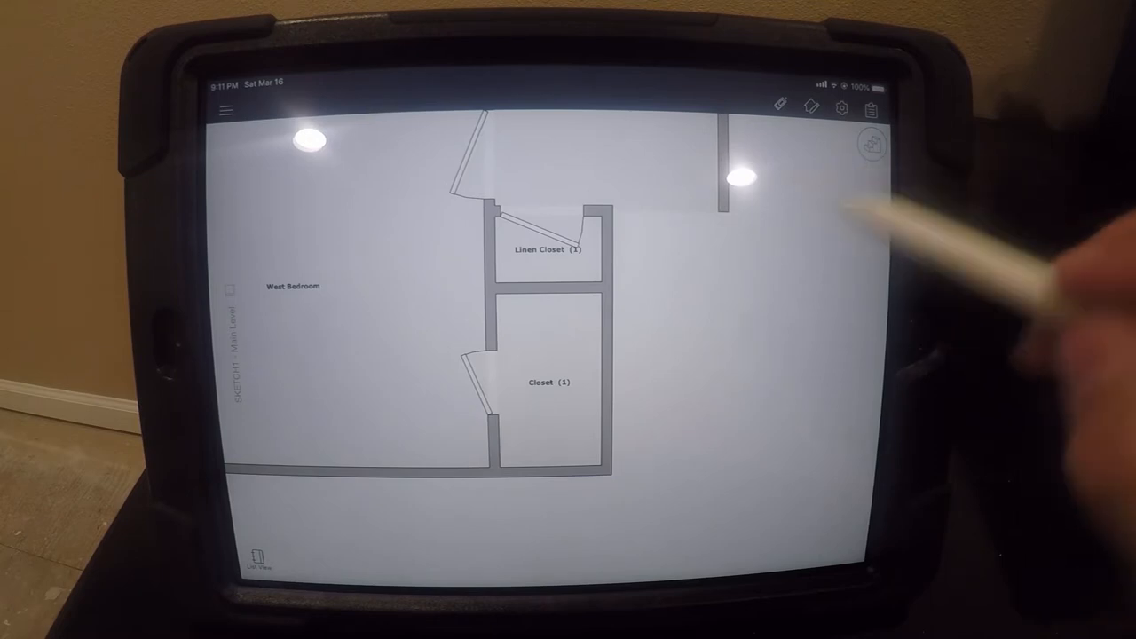
click(872, 144)
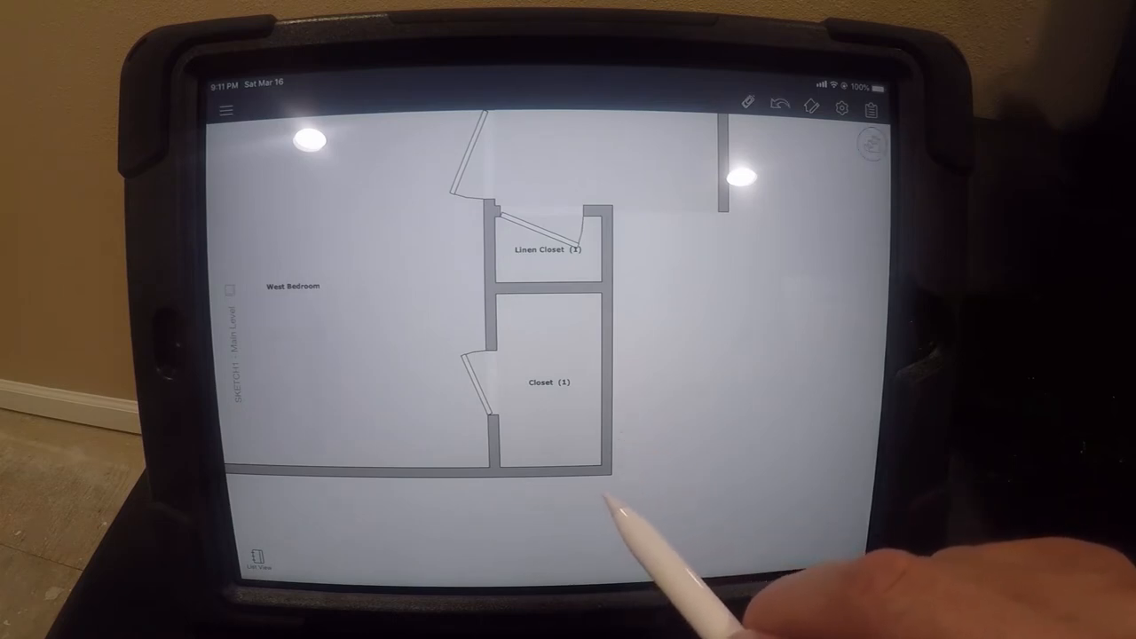
click(870, 143)
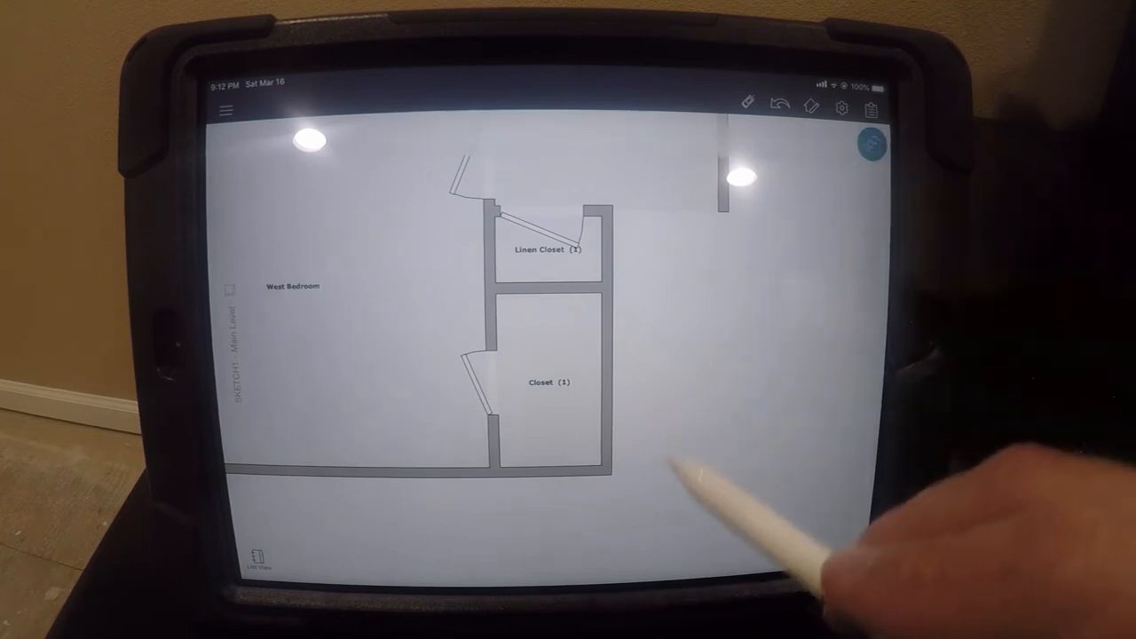
click(873, 144)
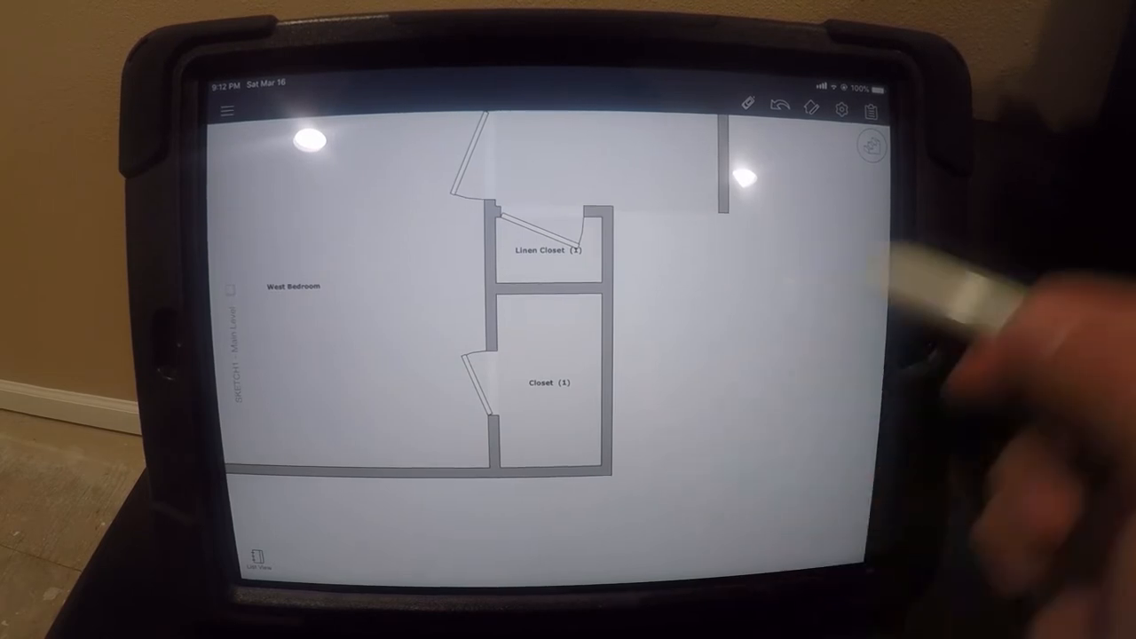
Step: Undo to restore the deleted up staircase beside Linen Closet and Closet
click(872, 146)
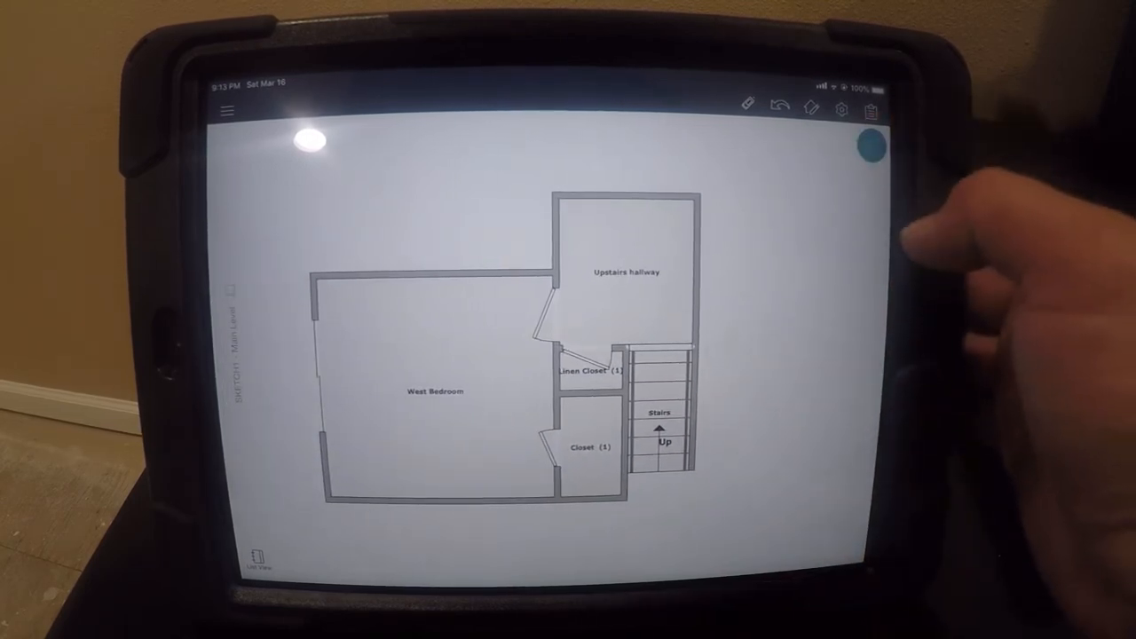
Step: Select wall W16 to show its properties: not arced, not bearing, 4" thick
click(871, 146)
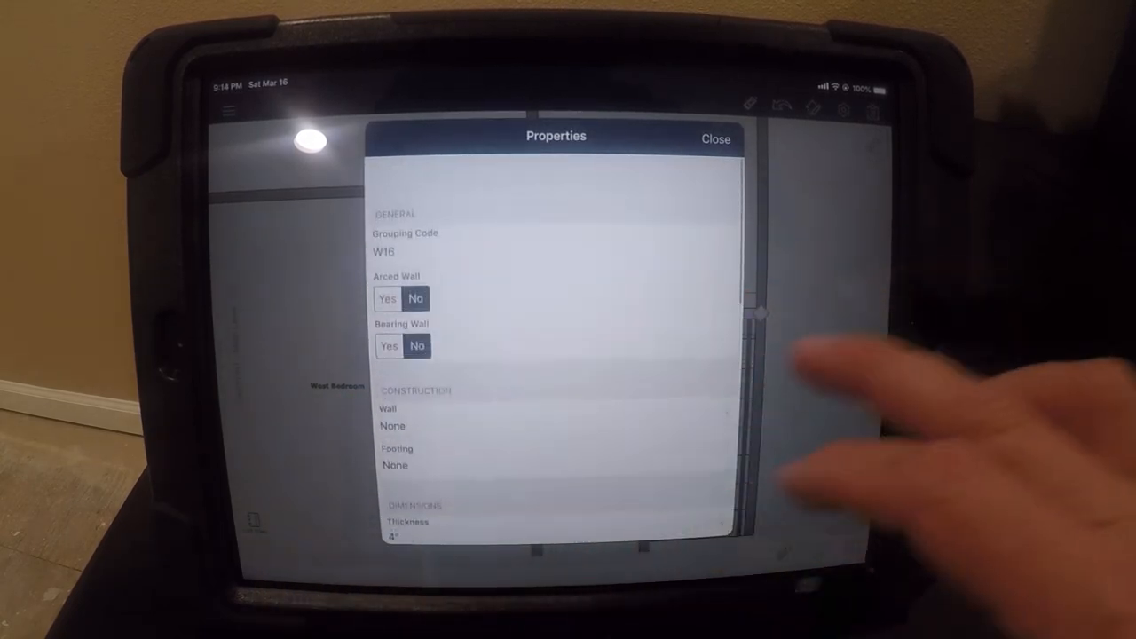
Step: Set the stairs' Relation to Level to Below and close their properties
click(715, 138)
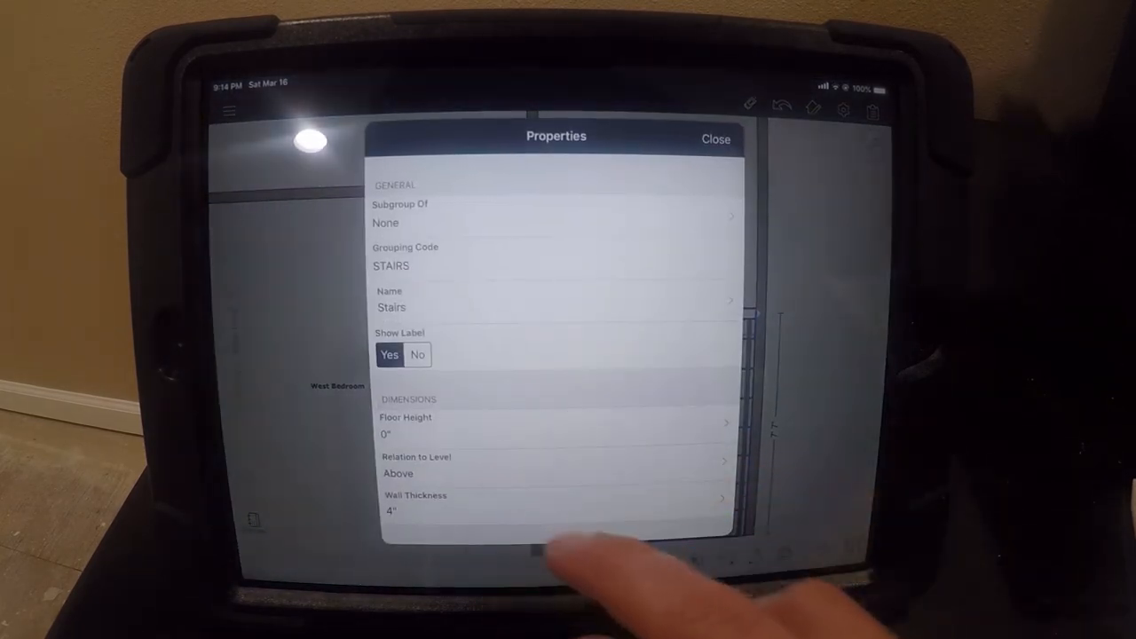
scroll(down, 3)
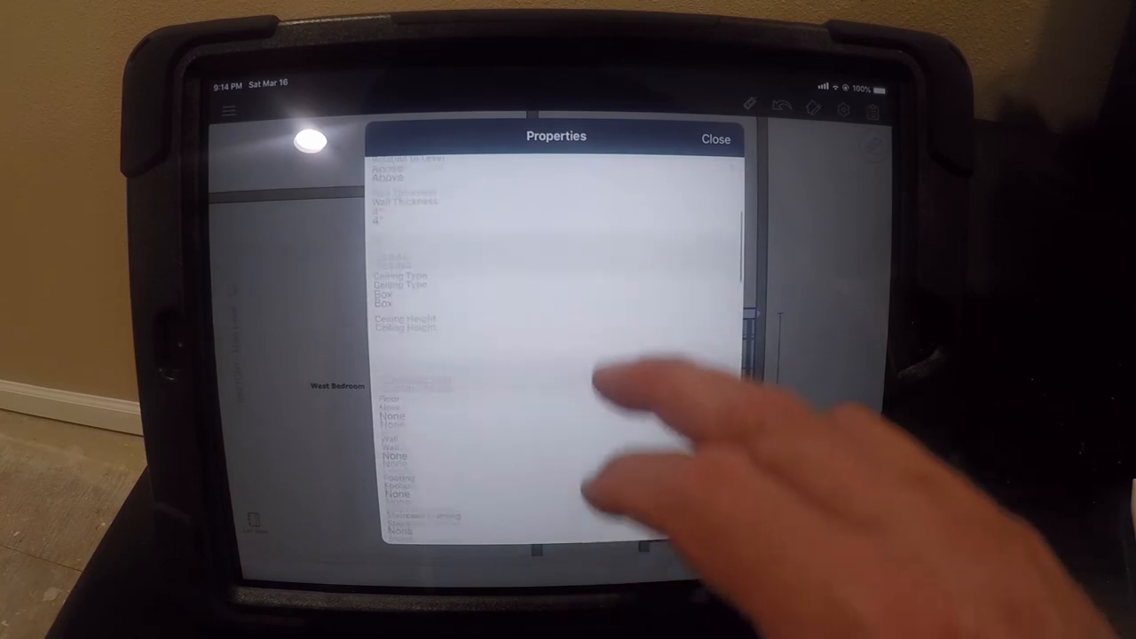
scroll(down, 3)
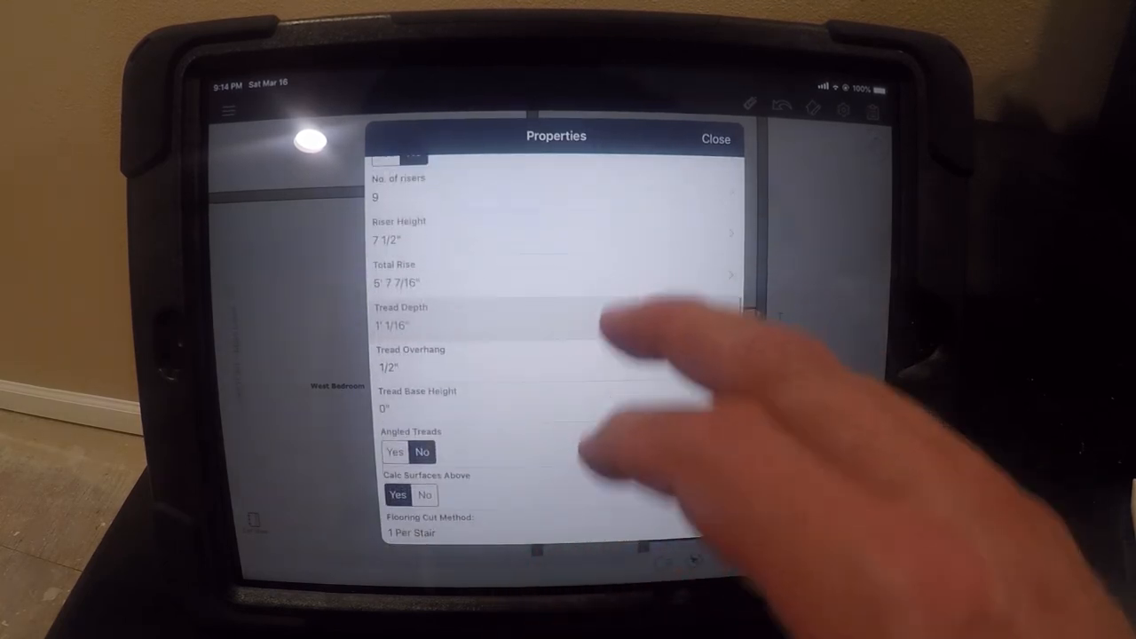
scroll(down, 3)
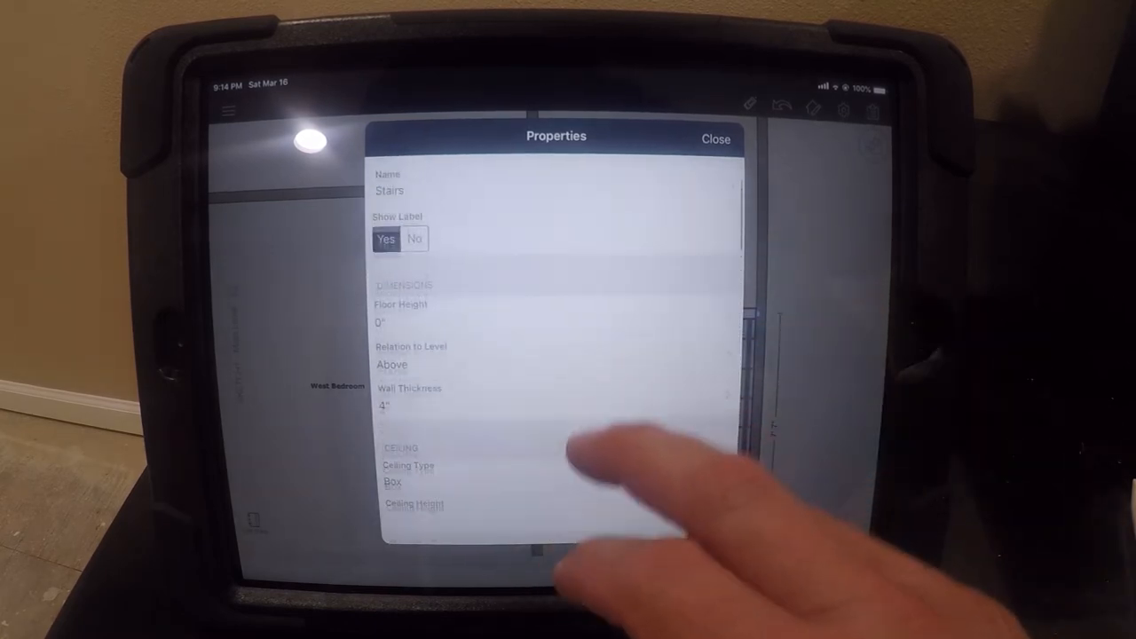
scroll(down, 3)
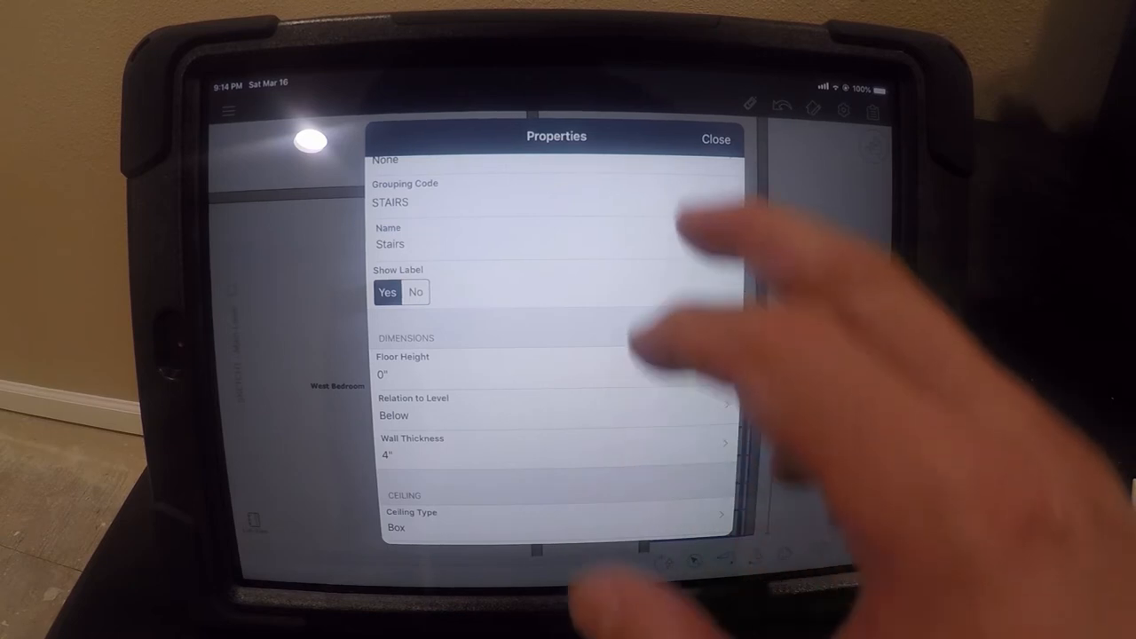
click(715, 139)
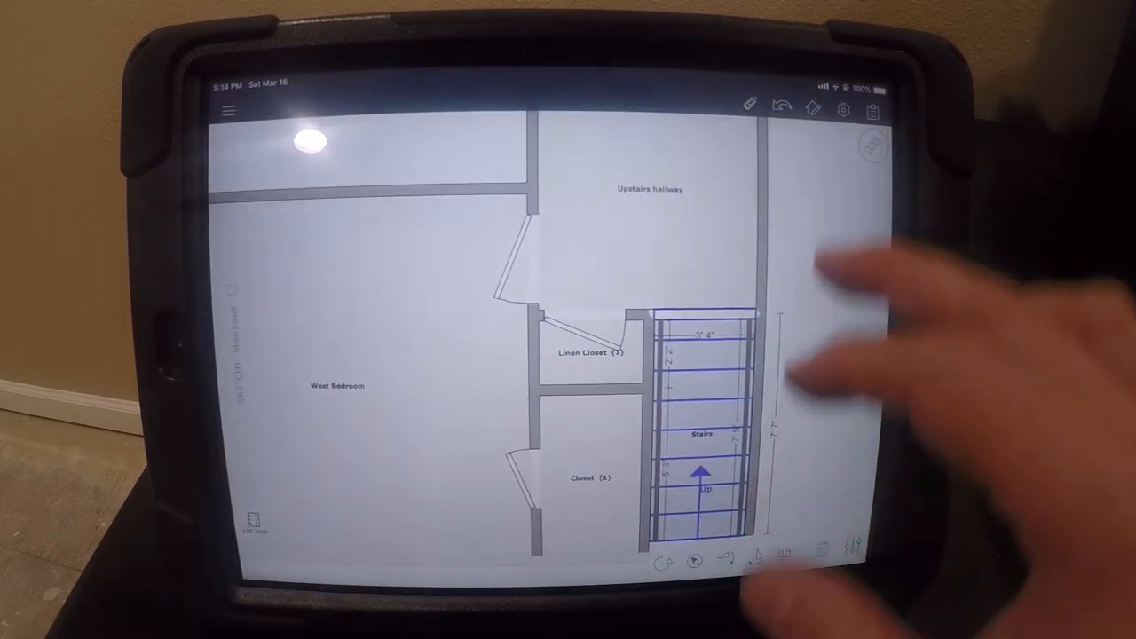
Step: Add a new Living-type room to the upstairs sketch and show its properties
click(873, 146)
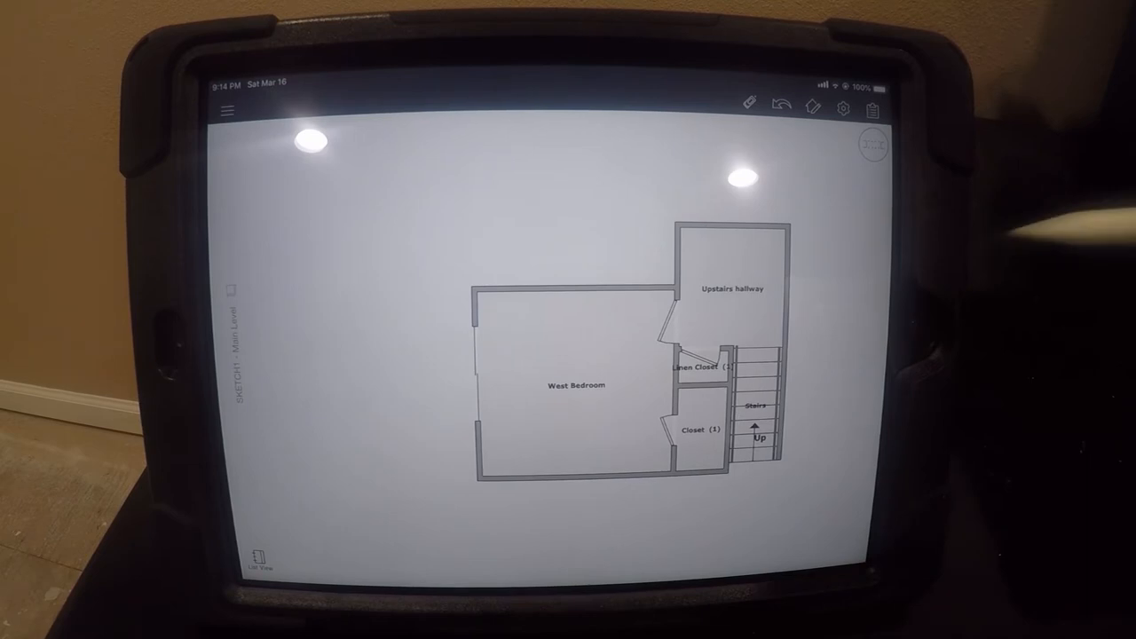
click(577, 289)
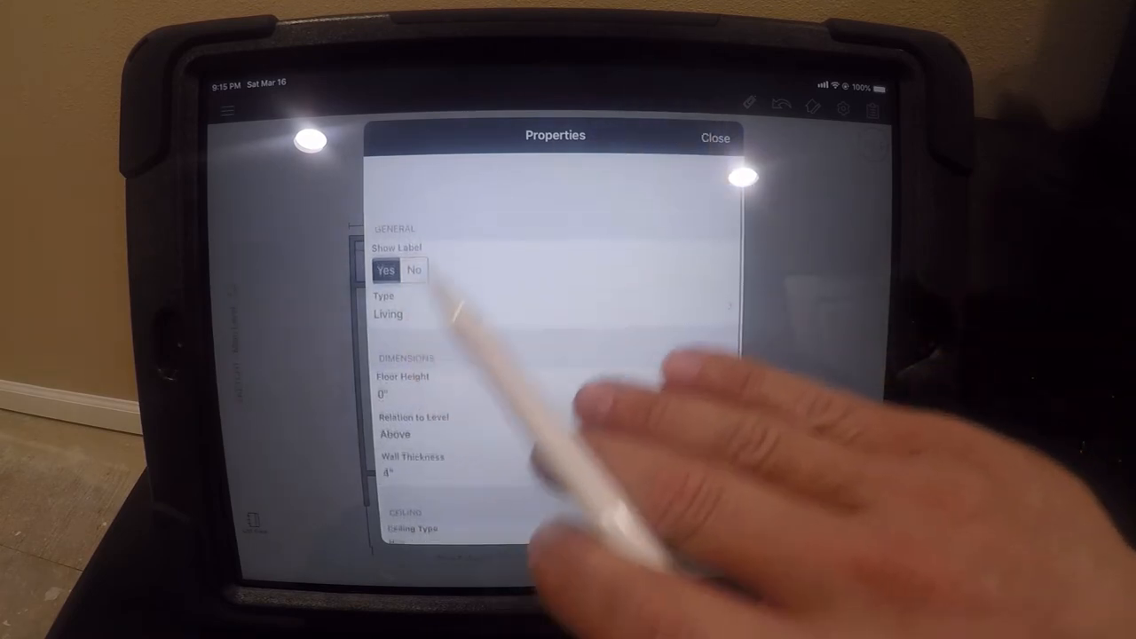
Step: Give the new room the custom name 'East bedroom' by dictation
scroll(down, 3)
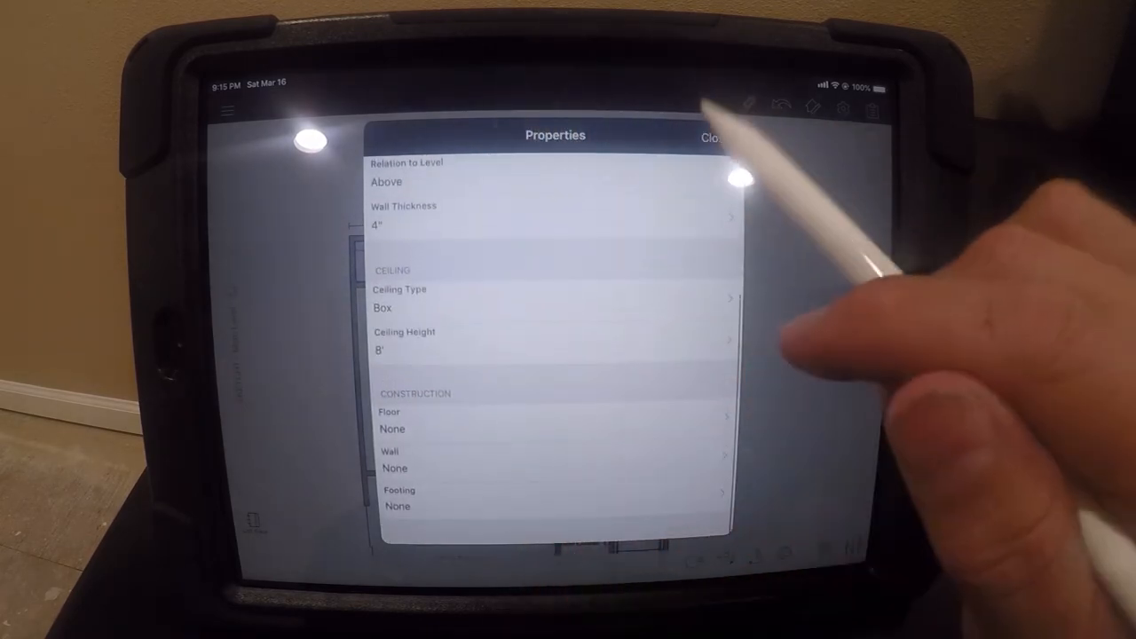
click(713, 138)
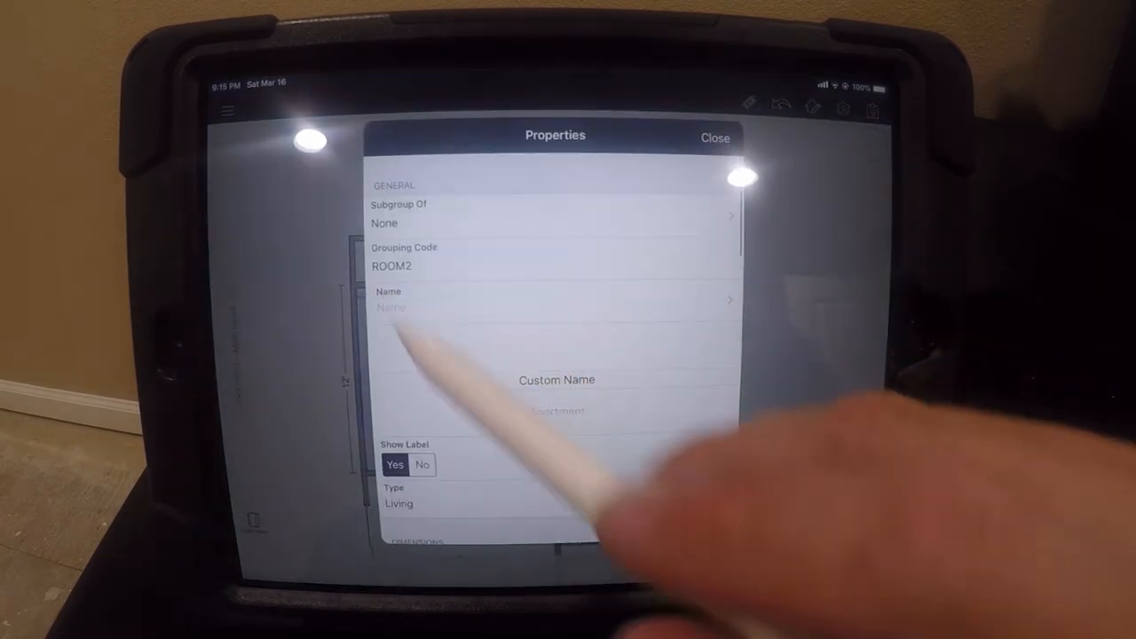
click(550, 308)
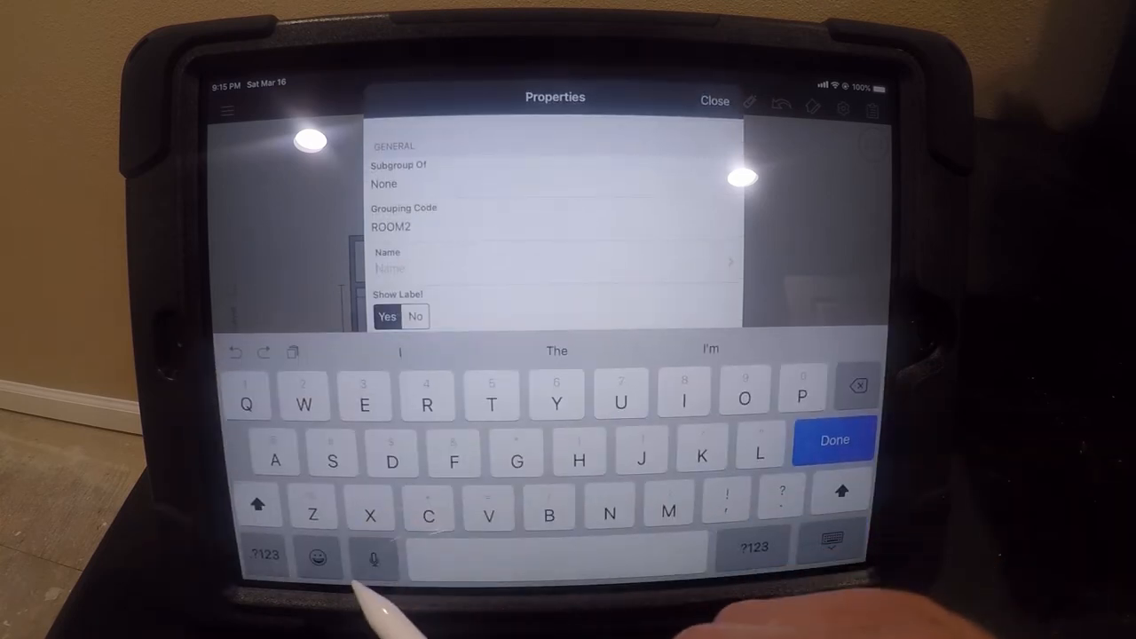
click(833, 440)
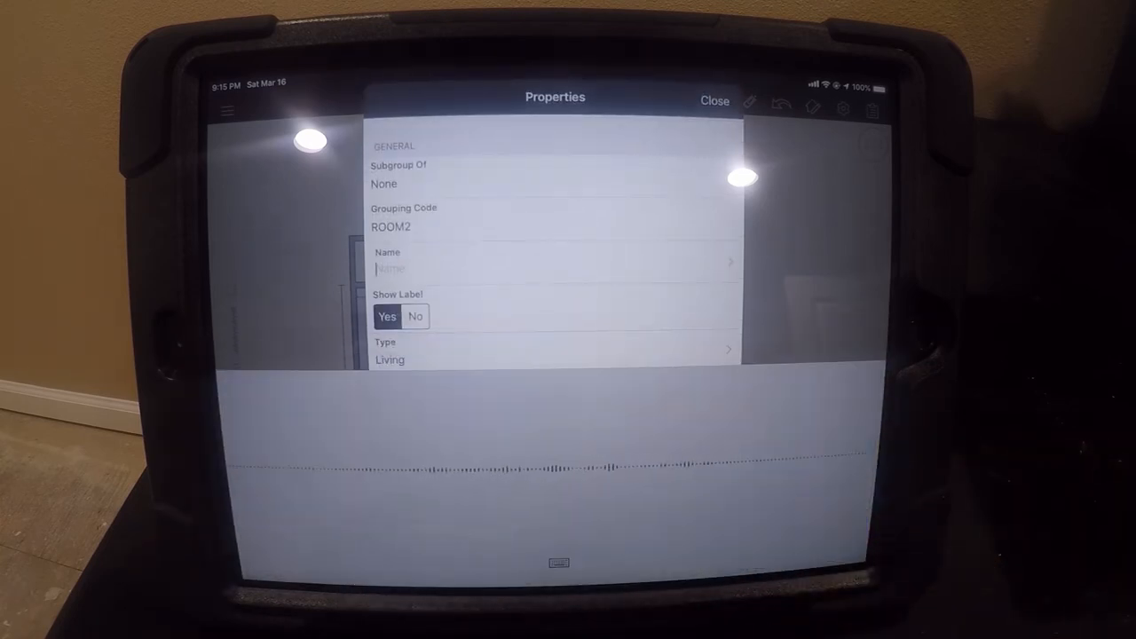
text(East bedroom)
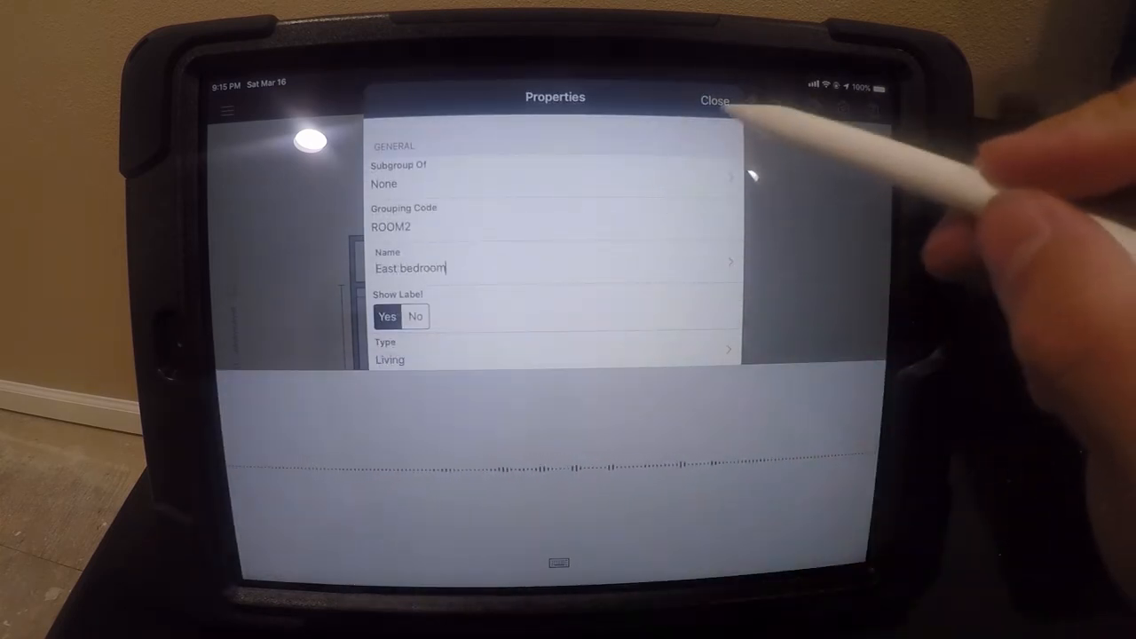
click(714, 99)
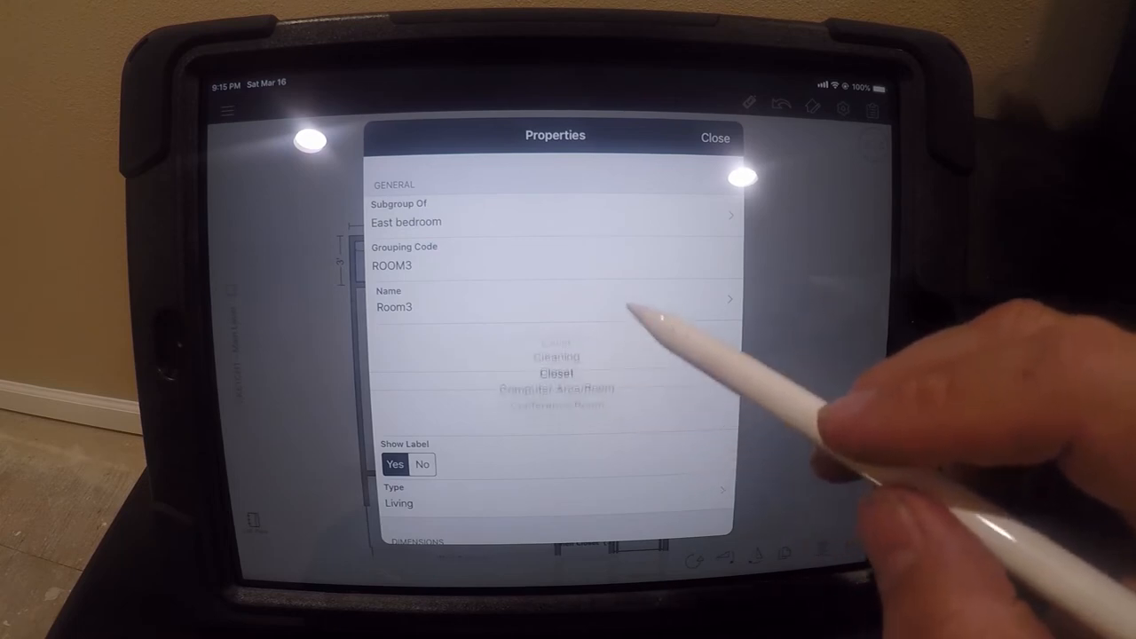
Step: Name the sub-room Computer Area/Room, start naming Room4, and close the Attic properties
click(557, 388)
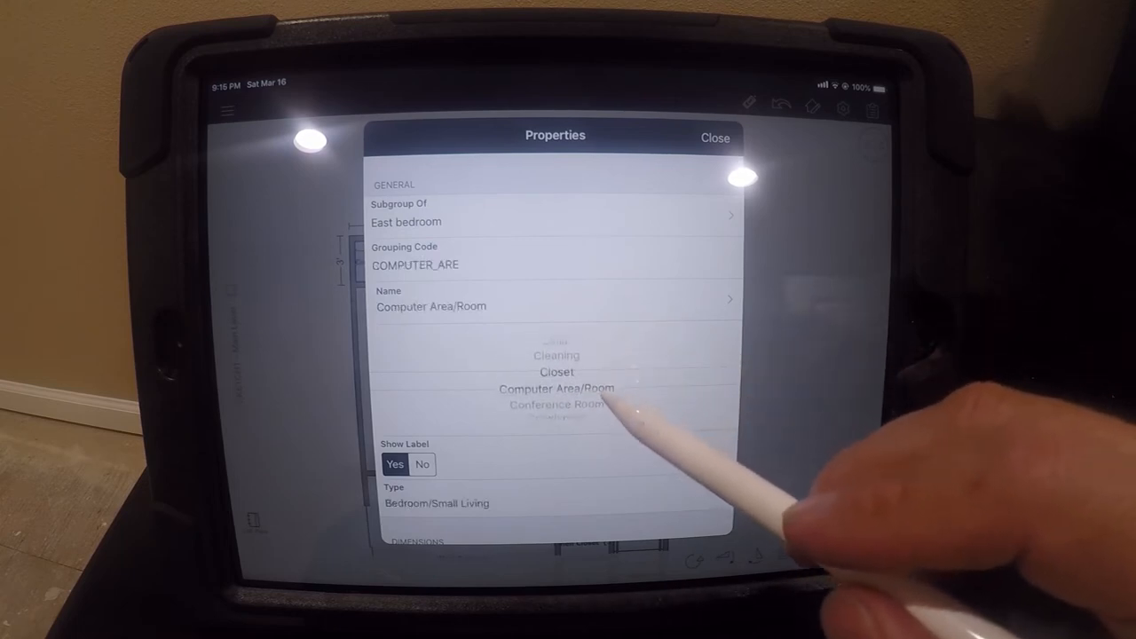
click(715, 137)
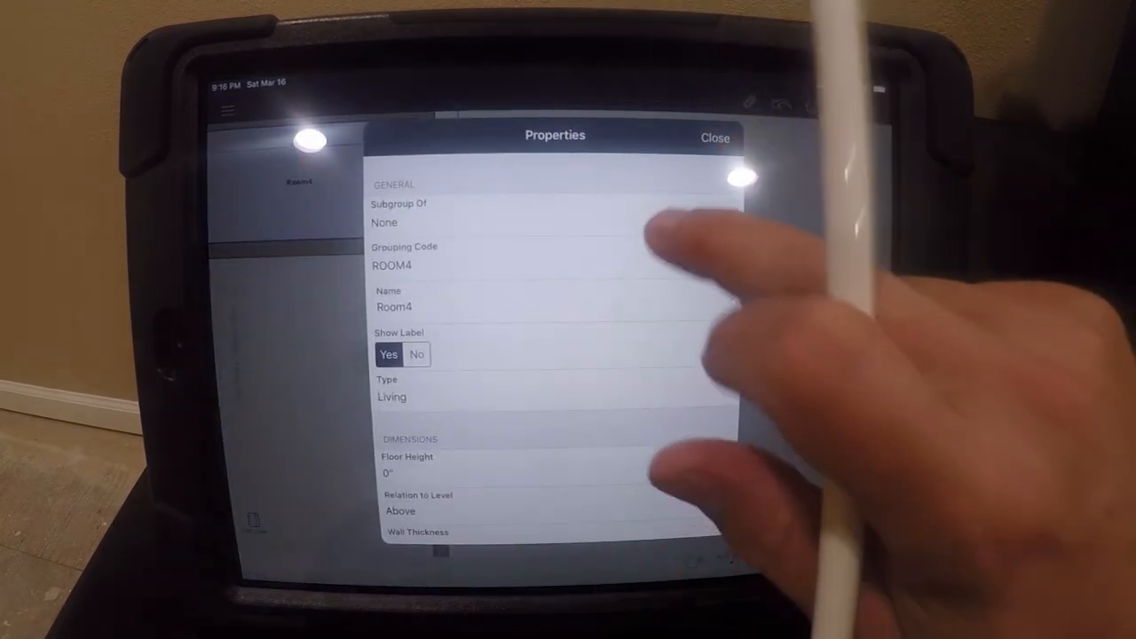
click(550, 213)
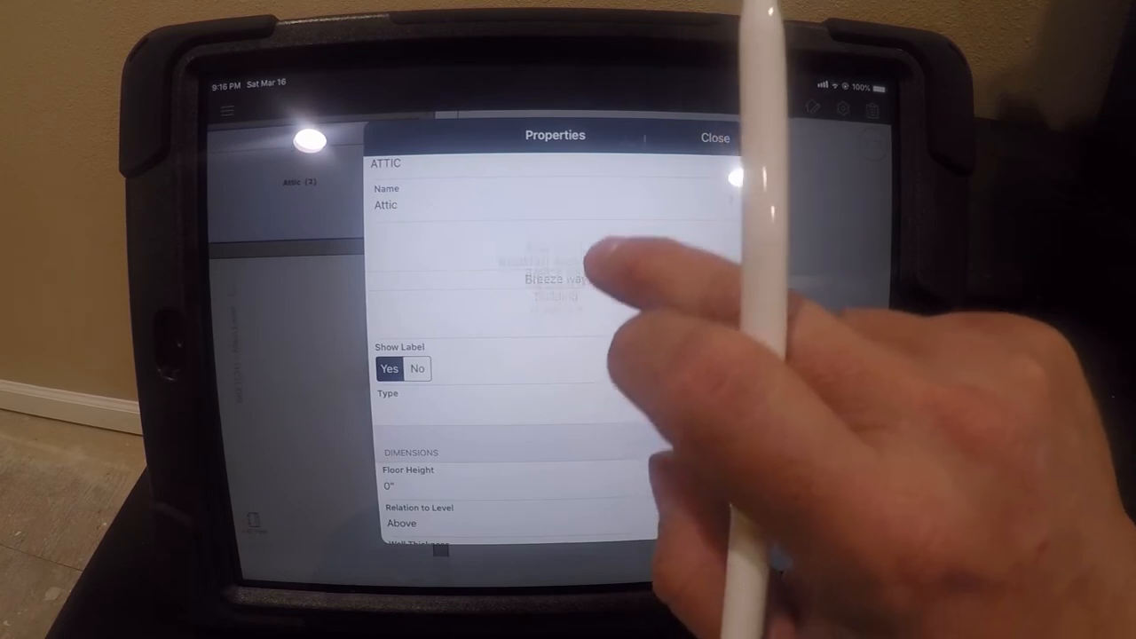
click(556, 278)
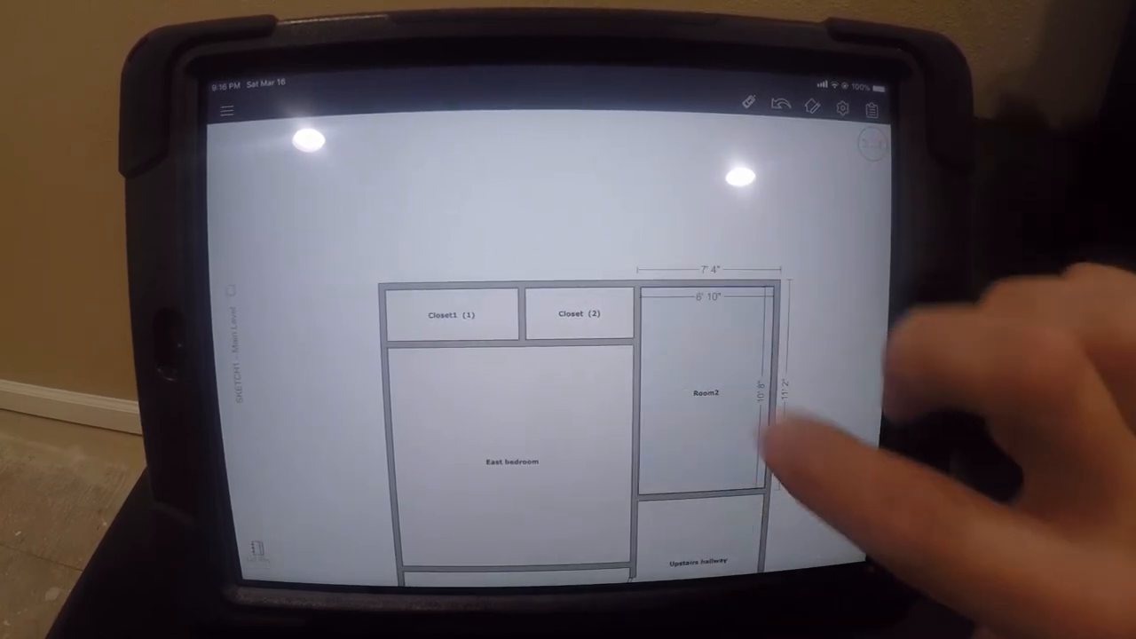
Step: Open Room2's properties and rename it West Bedroom
click(697, 393)
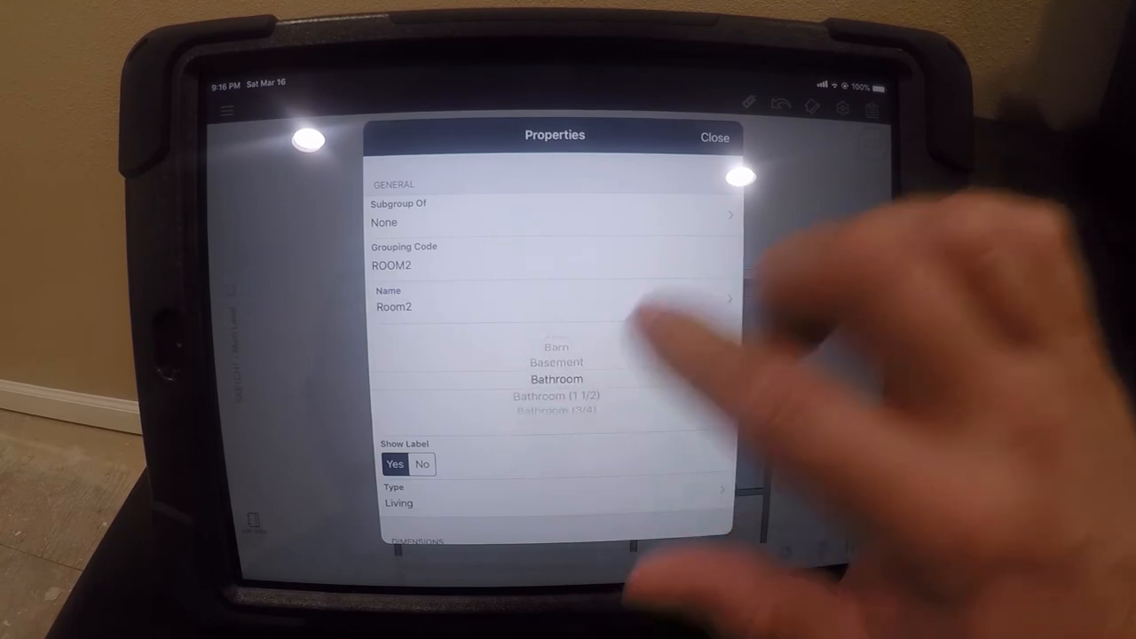
click(714, 137)
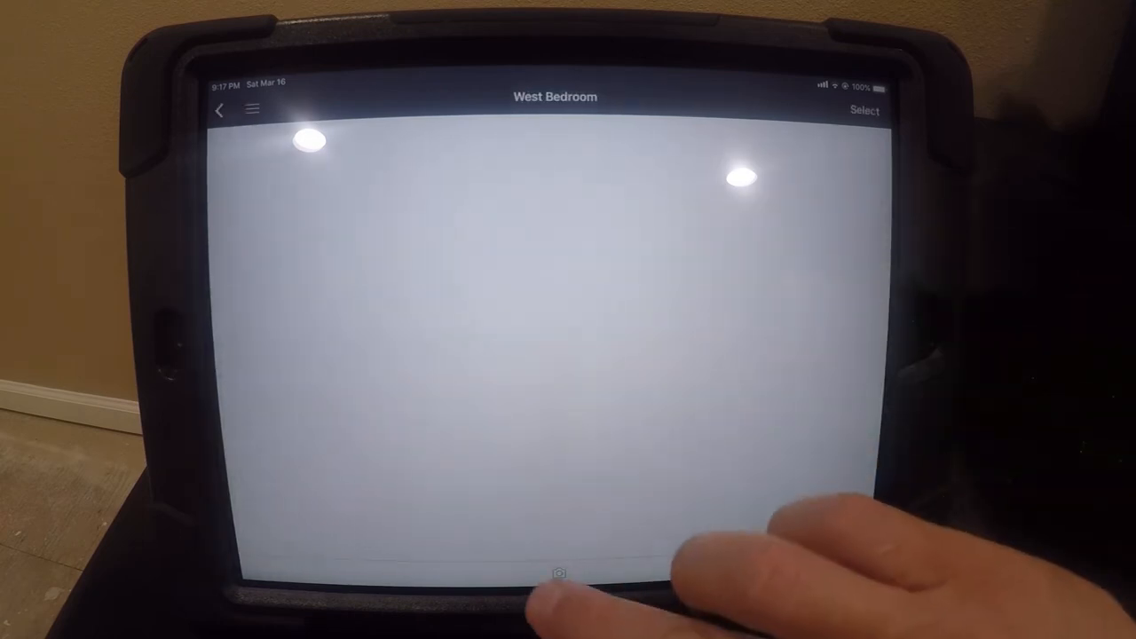
Step: Photograph West Bedroom's wall and outlet, then view the first photo, Image1
click(558, 573)
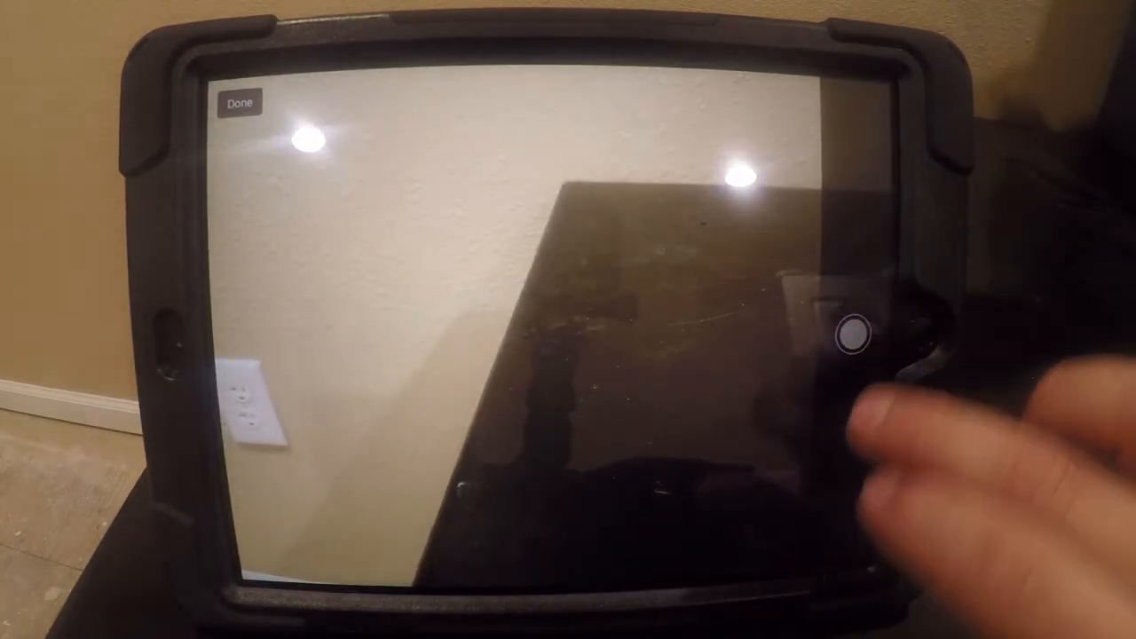
click(855, 333)
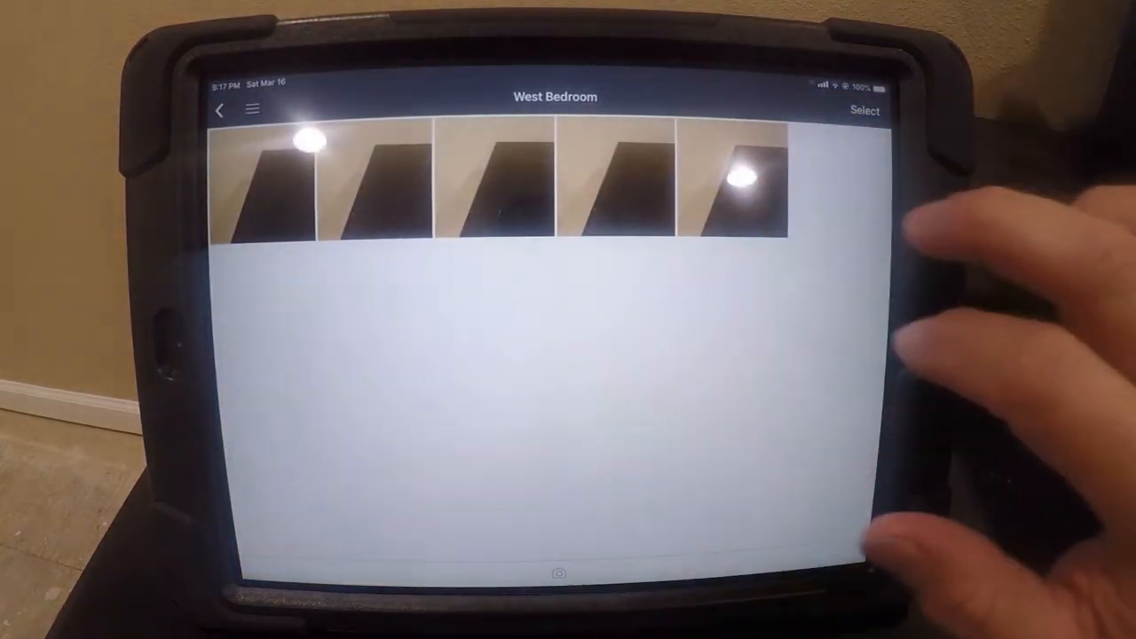
click(277, 186)
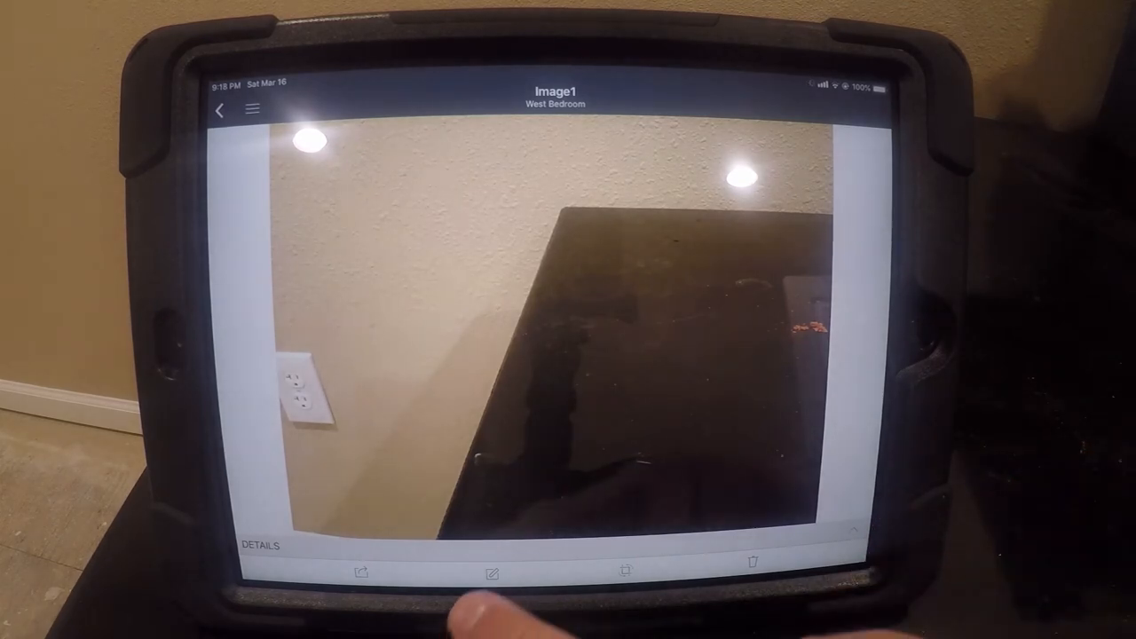
Step: Mark Image1 with red 'Water Damage' notes circling the outlet and stain, then return to the gallery
click(492, 573)
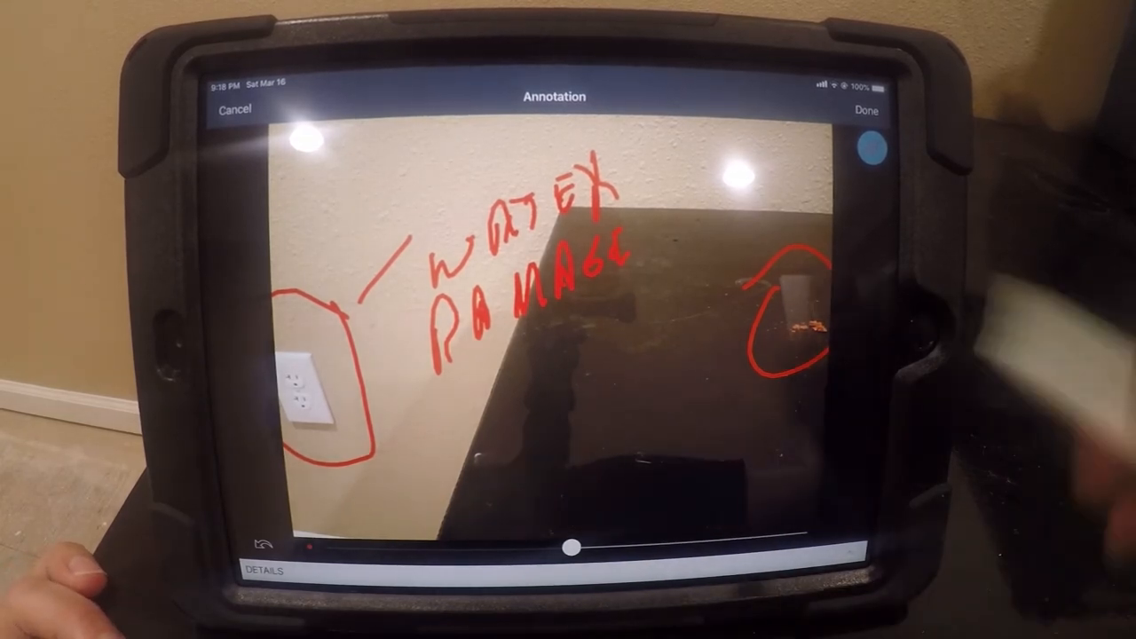
click(866, 111)
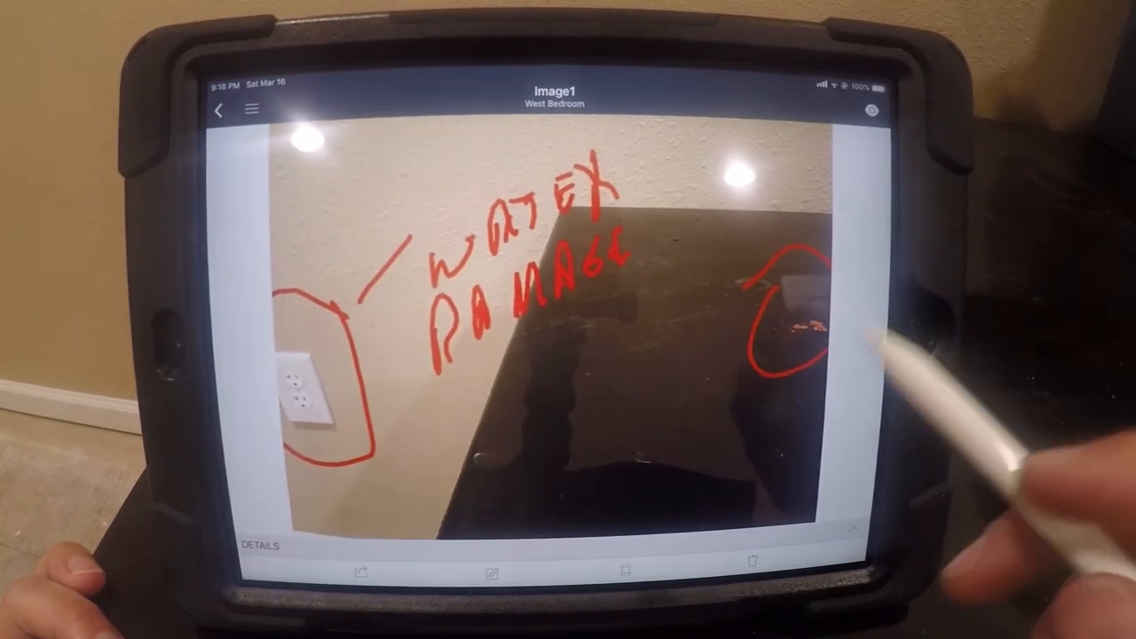
click(219, 110)
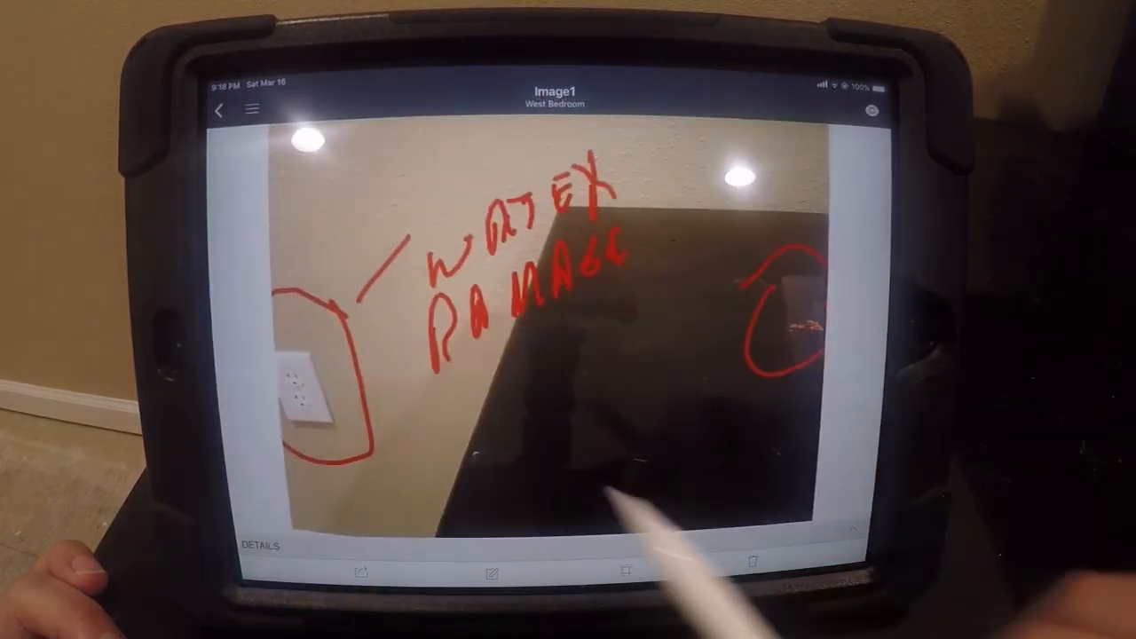
click(221, 109)
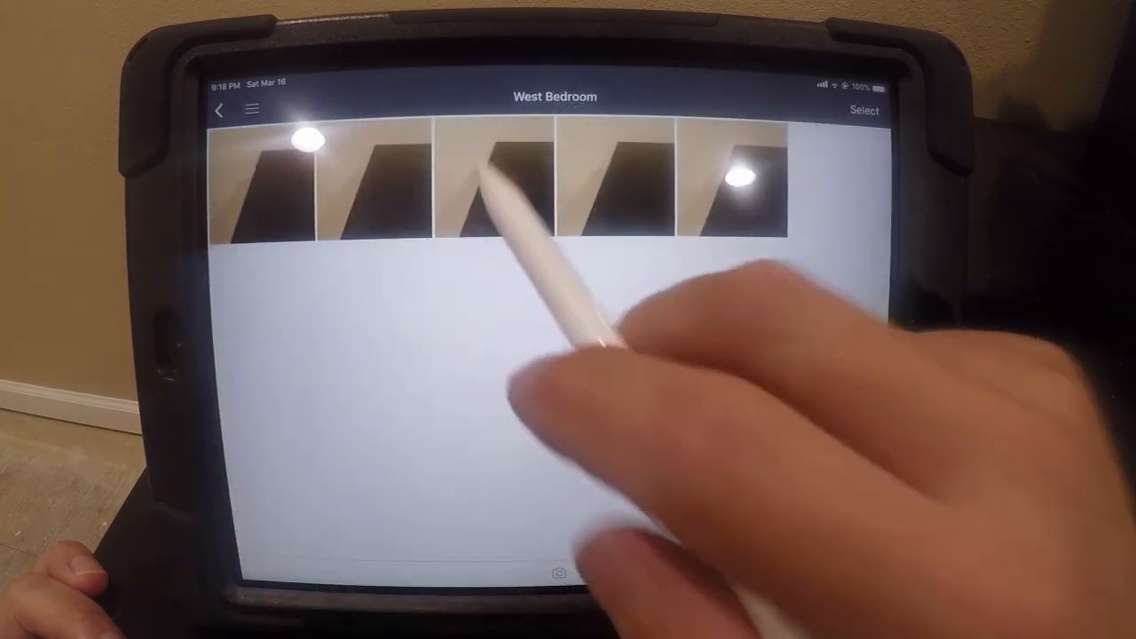
Step: Draw red arrows on Image3 pointing at the outlet and stain, then go back
click(488, 178)
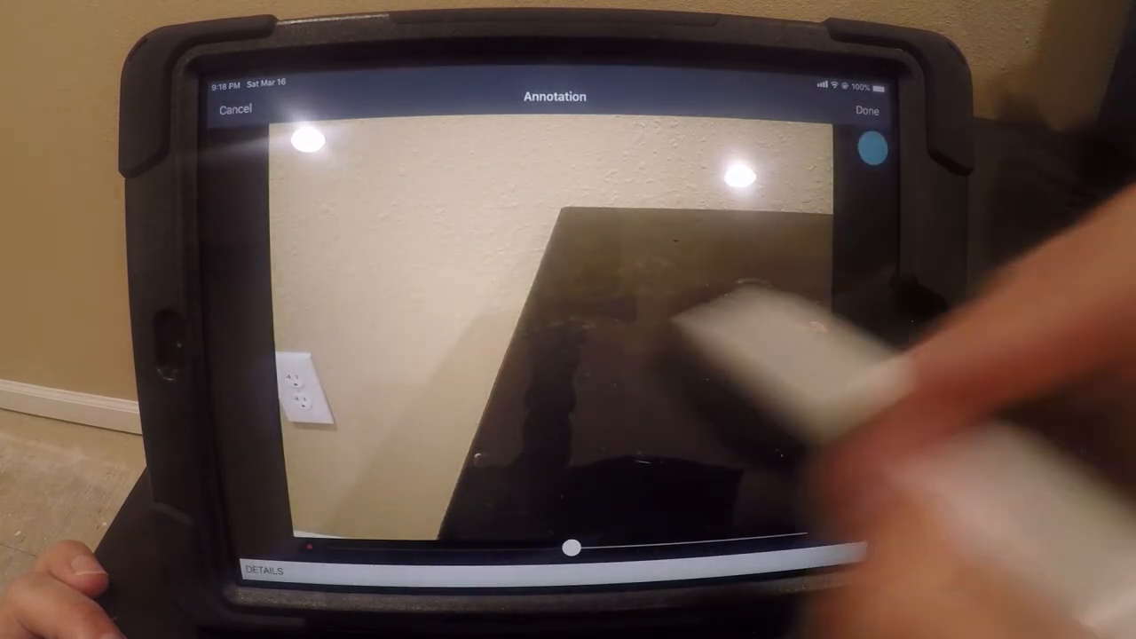
drag(373, 275, 328, 355)
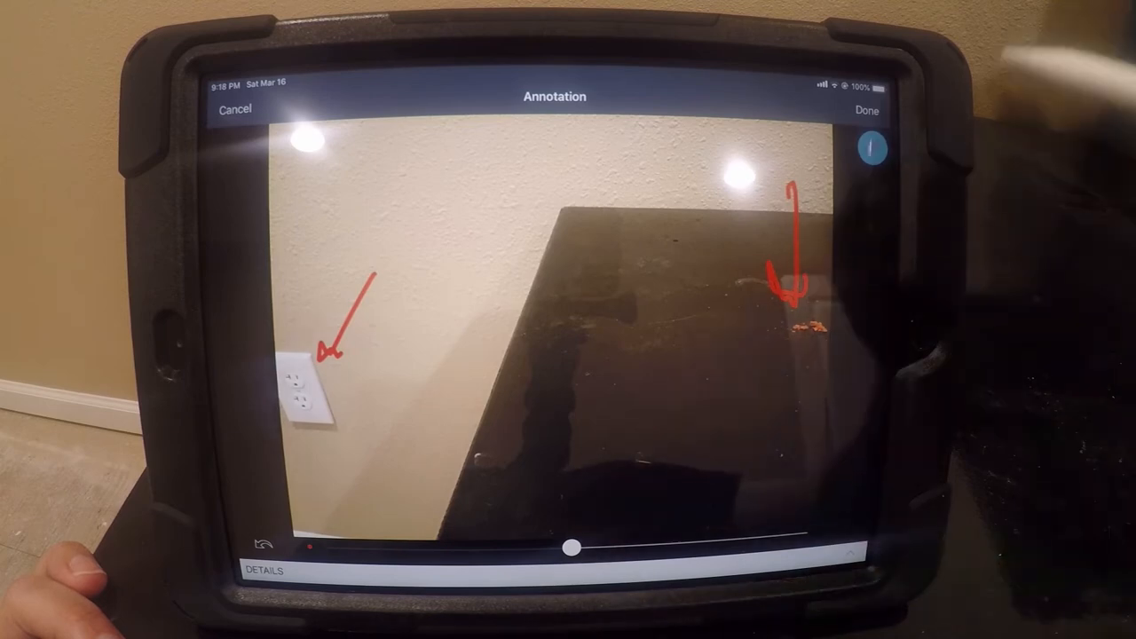
click(866, 109)
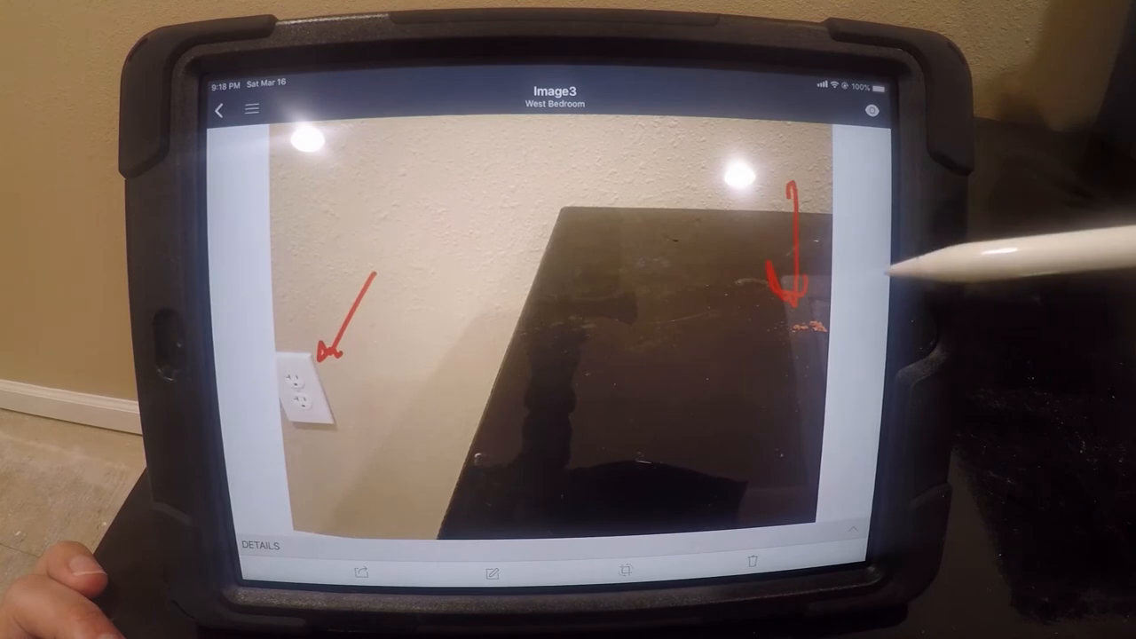
click(220, 110)
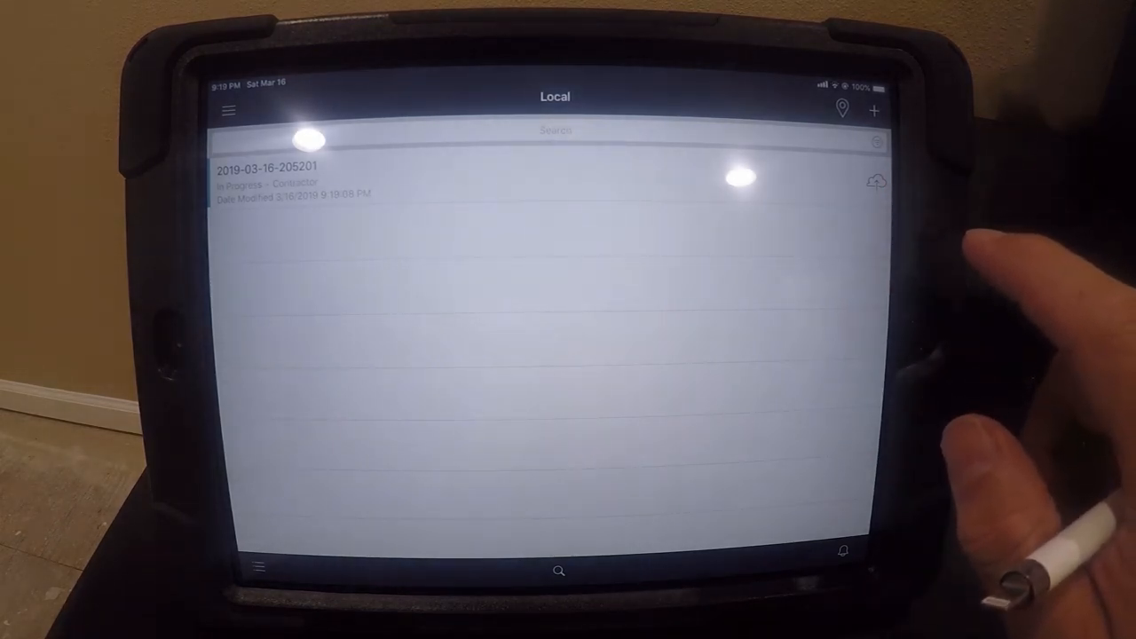
Step: Start a new claim from the Local claims list
click(267, 178)
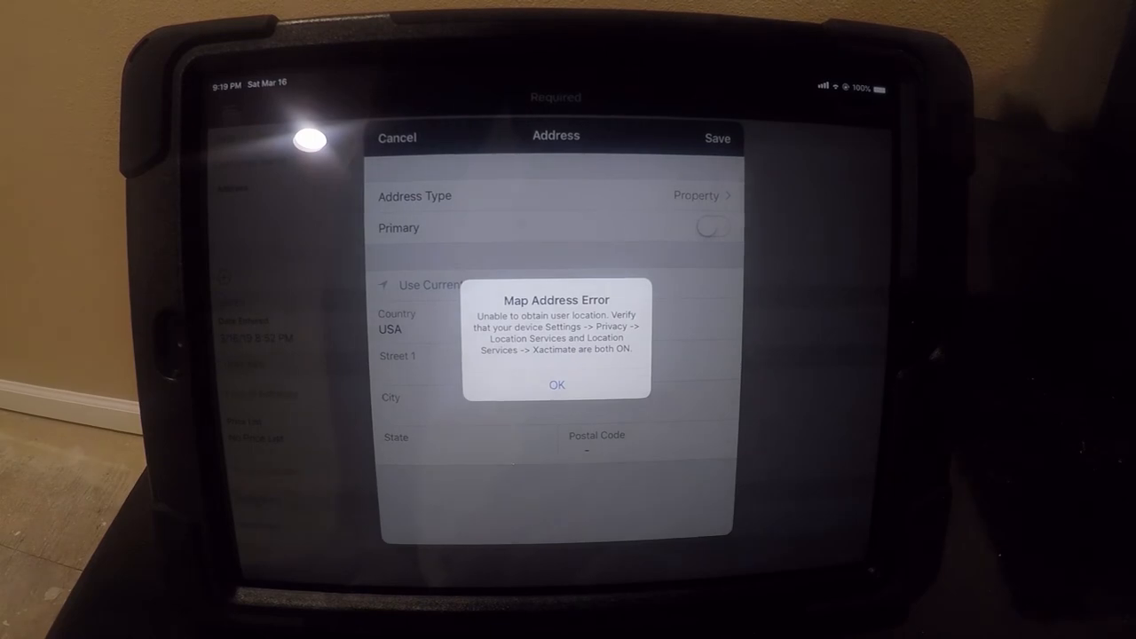
click(556, 385)
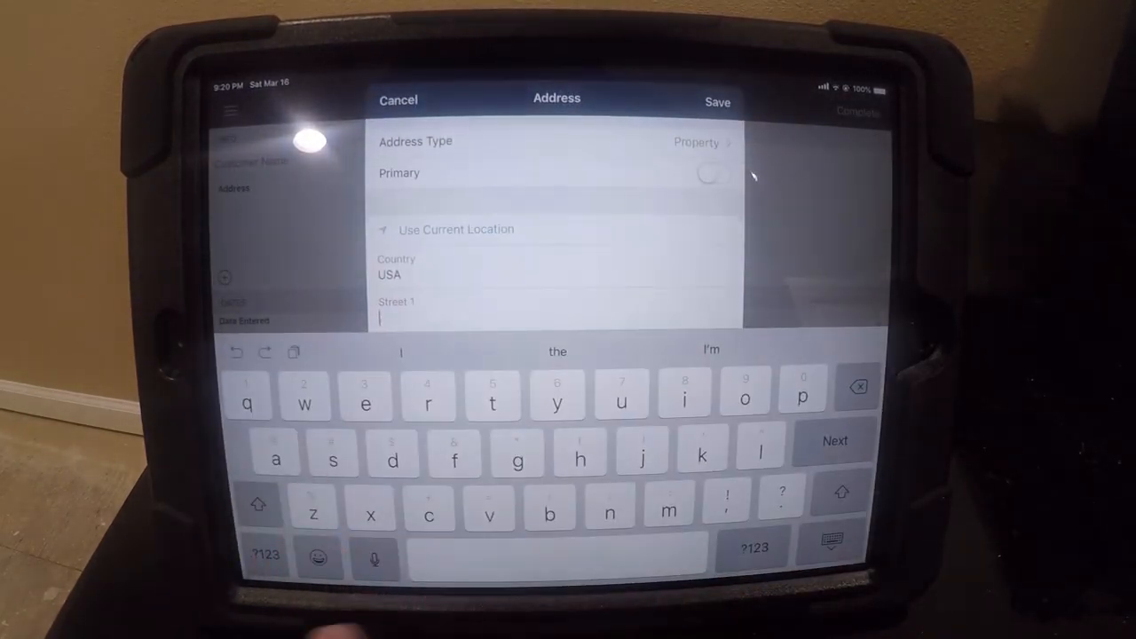
text(100)
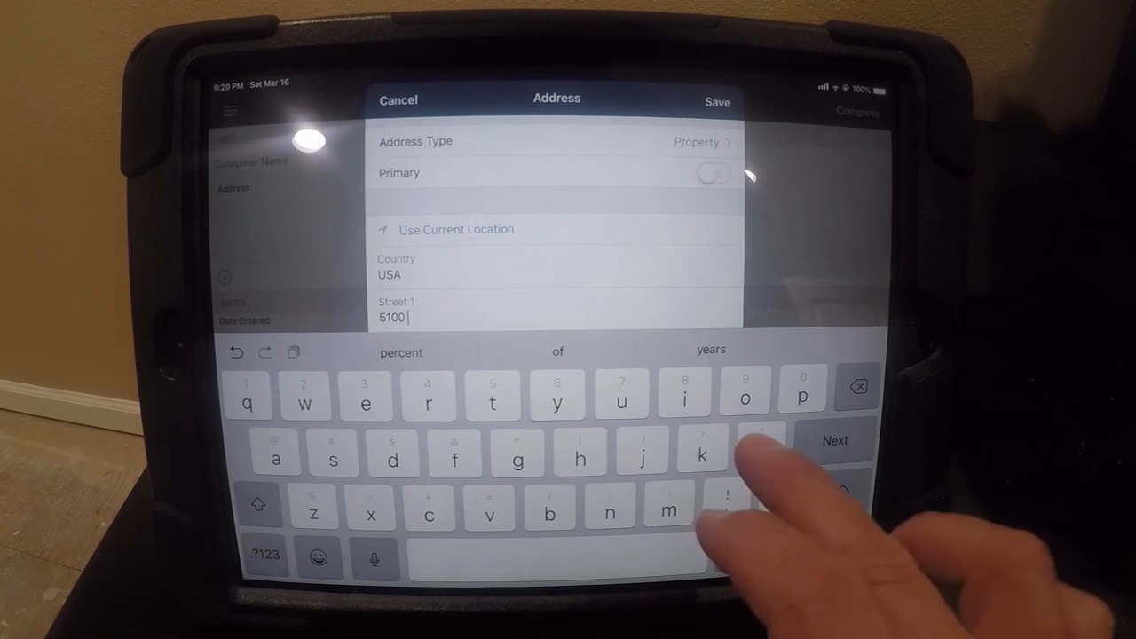
text(laure)
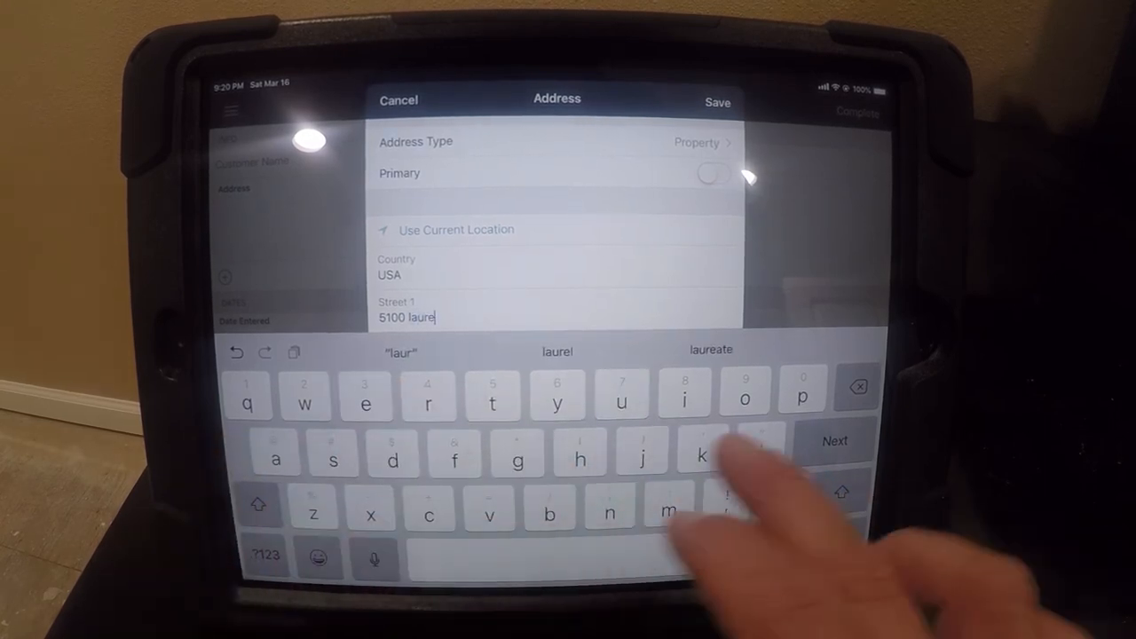
text(creek way)
text(h)
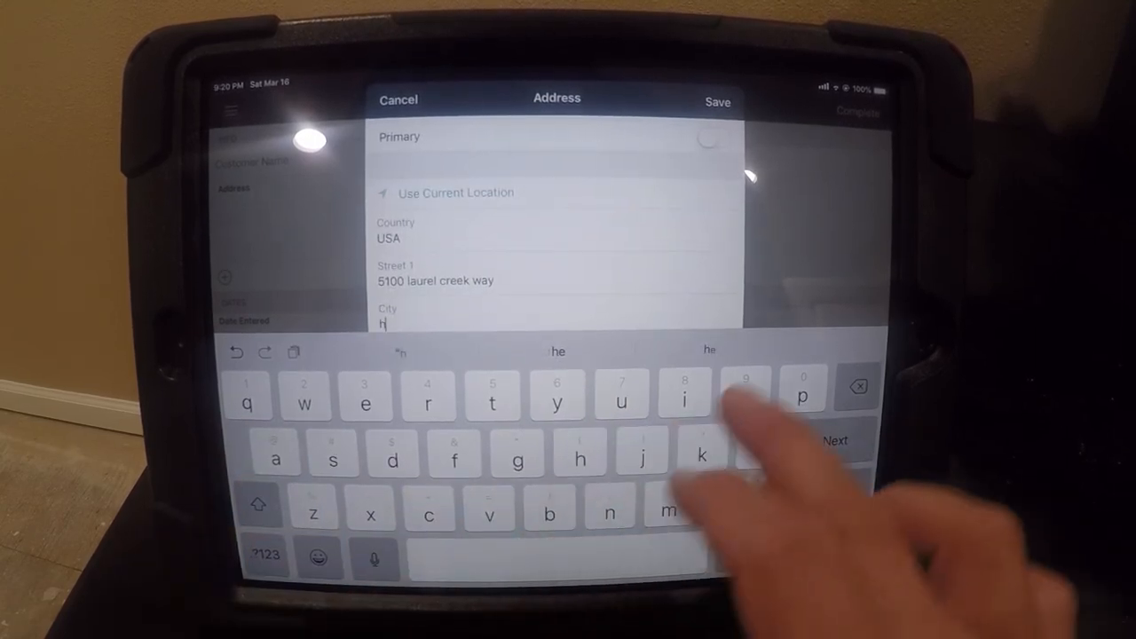
text(ouston)
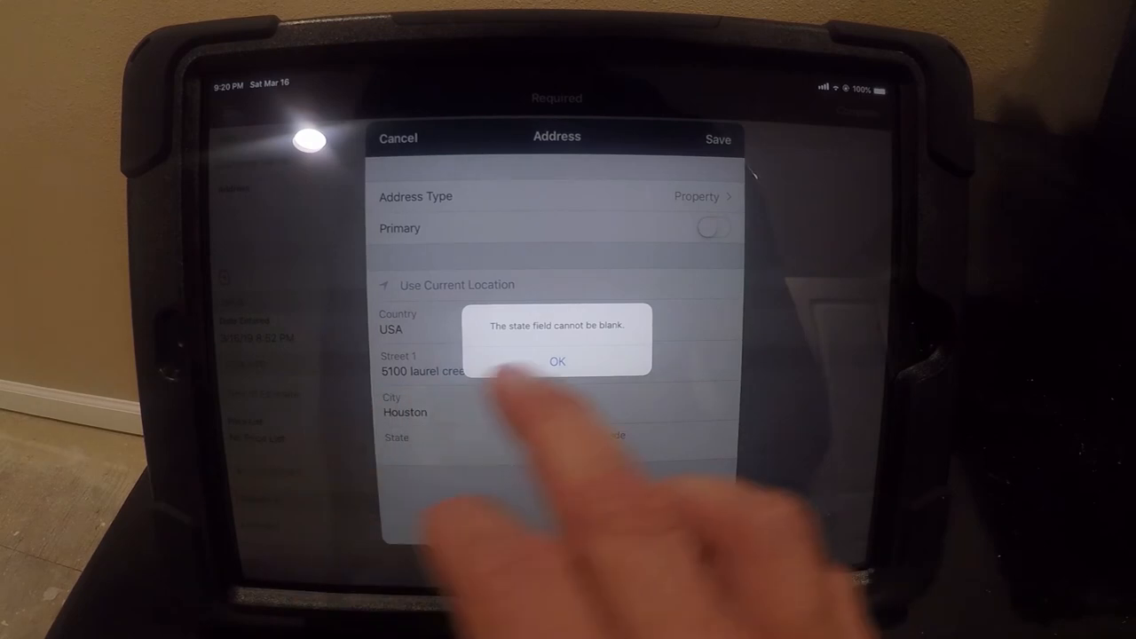
Step: Dismiss the blank-state warning and scroll down the address form
click(556, 361)
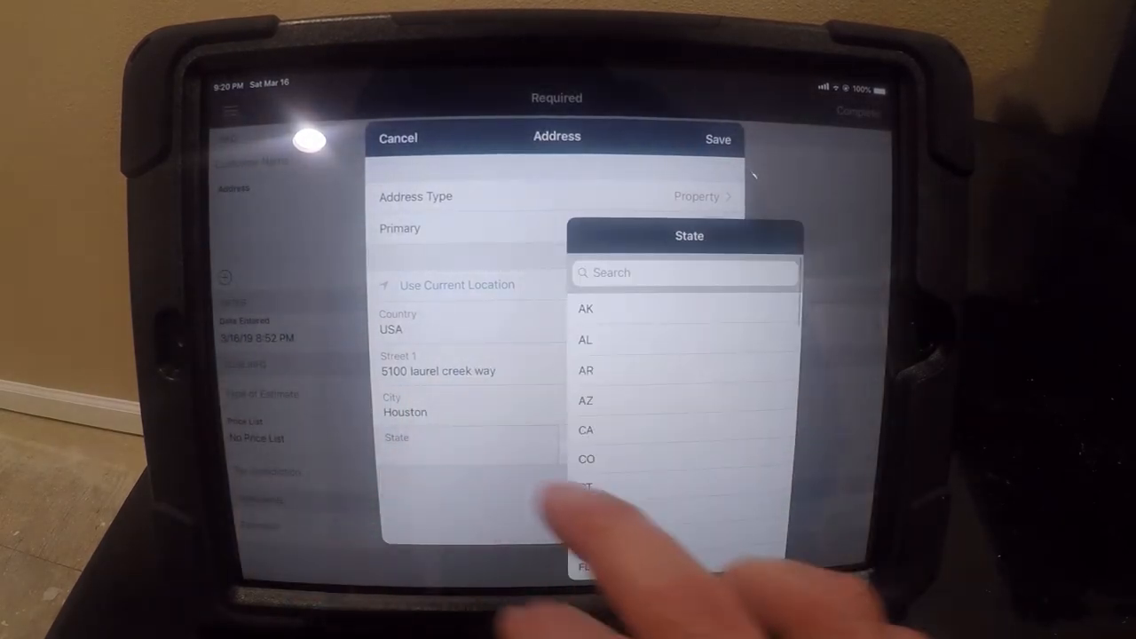
scroll(down, 3)
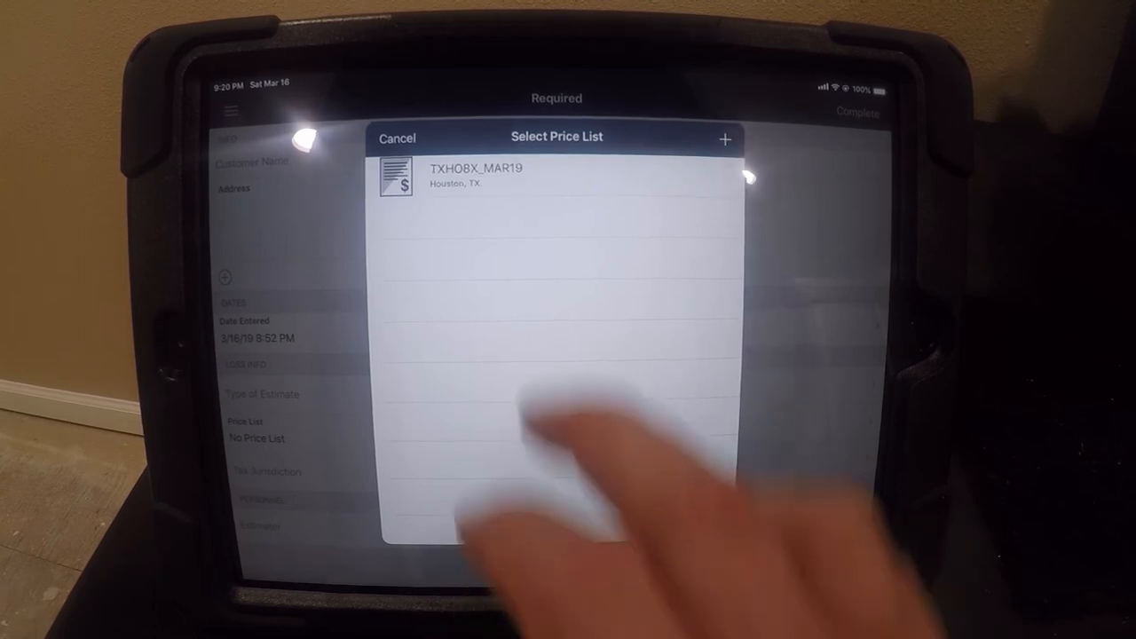
Step: Assign the TXHOBX_MAR19 Houston, TX price list and choose a tax jurisdiction rate
click(724, 138)
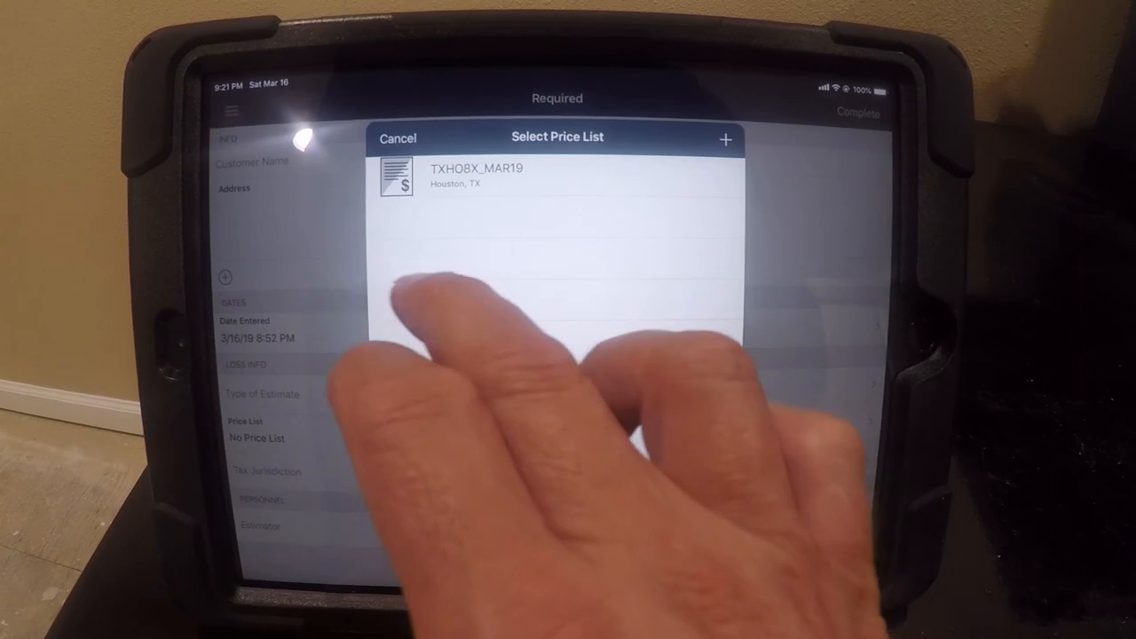
click(475, 169)
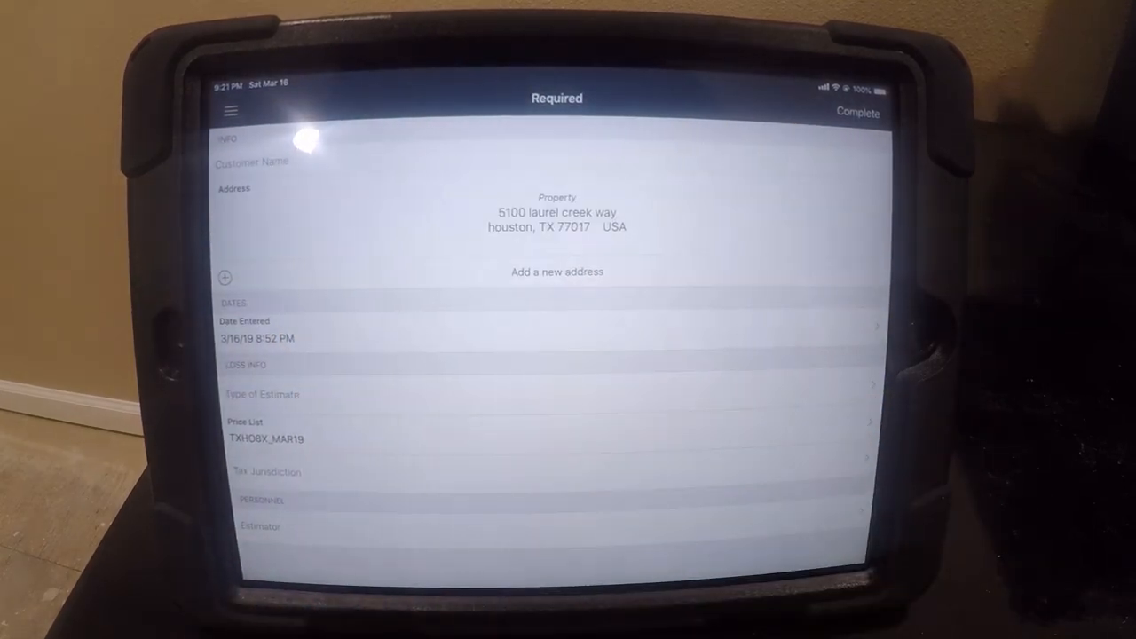
click(262, 471)
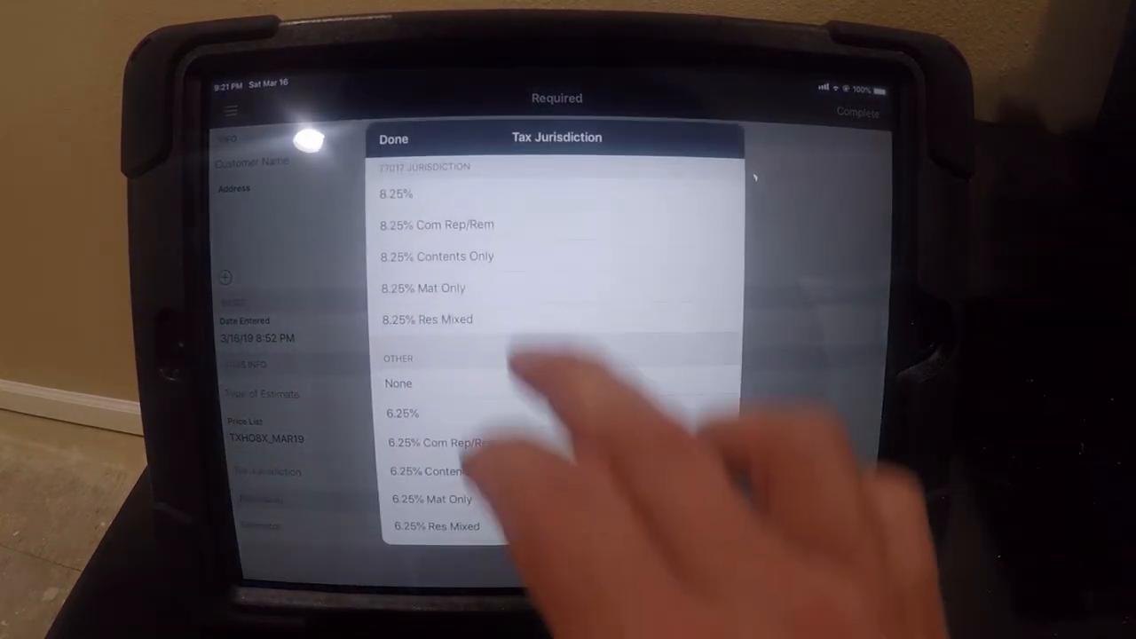
click(395, 194)
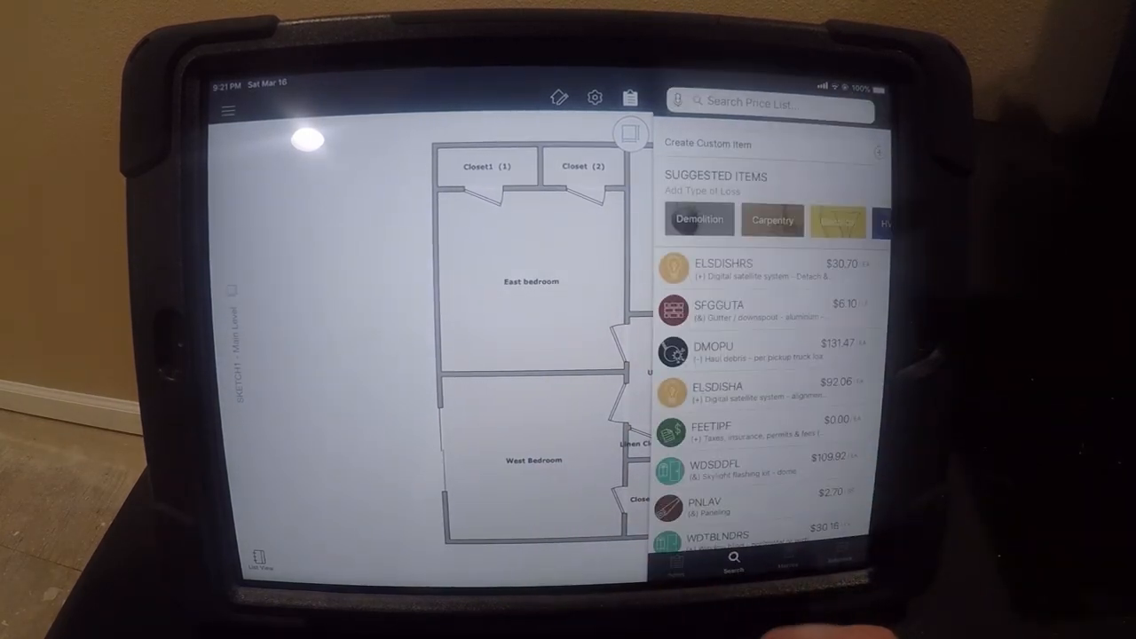
Step: Search the price list for Fccav and open the FCCAV Carpet Flooring details
click(787, 559)
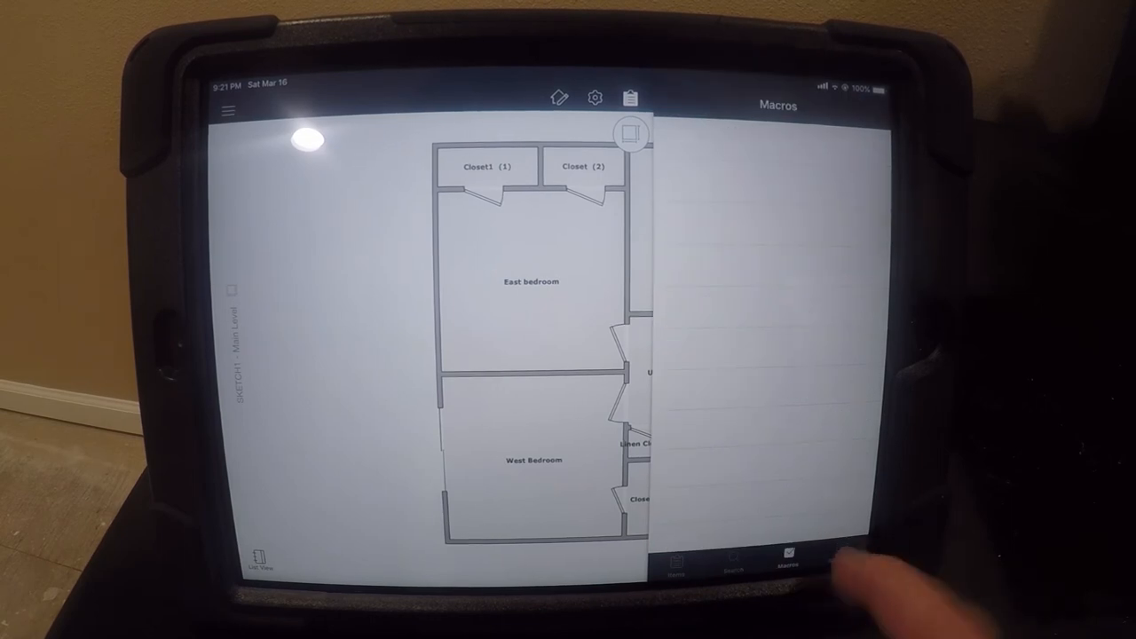
click(839, 558)
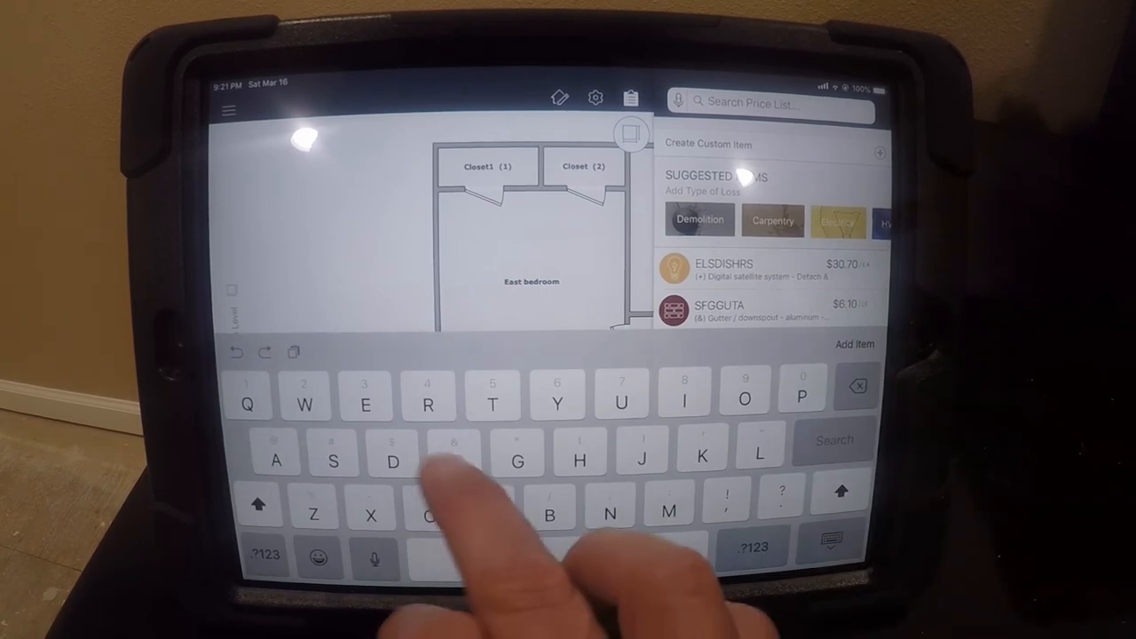
text(Fccav)
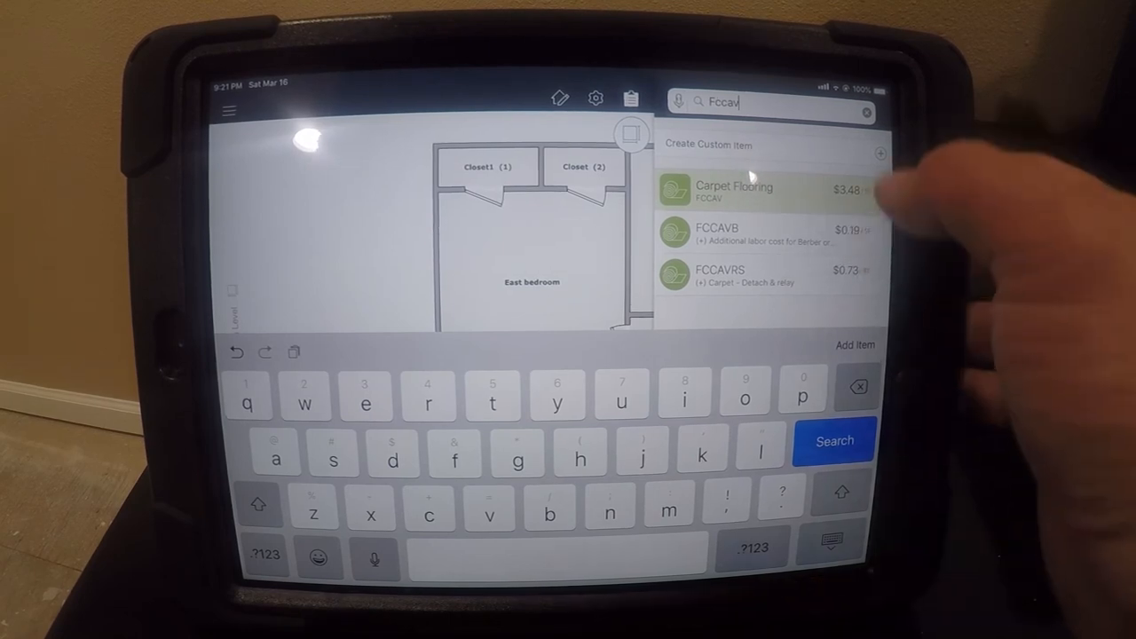
click(737, 192)
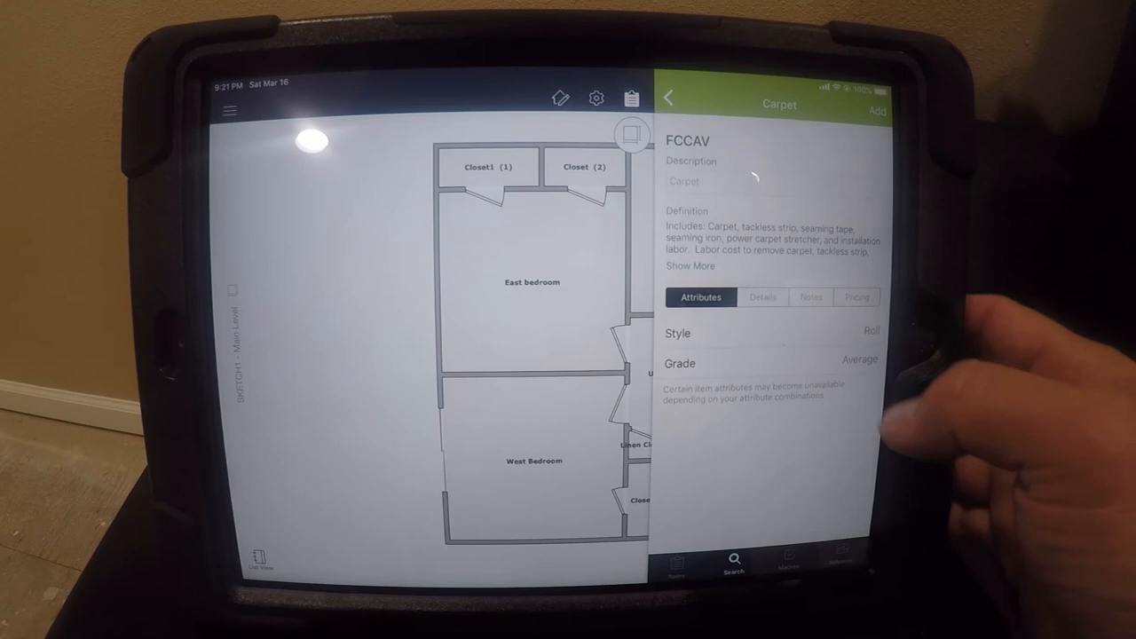
Step: Add FCCAV carpet flooring to the estimate and edit the search query
click(762, 297)
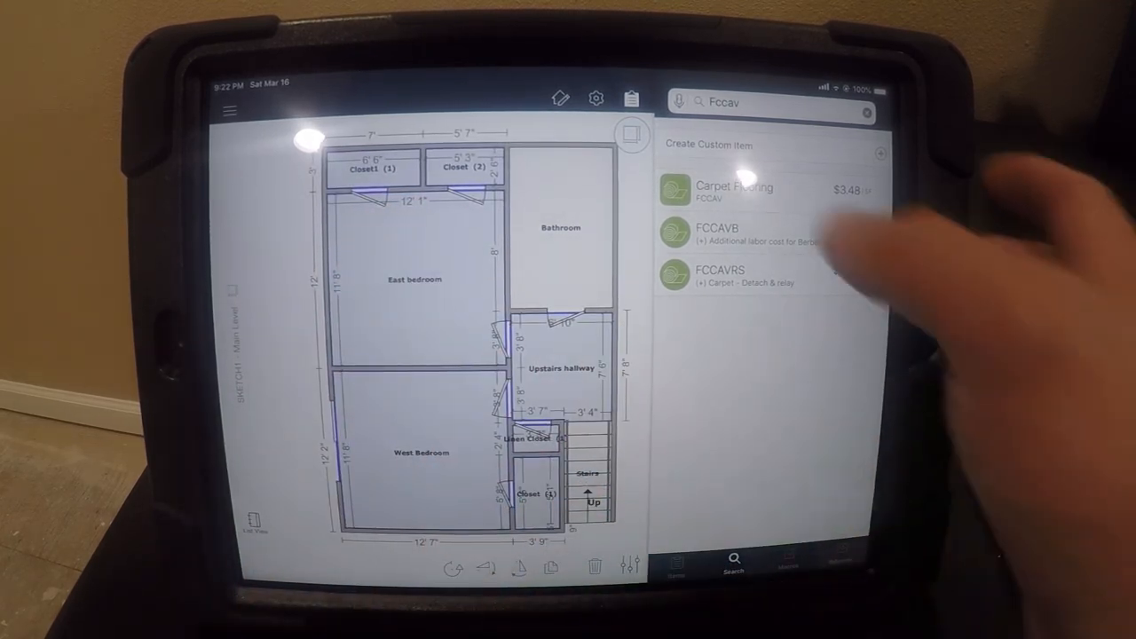
click(734, 189)
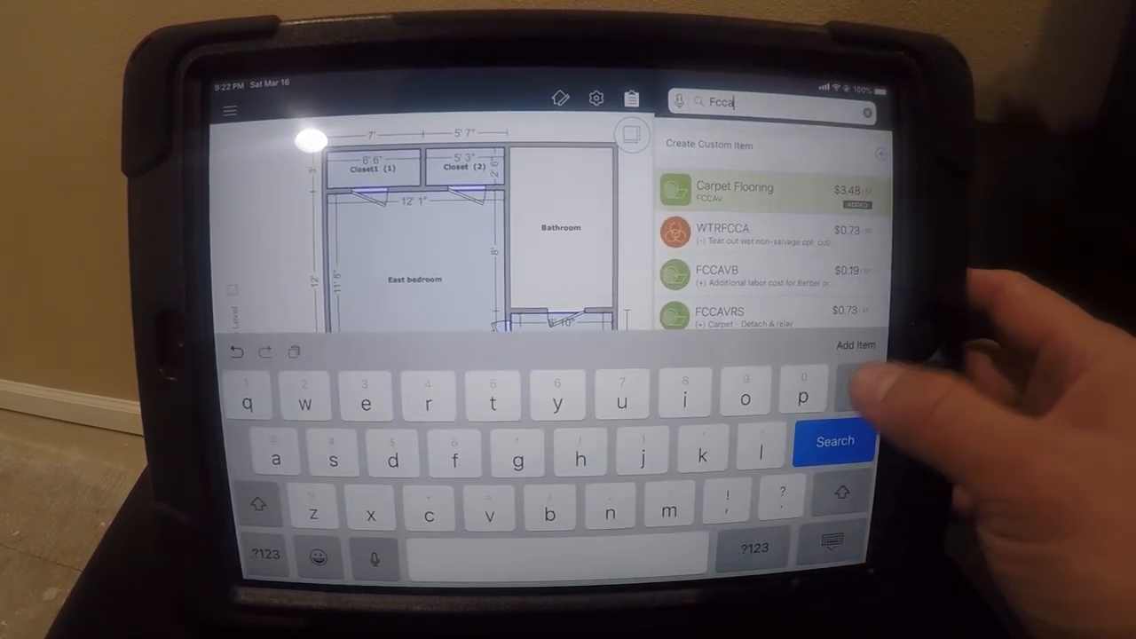
Step: Search for Fccpad and add the FCCPAD carpet pad item
text(pad)
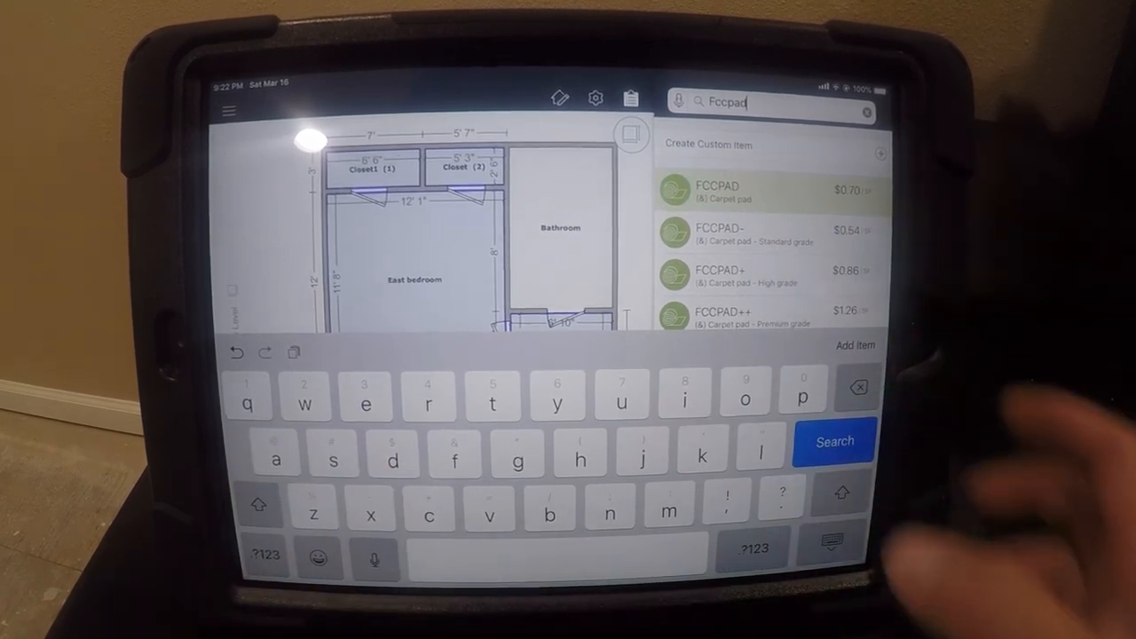
click(717, 190)
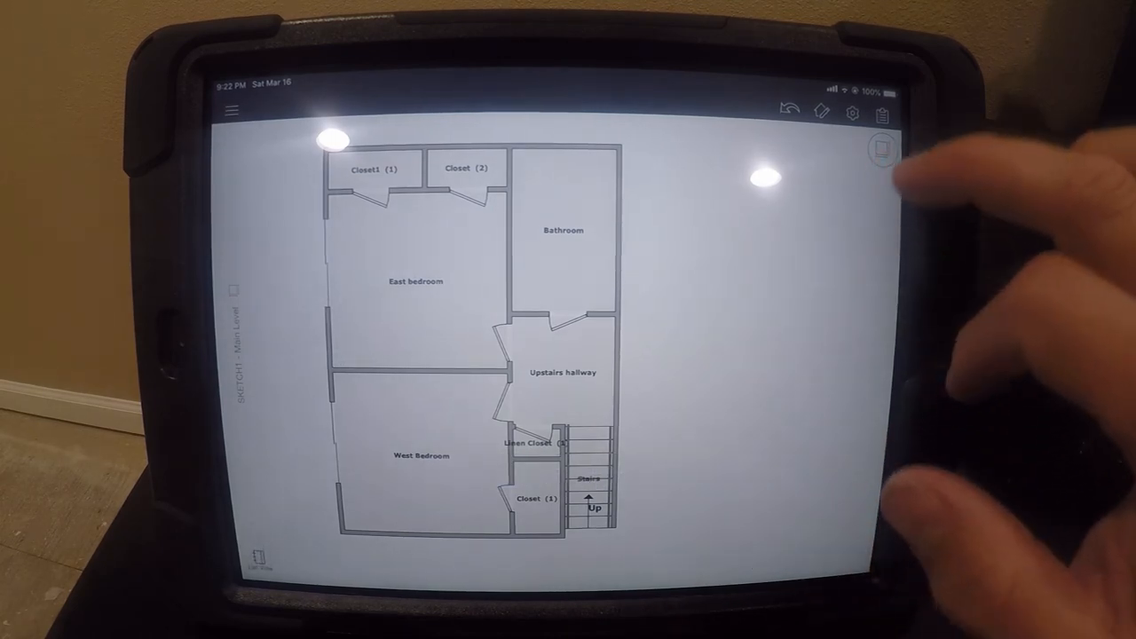
Step: Change the 5' by 4' window type from Picture to Hung
click(880, 149)
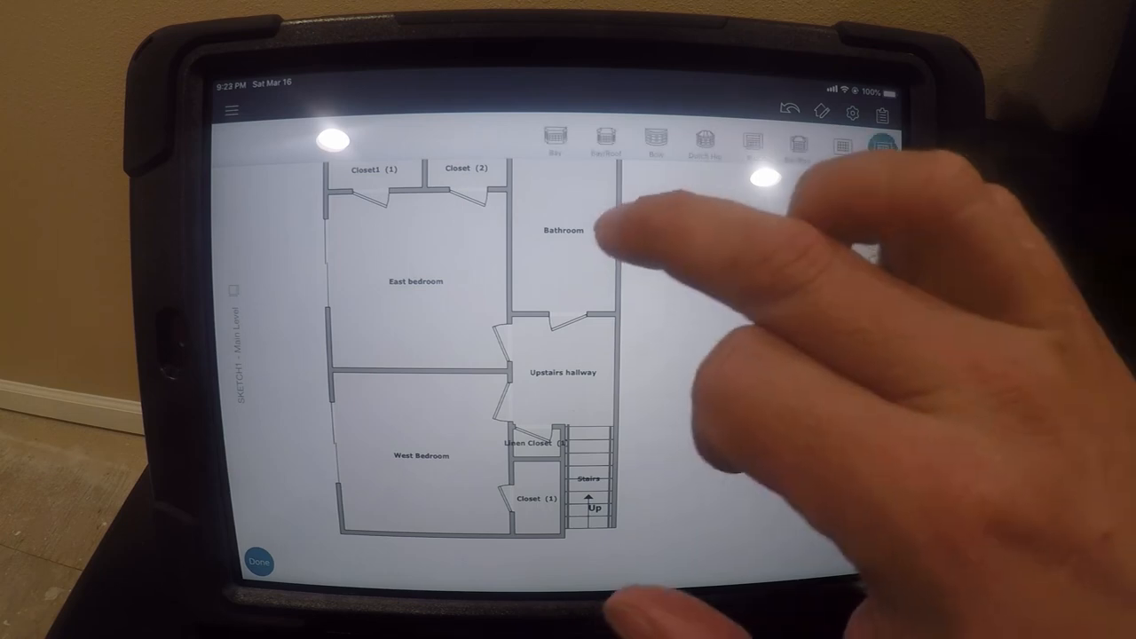
click(884, 149)
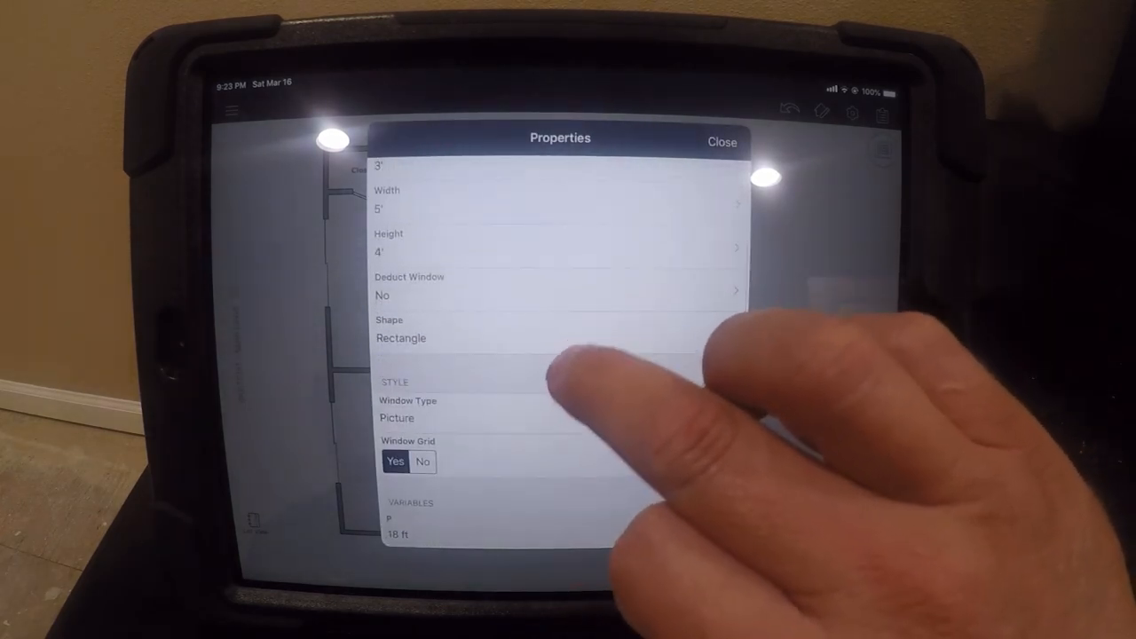
click(409, 418)
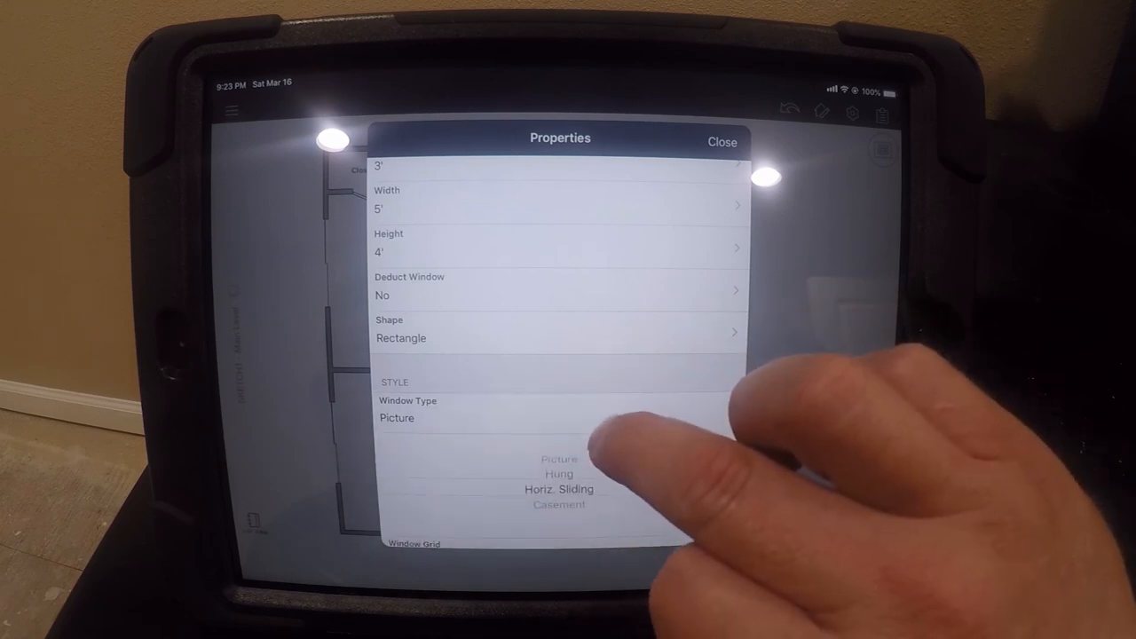
click(560, 473)
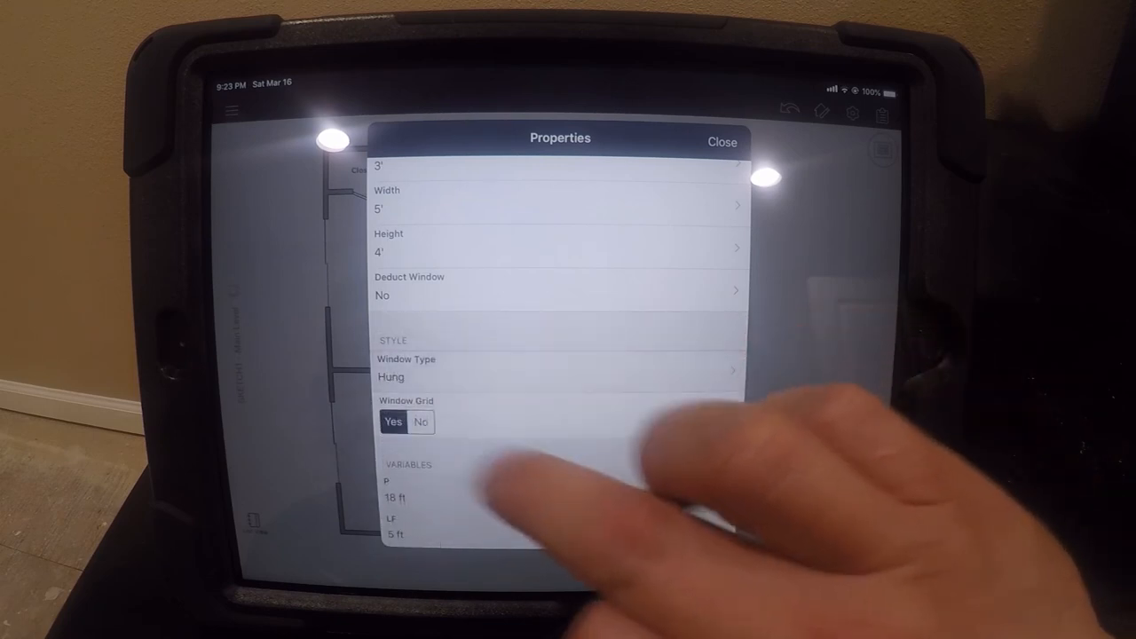
click(722, 141)
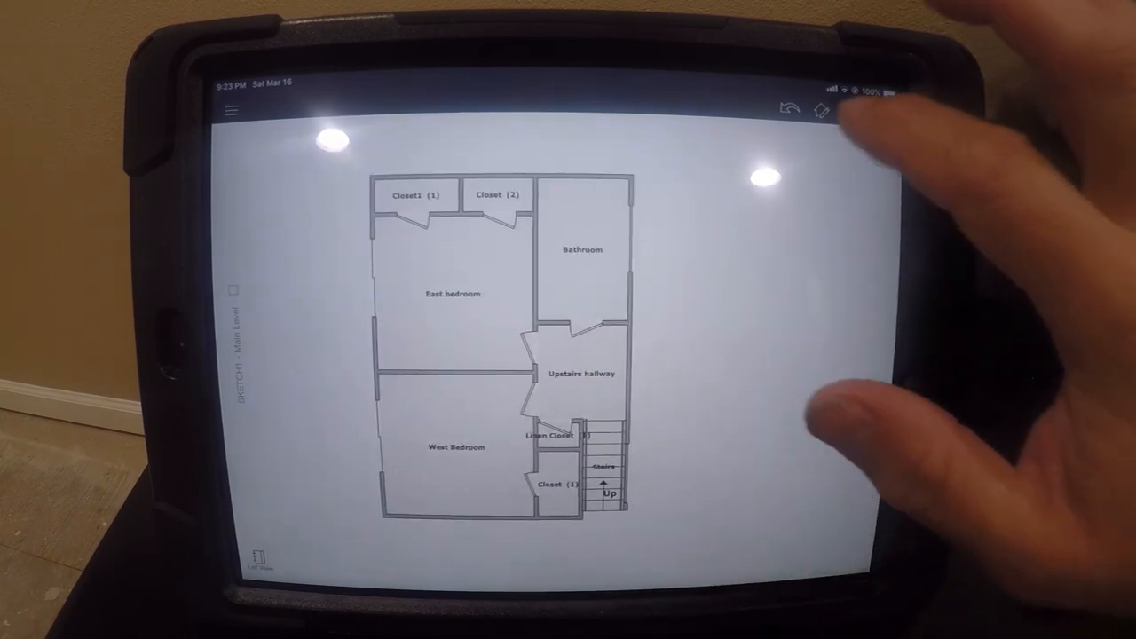
Step: Switch the upstairs sketch view to 3D to inspect the window openings
click(852, 112)
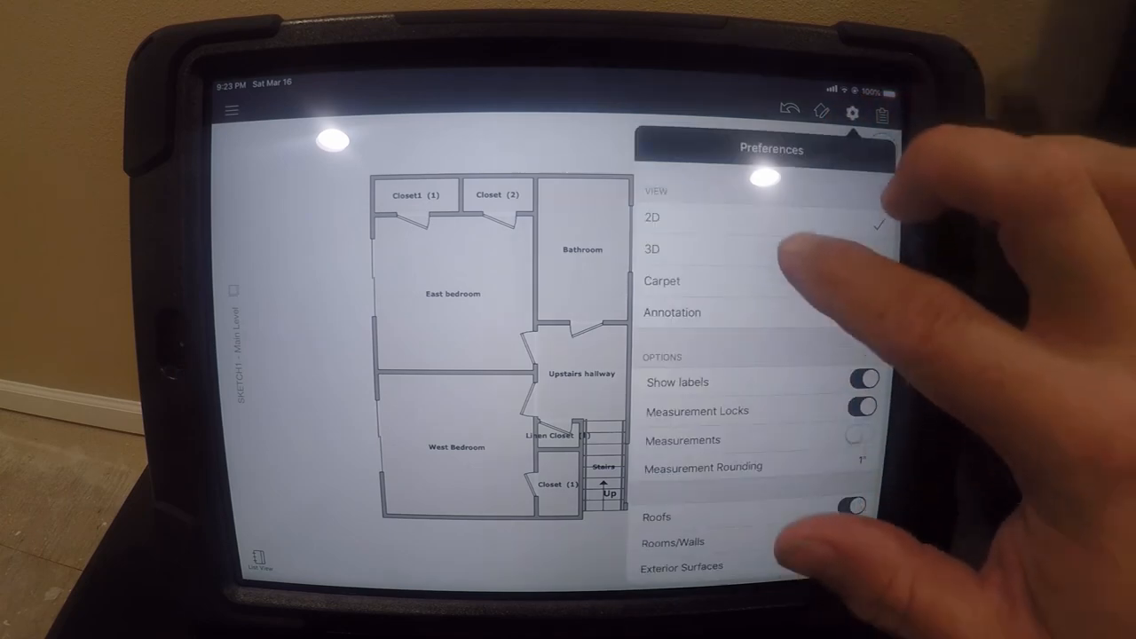
click(654, 249)
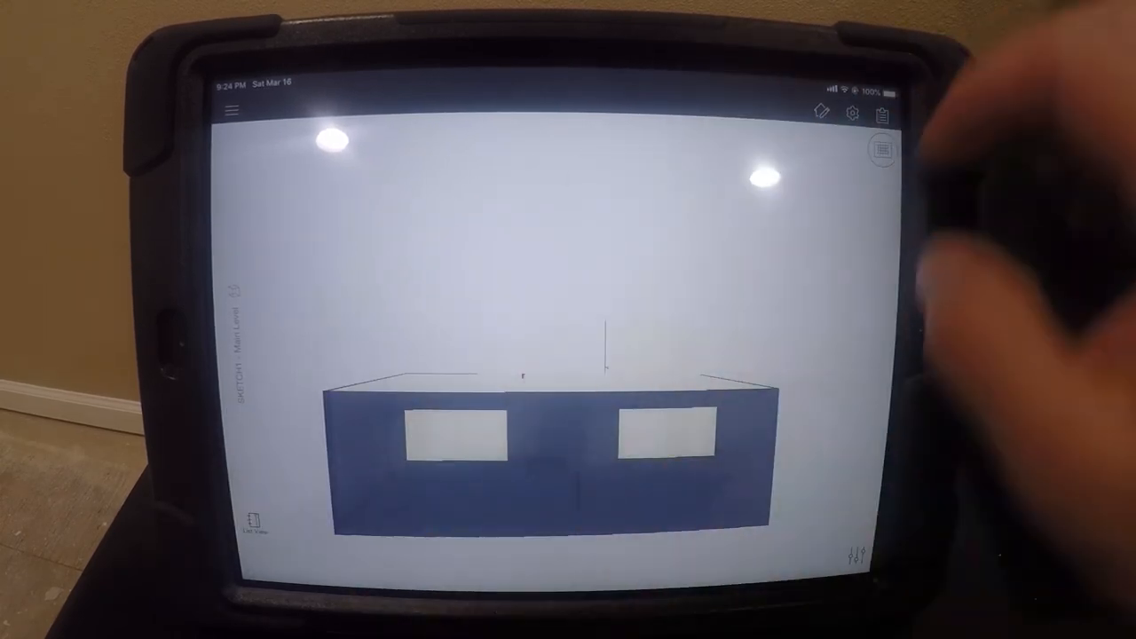
click(852, 112)
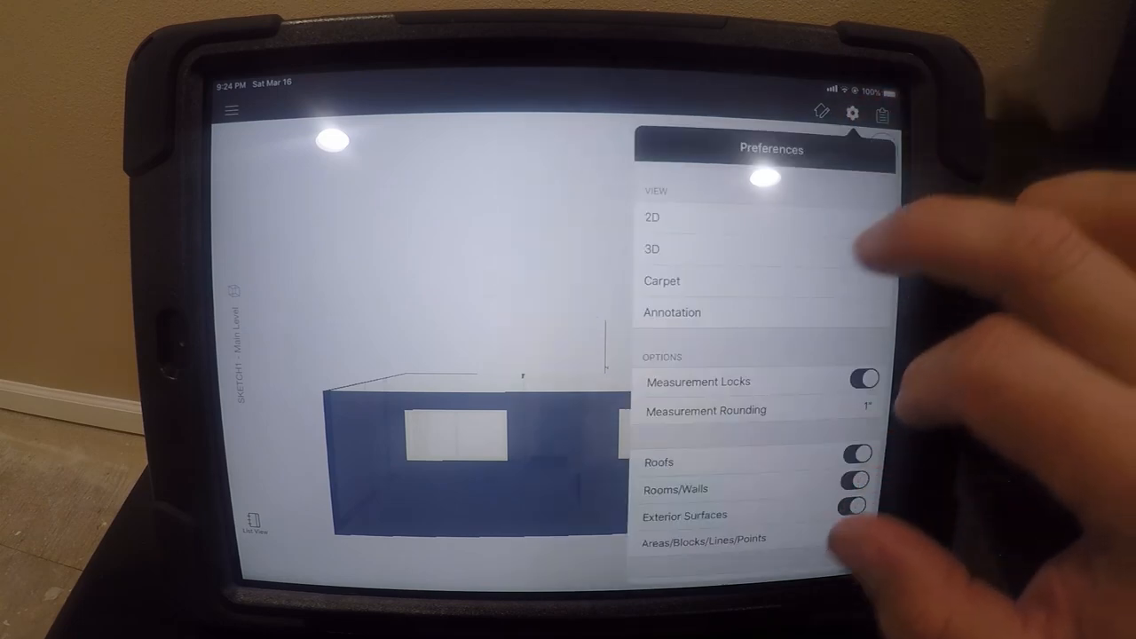
Step: Set the sketch View preference back to 2D
click(653, 217)
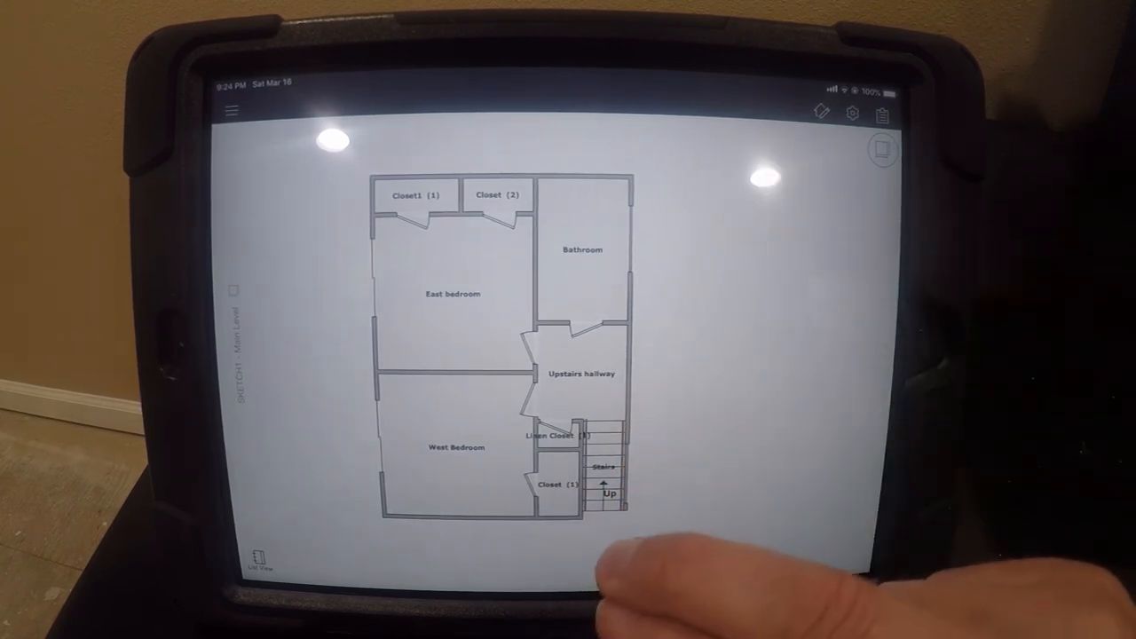
mouse_move(799, 418)
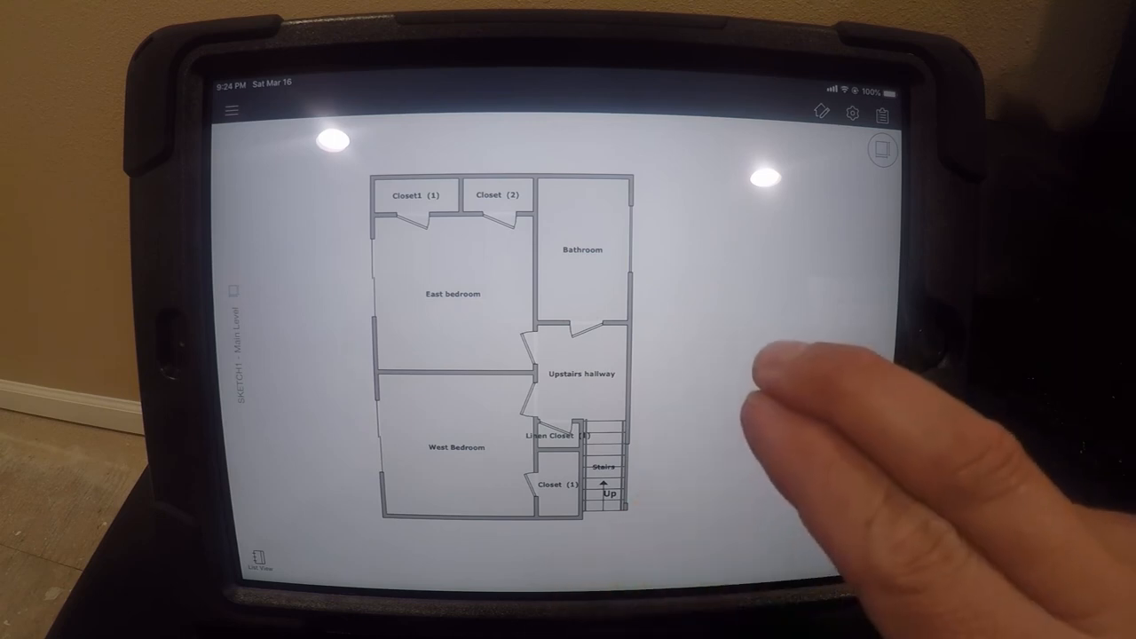